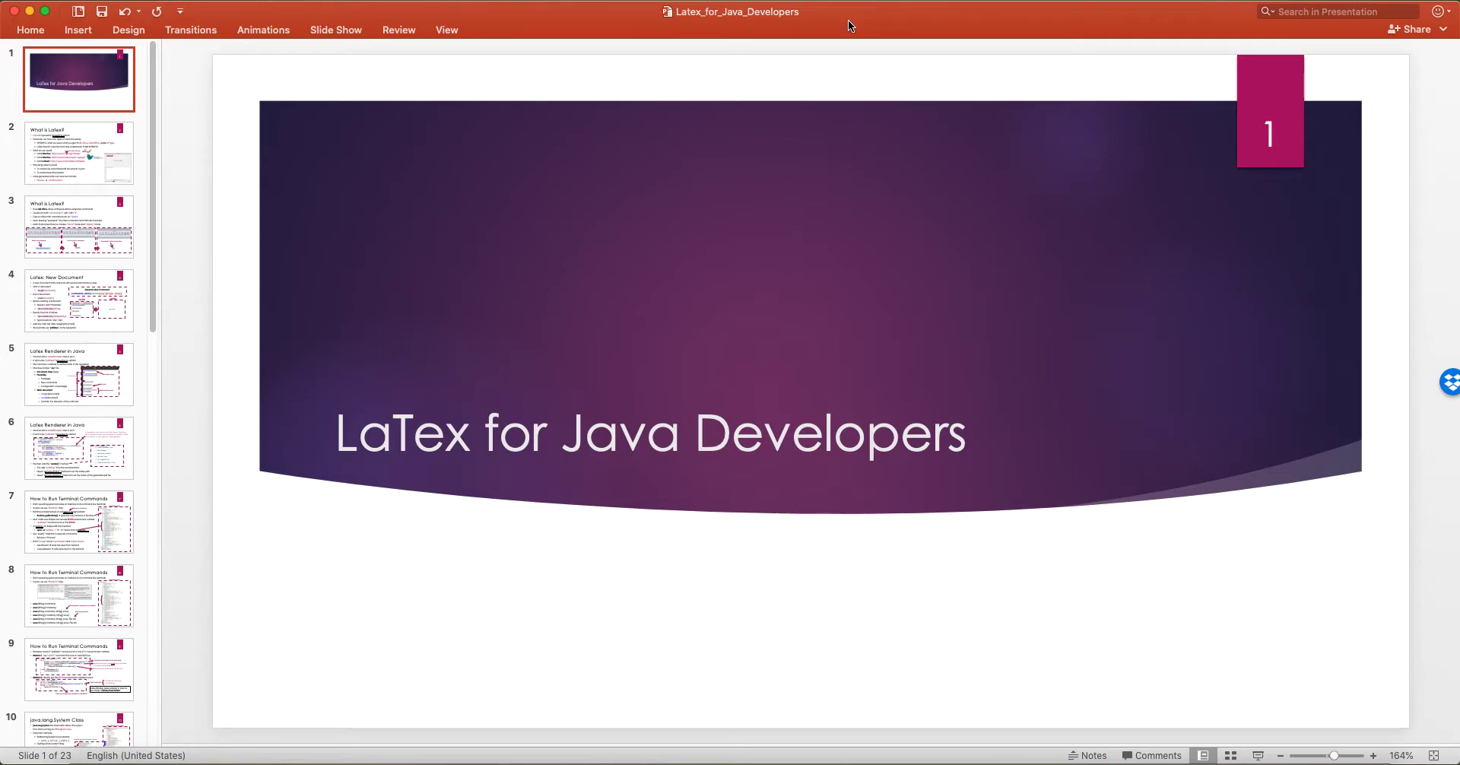
{"action": "mouse_move", "coordinate": [551, 332]}
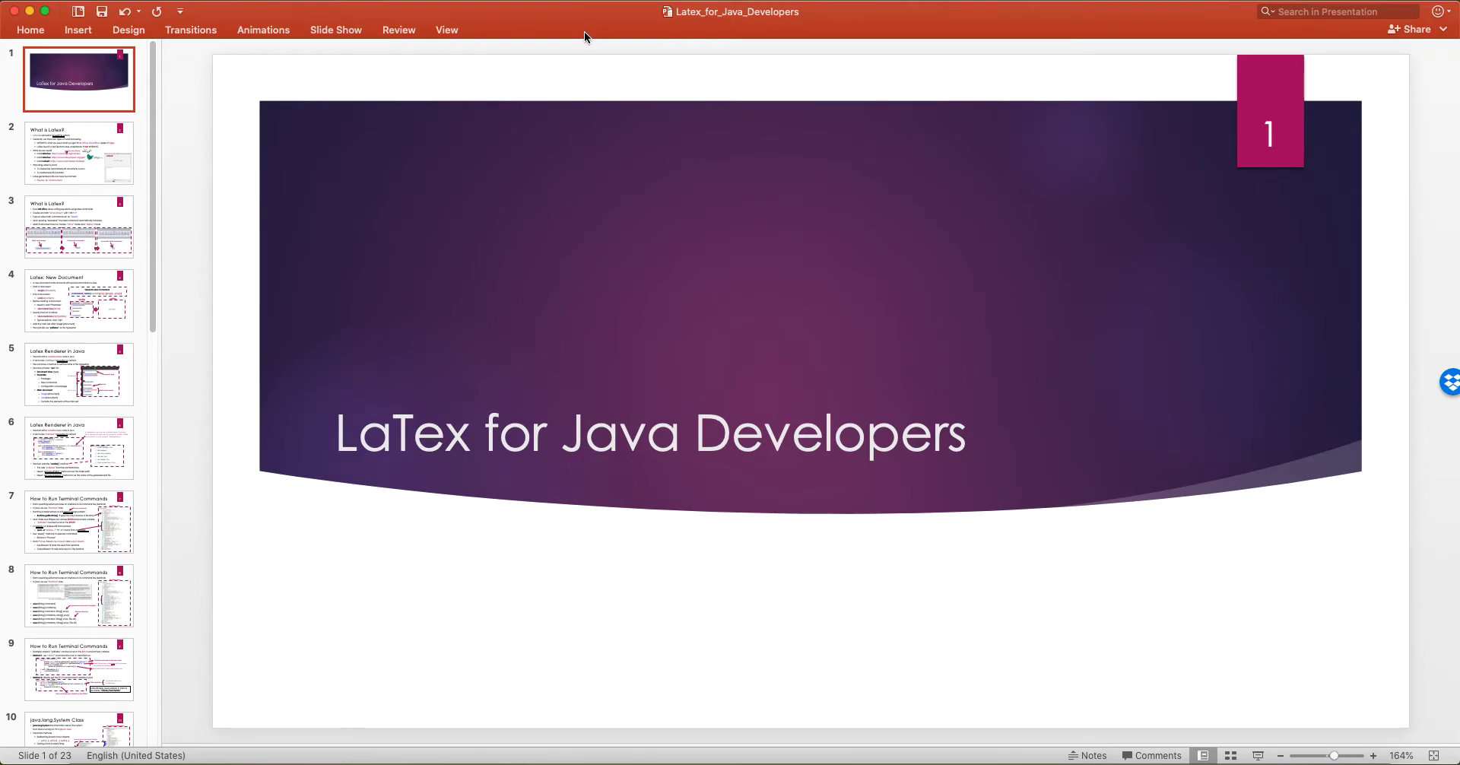
{"action": "mouse_move", "coordinate": [239, 136]}
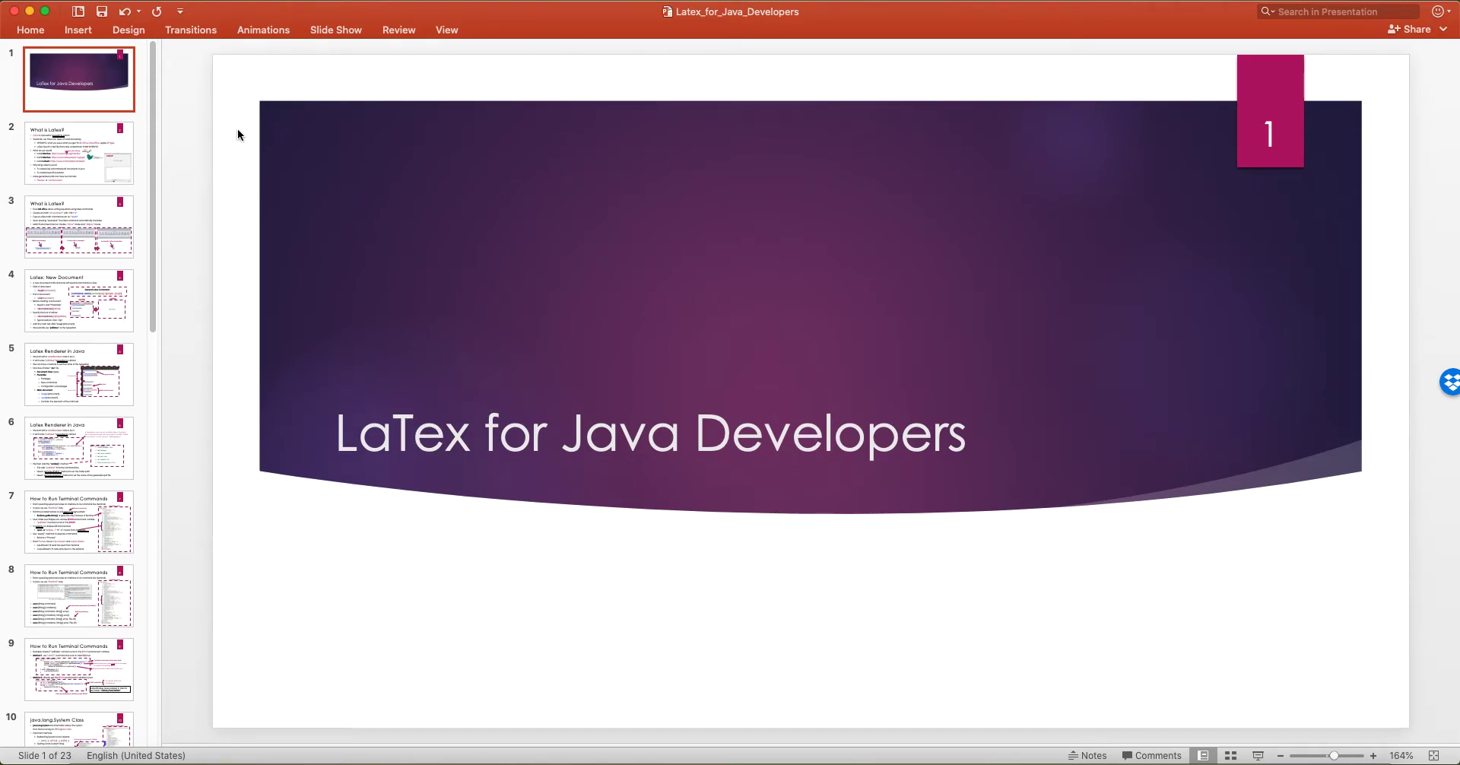
{"action": "mouse_move", "coordinate": [133, 168]}
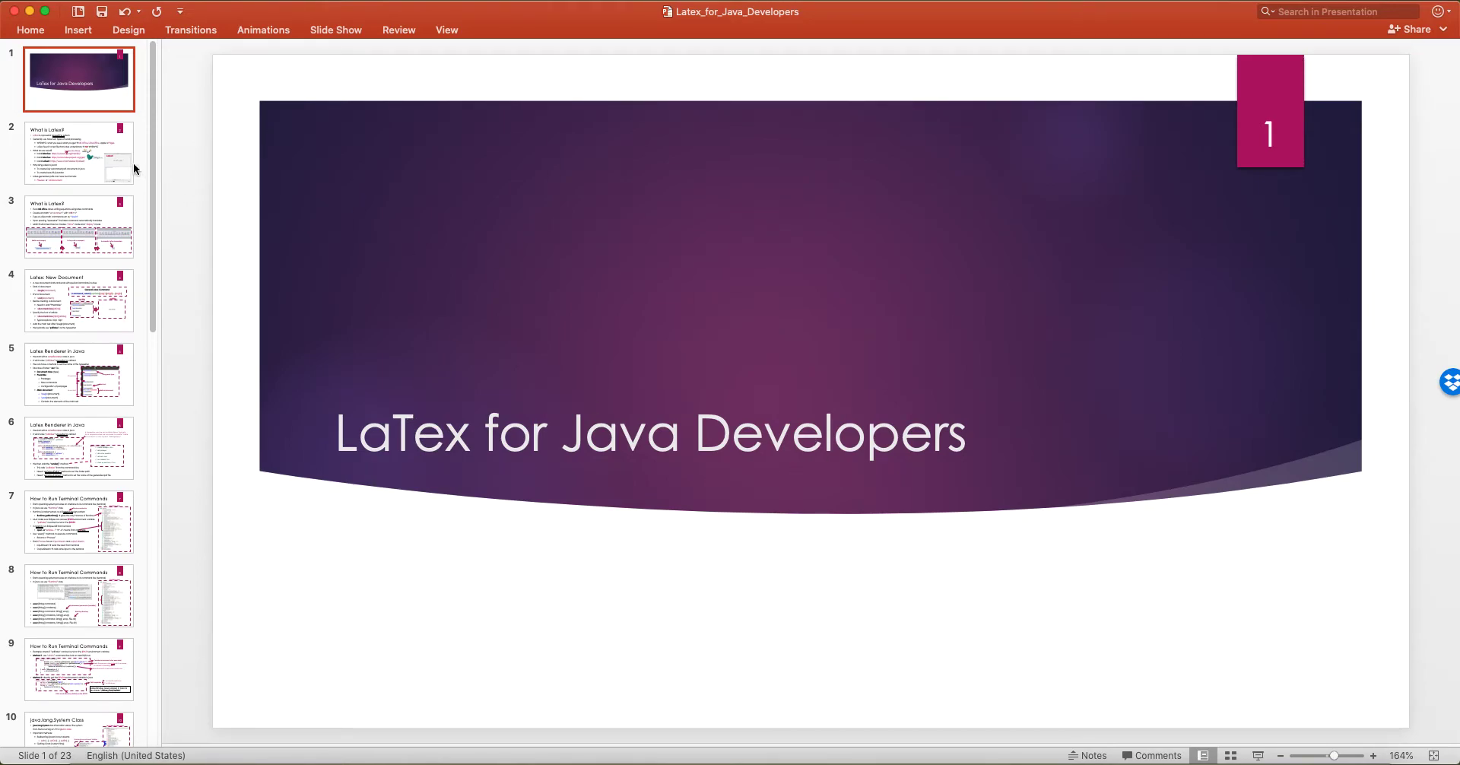
Go to slide 2 and highlight LaTex and first-bullet words in the bullet text
{"action": "left_click", "coordinate": [79, 154]}
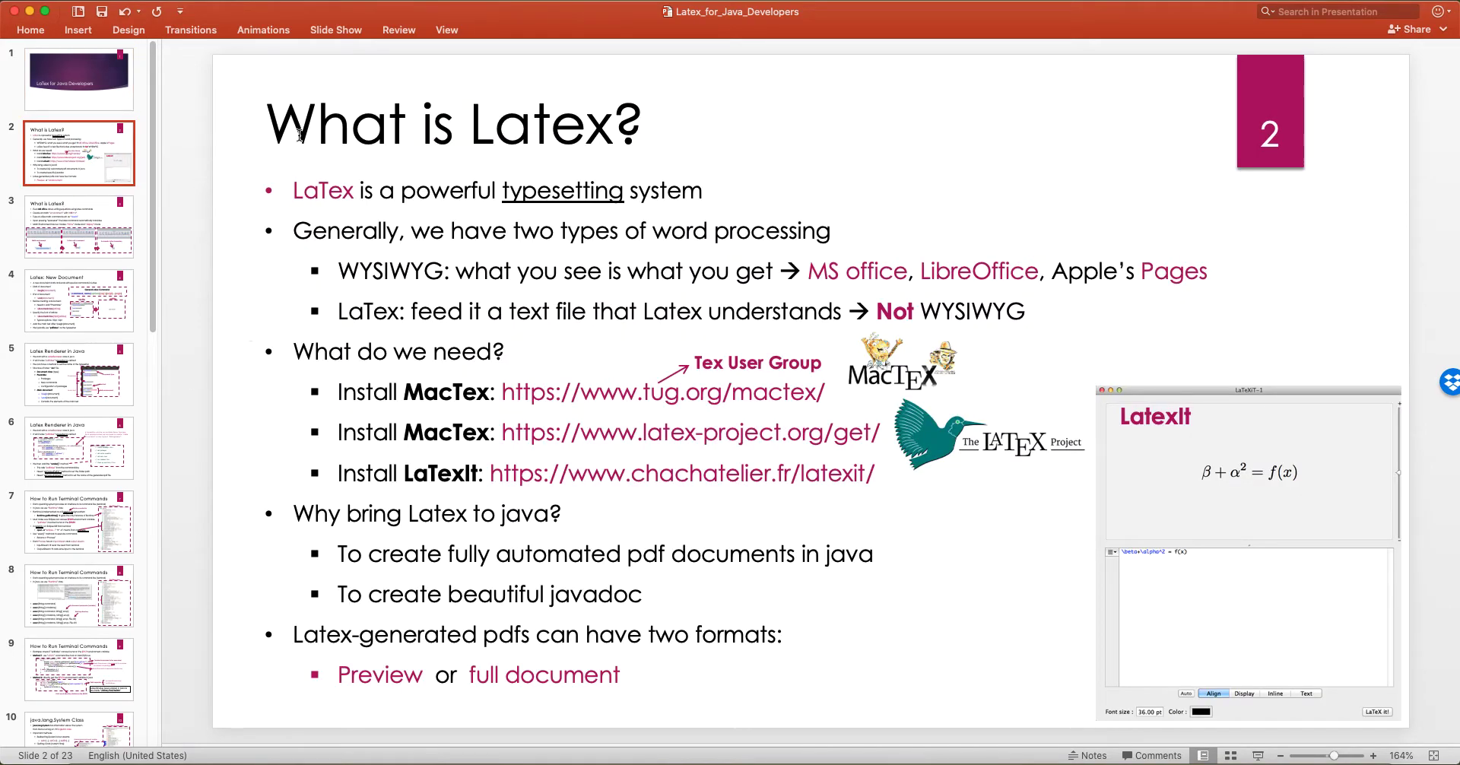
{"action": "left_click", "coordinate": [360, 312]}
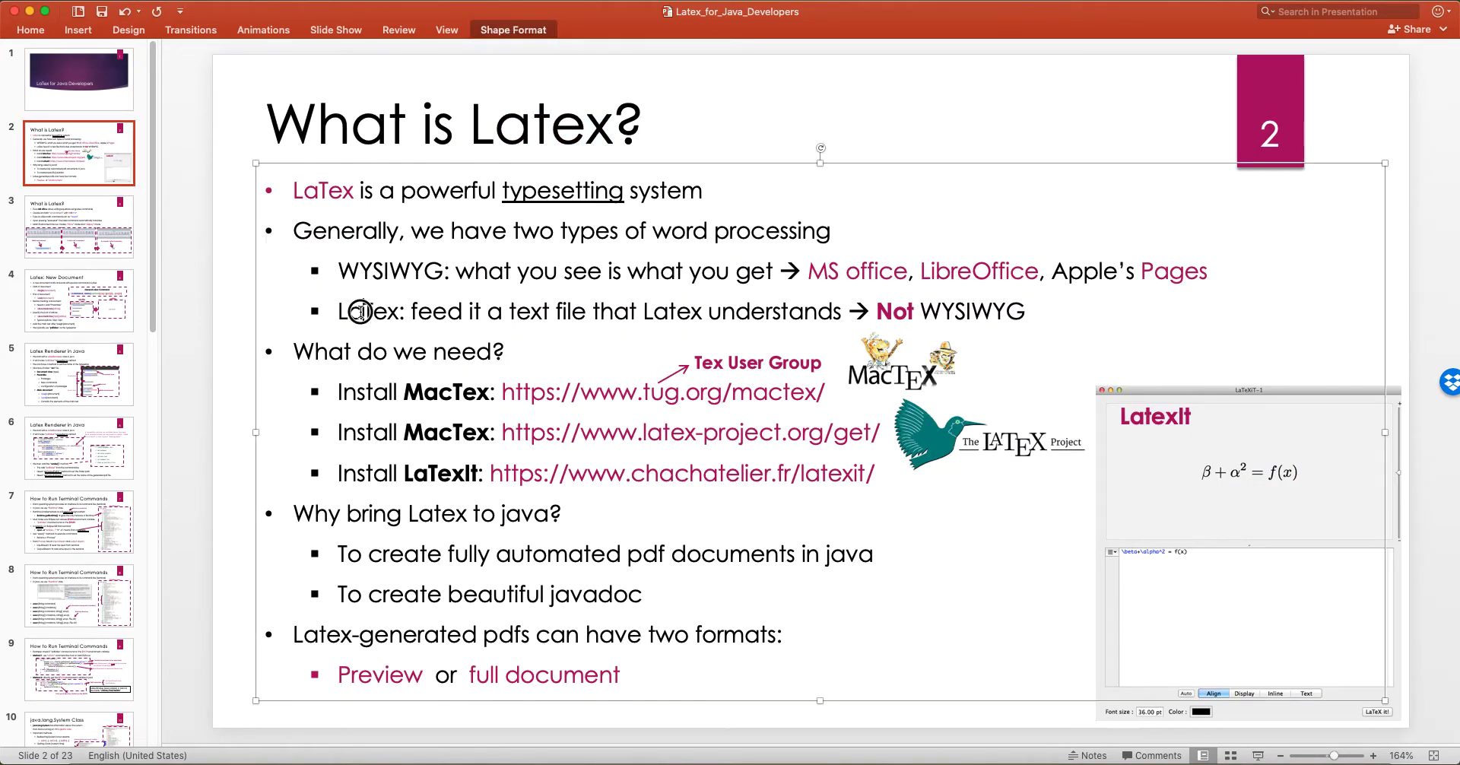
{"action": "double_click", "coordinate": [365, 310]}
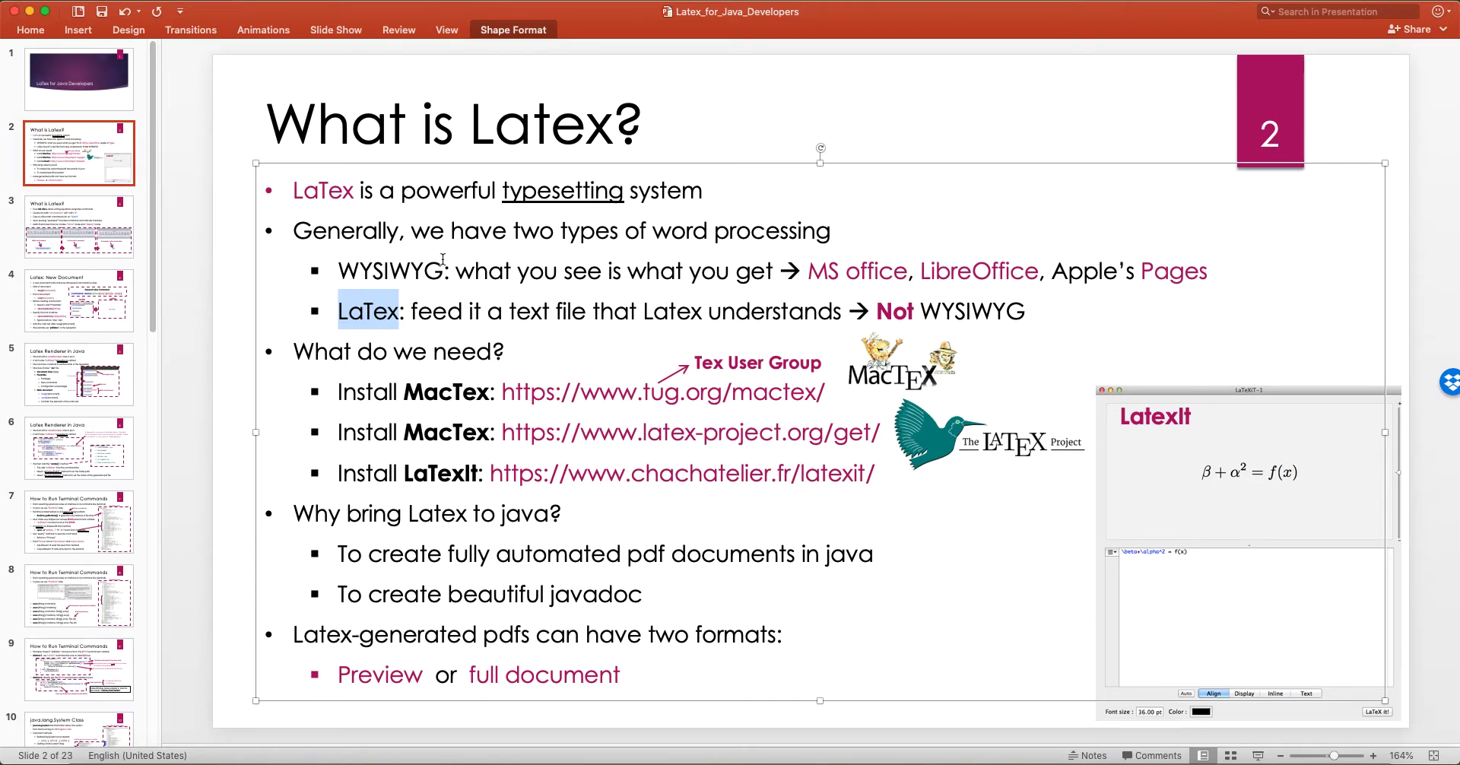
{"action": "double_click", "coordinate": [562, 191]}
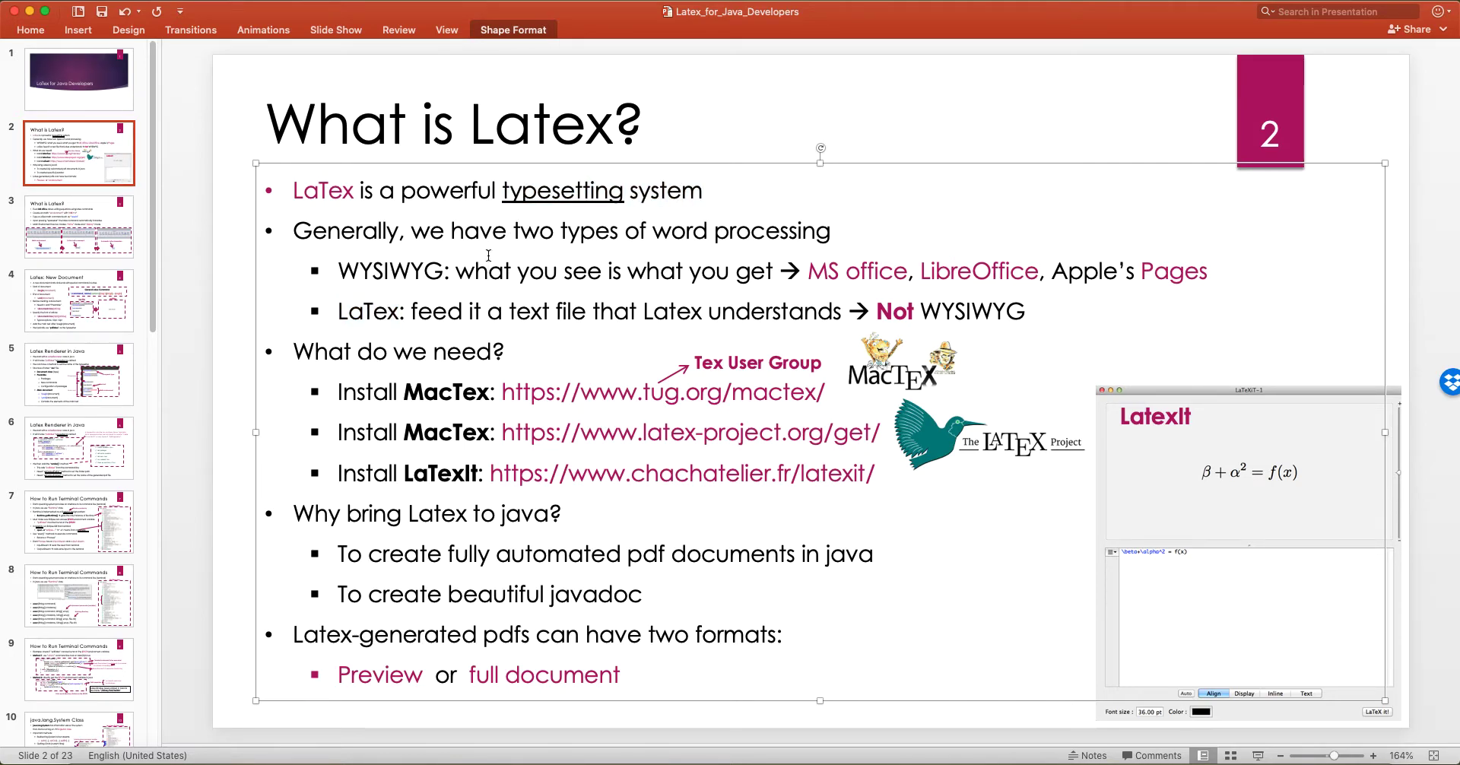
{"action": "left_click_drag", "start_coordinate": [402, 191], "coordinate": [680, 190]}
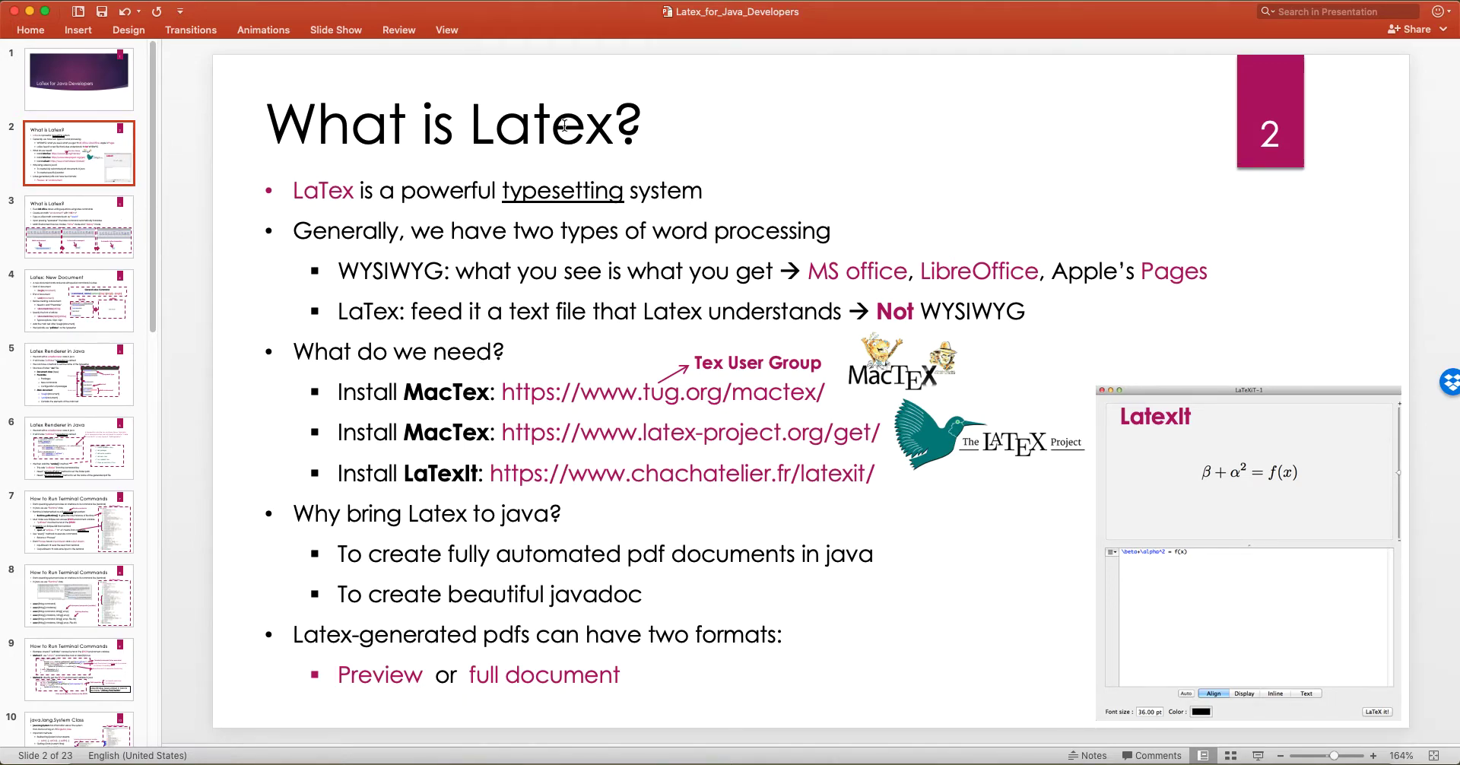
Highlight the word types in the second bullet, then clear the highlight
{"action": "left_click", "coordinate": [558, 231]}
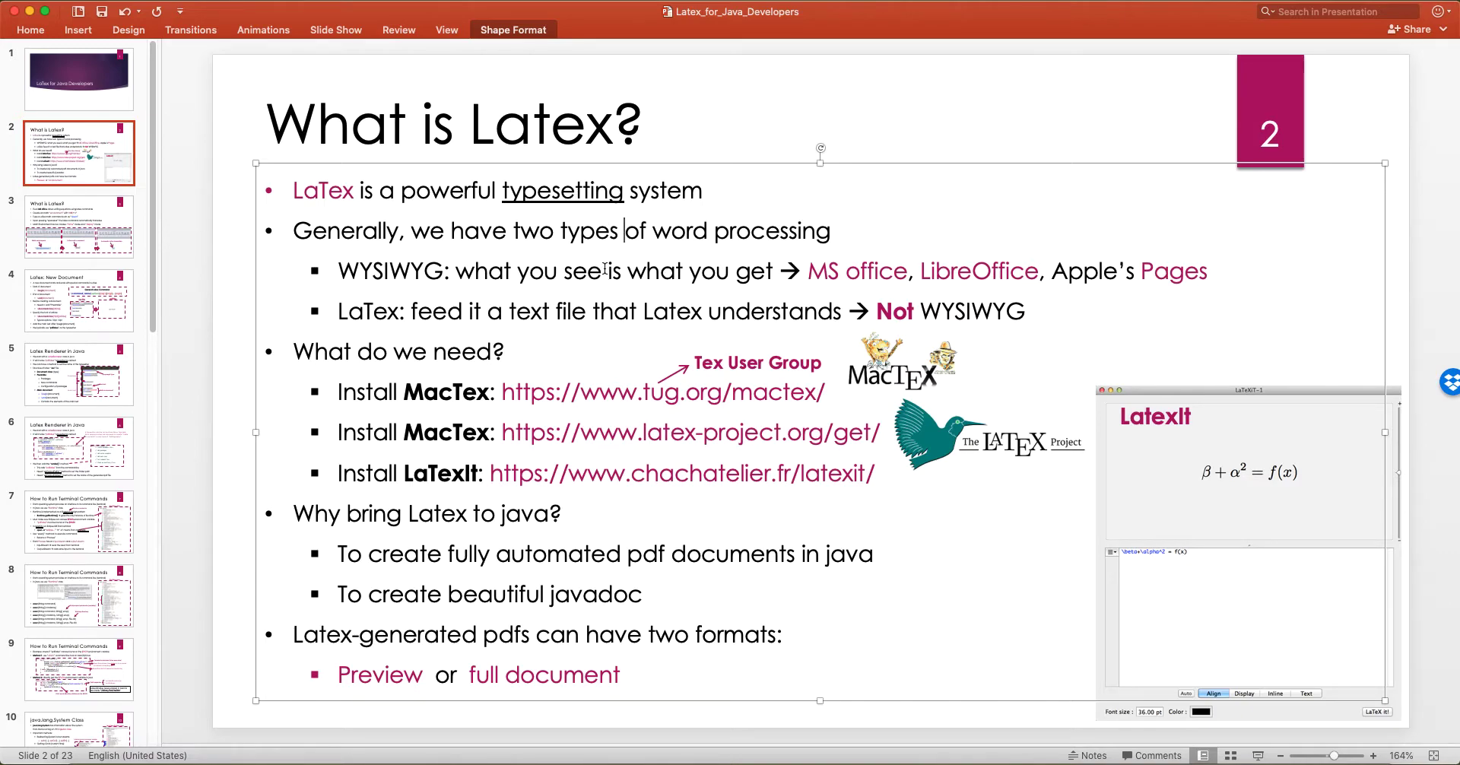
{"action": "double_click", "coordinate": [588, 230]}
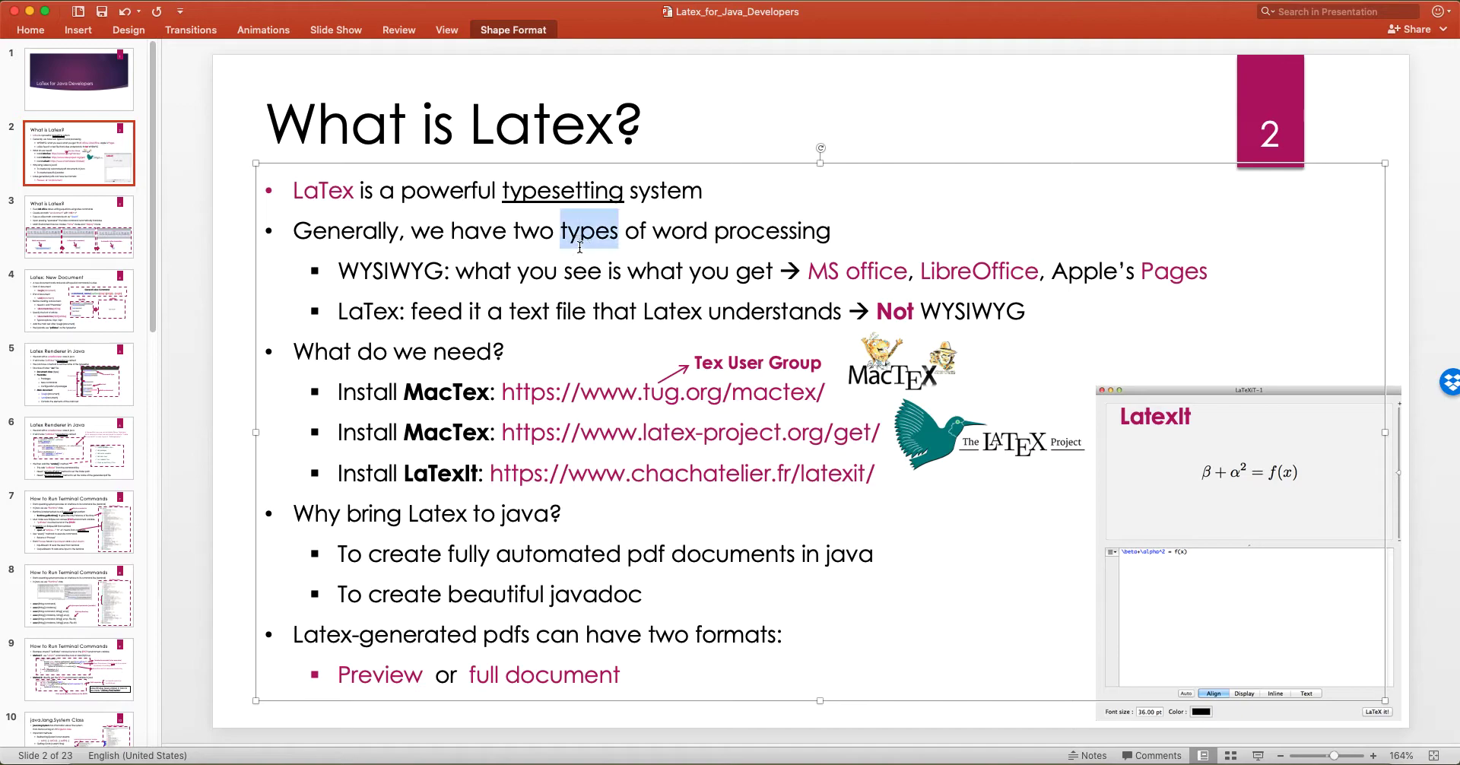
{"action": "left_click", "coordinate": [501, 271]}
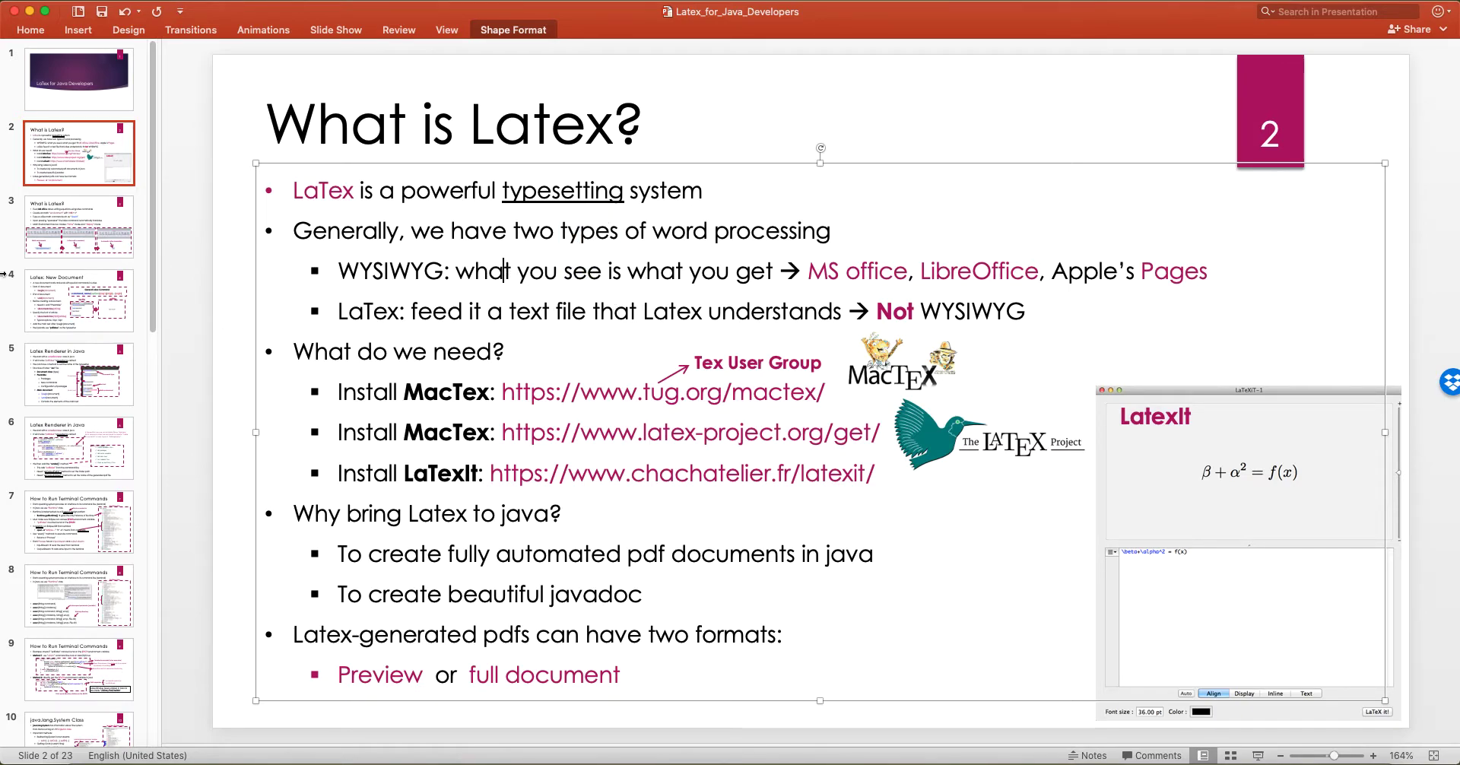
{"action": "left_click", "coordinate": [673, 500]}
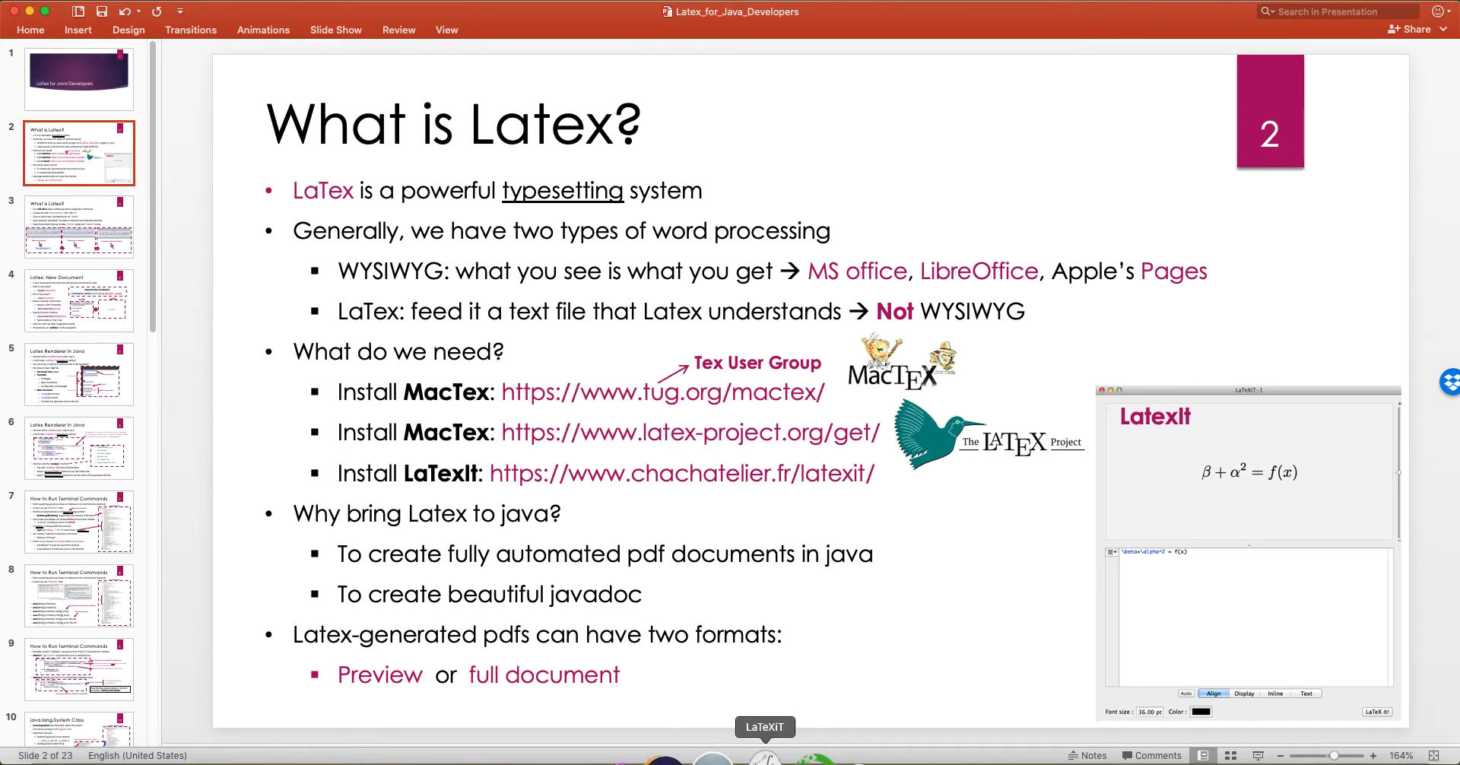
Enter \beta = f(x) in LaTeXiT and render it as the typeset formula β = f(x)
{"action": "left_click", "coordinate": [765, 759]}
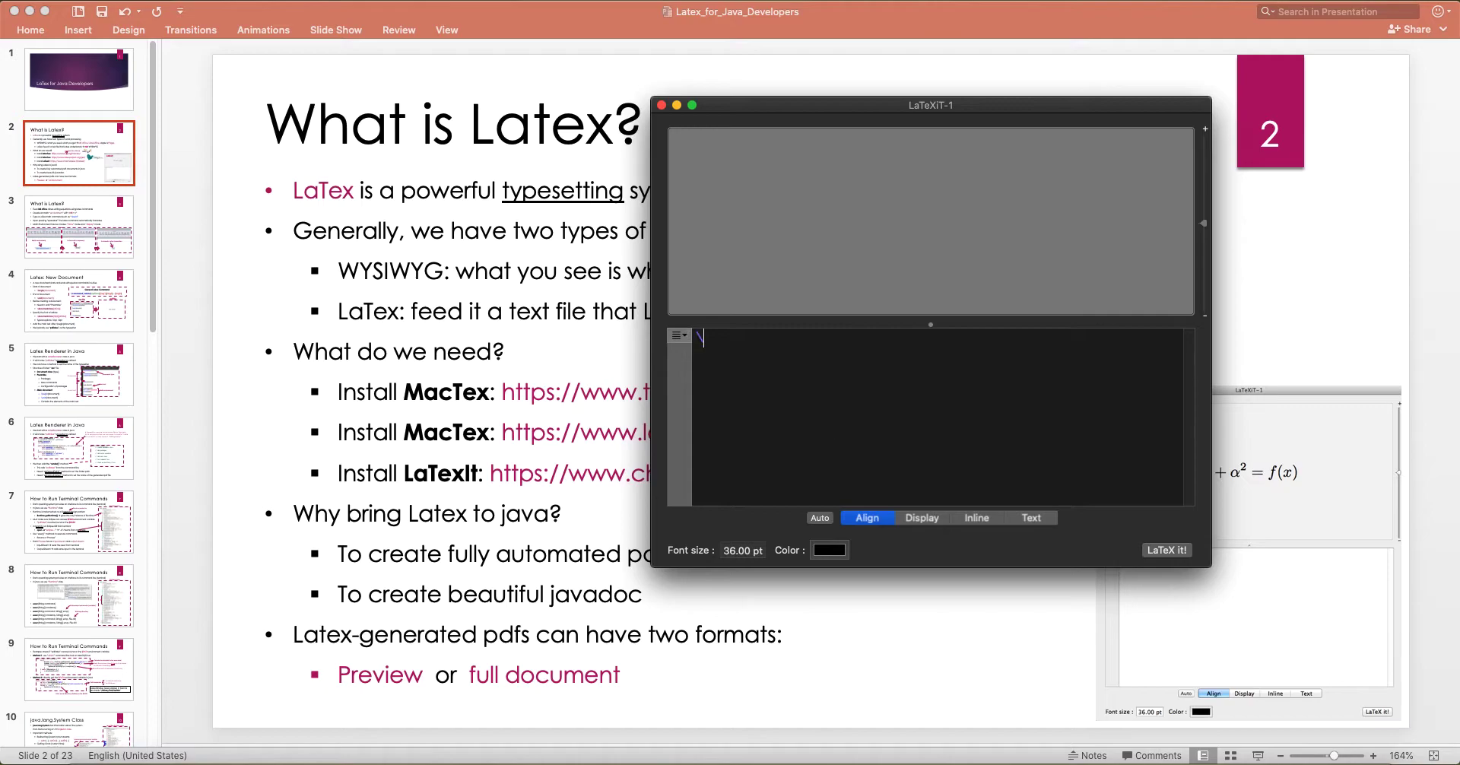
{"action": "type", "text": "beta"}
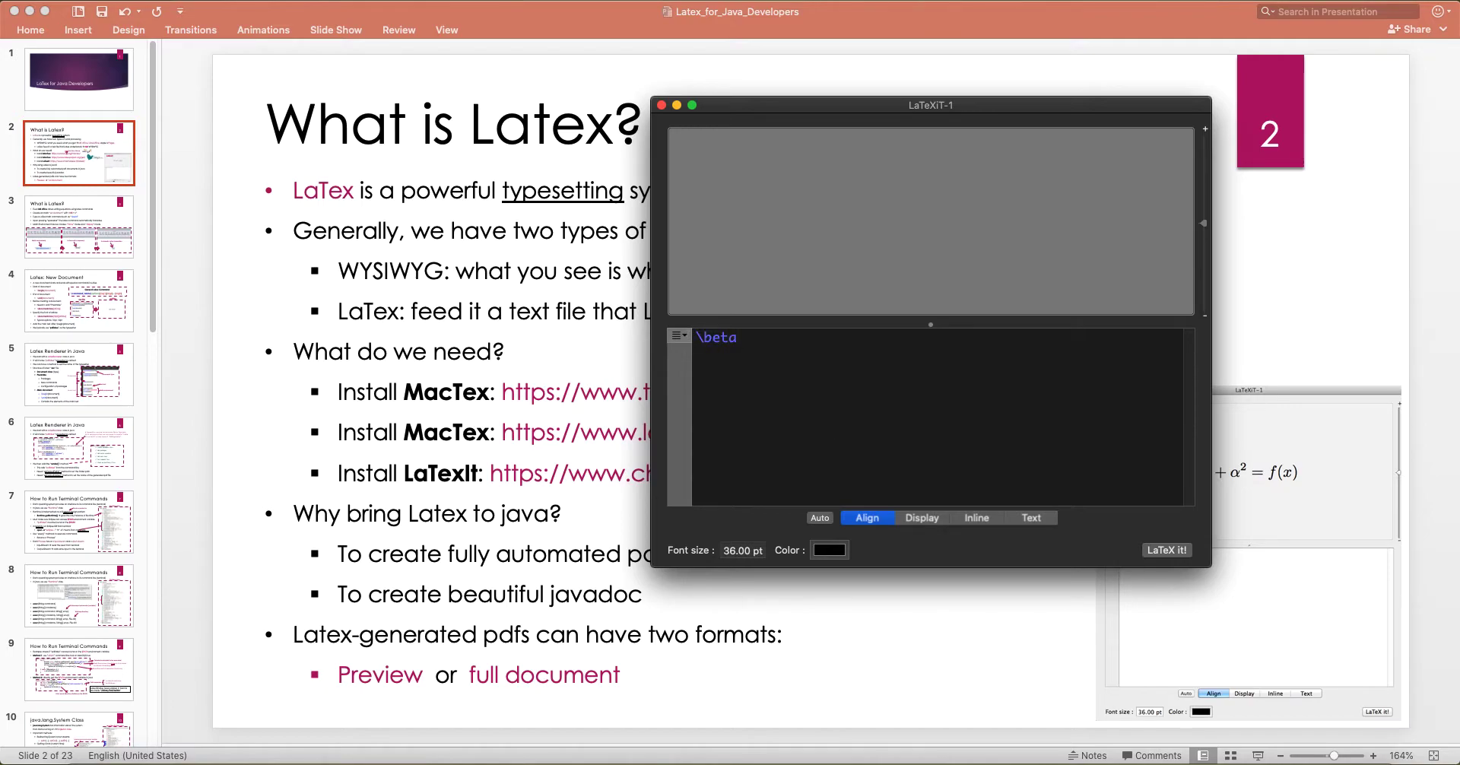
{"action": "left_click", "coordinate": [745, 337]}
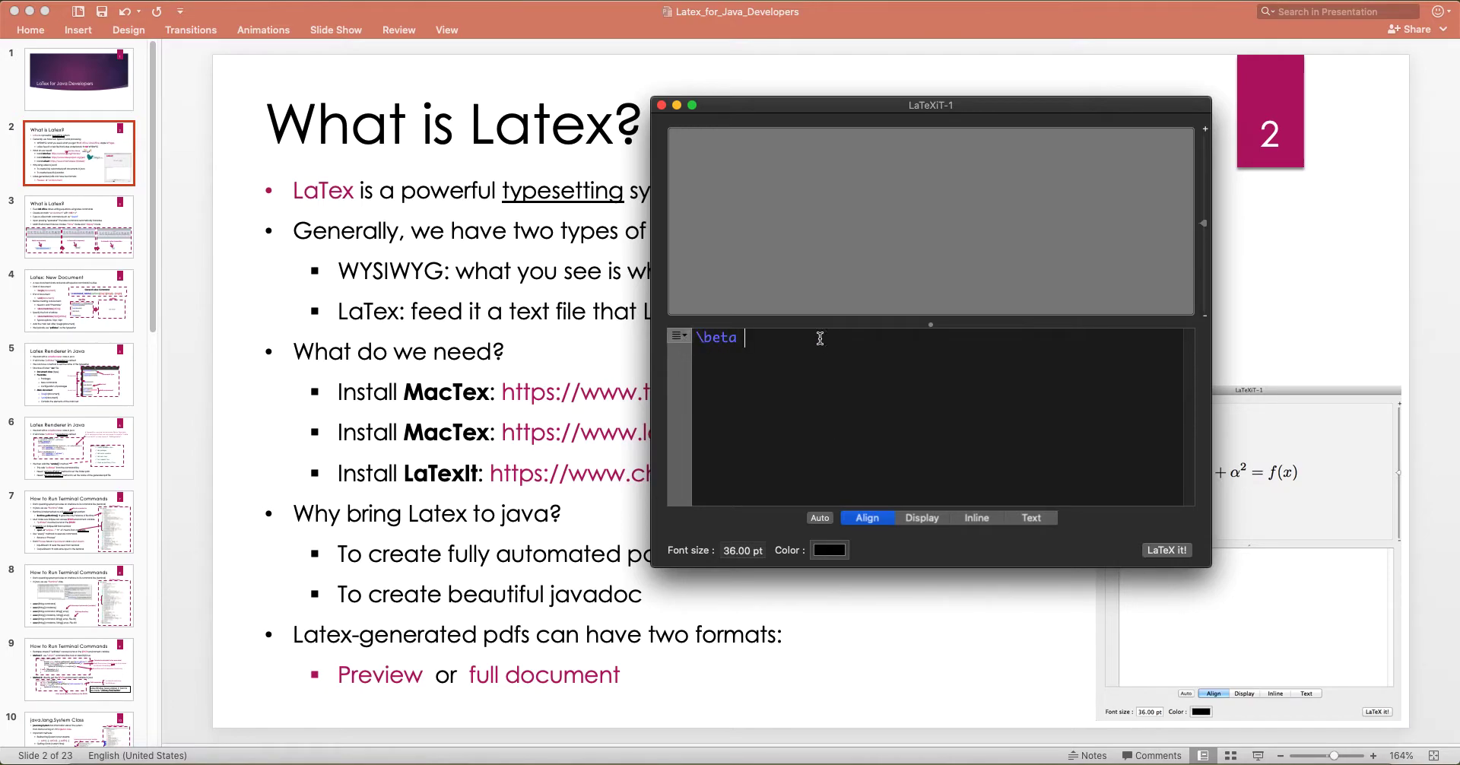
{"action": "type", "text": "= fd"}
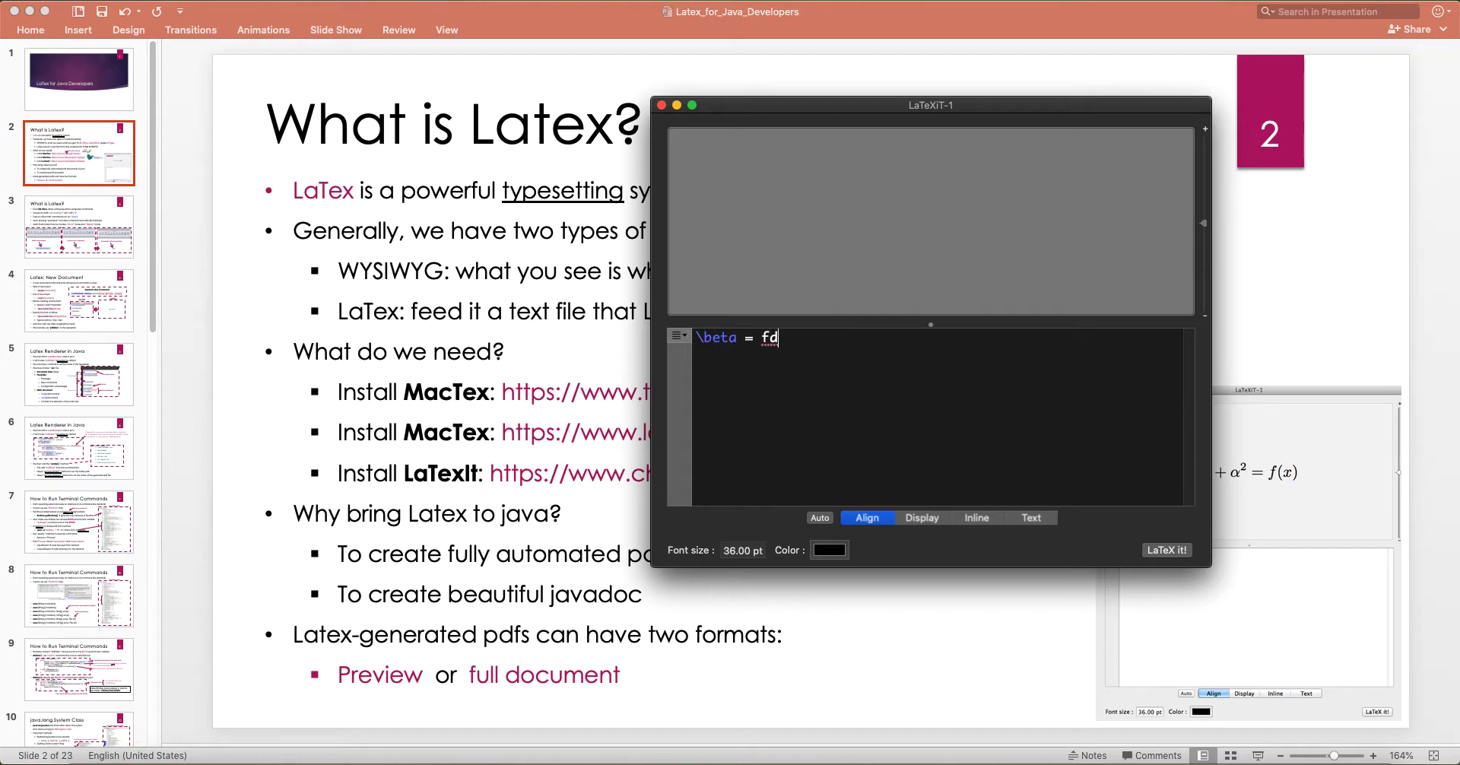
{"action": "type", "text": "(x)"}
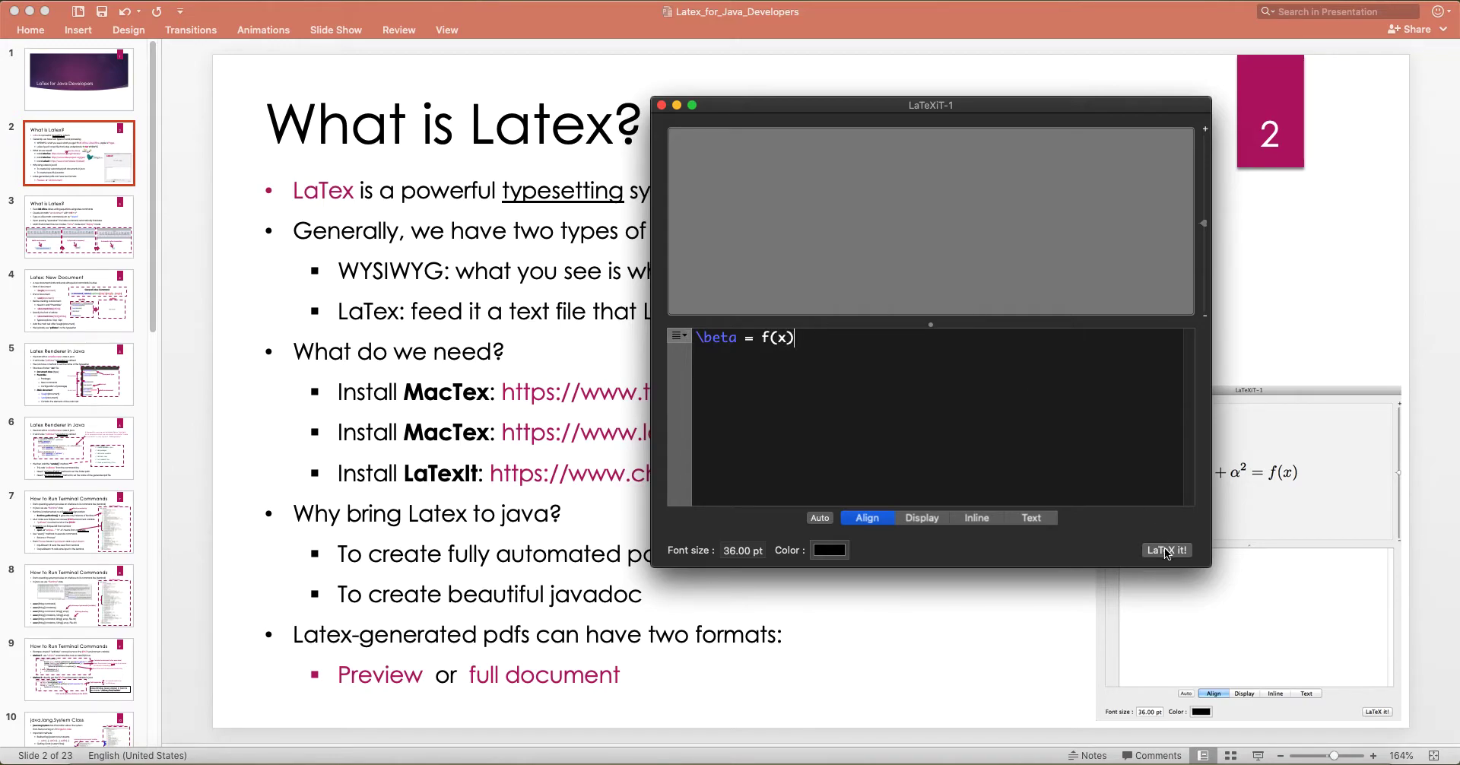
{"action": "left_click", "coordinate": [1167, 551]}
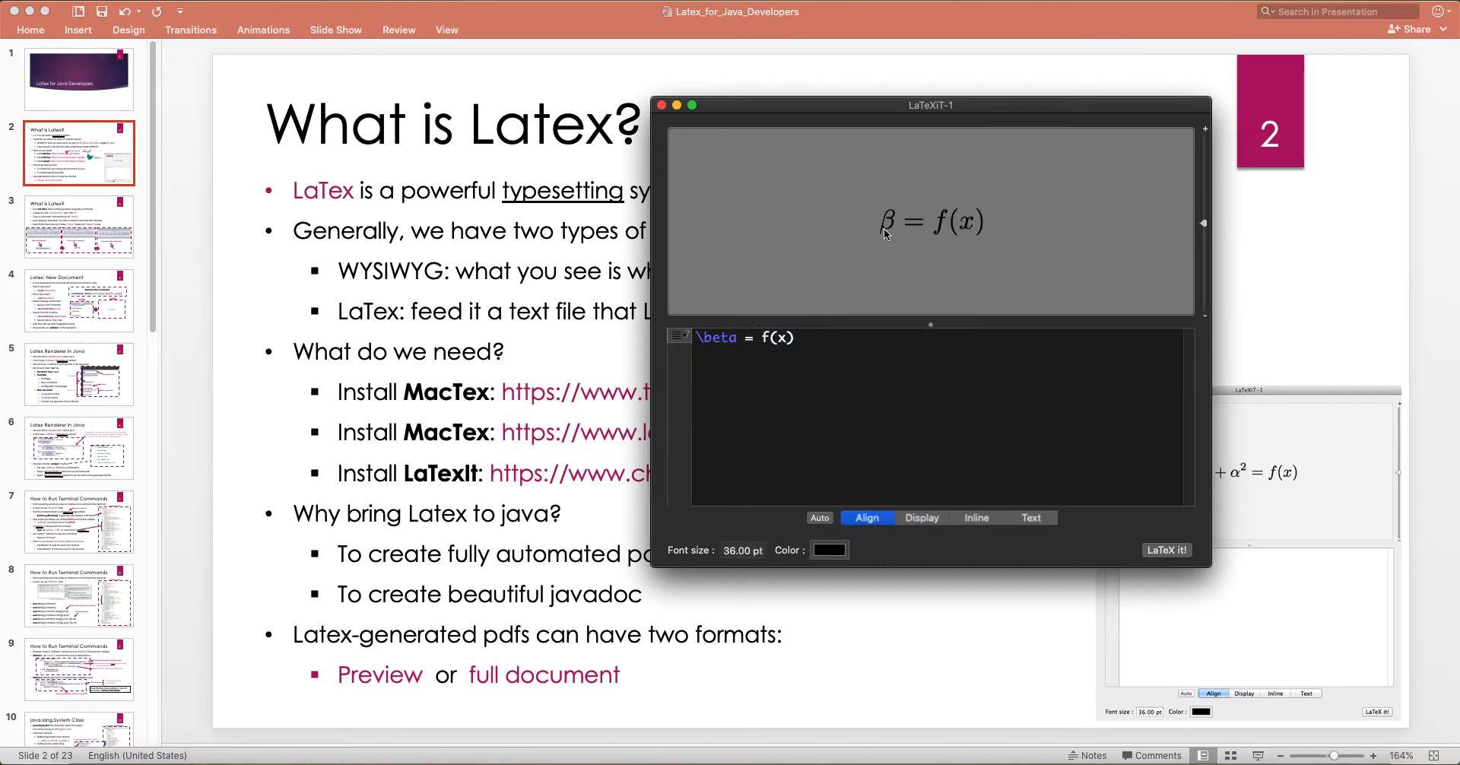
{"action": "mouse_move", "coordinate": [942, 215]}
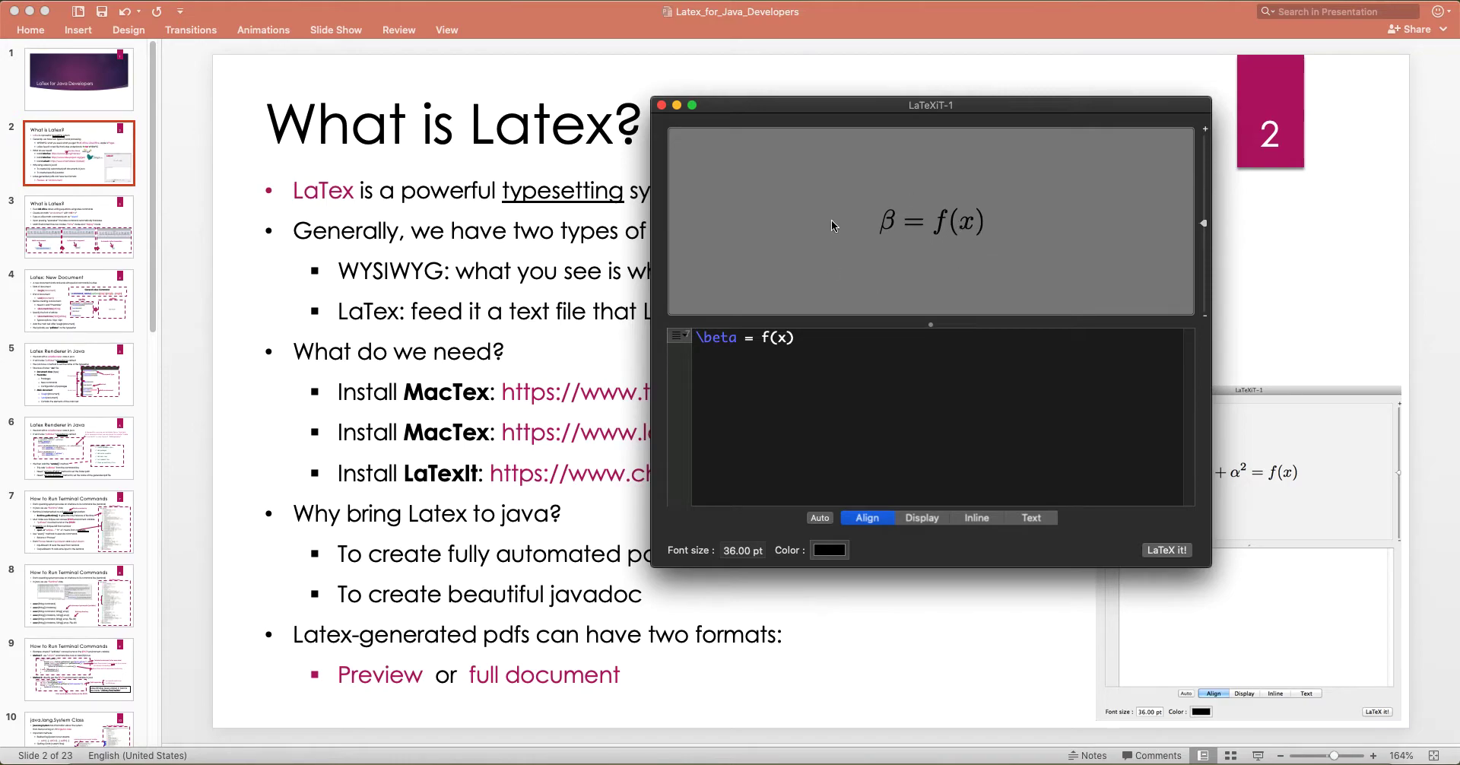
Return to PowerPoint, revisit slide 2 and highlight the words MS office
{"action": "left_click", "coordinate": [662, 105]}
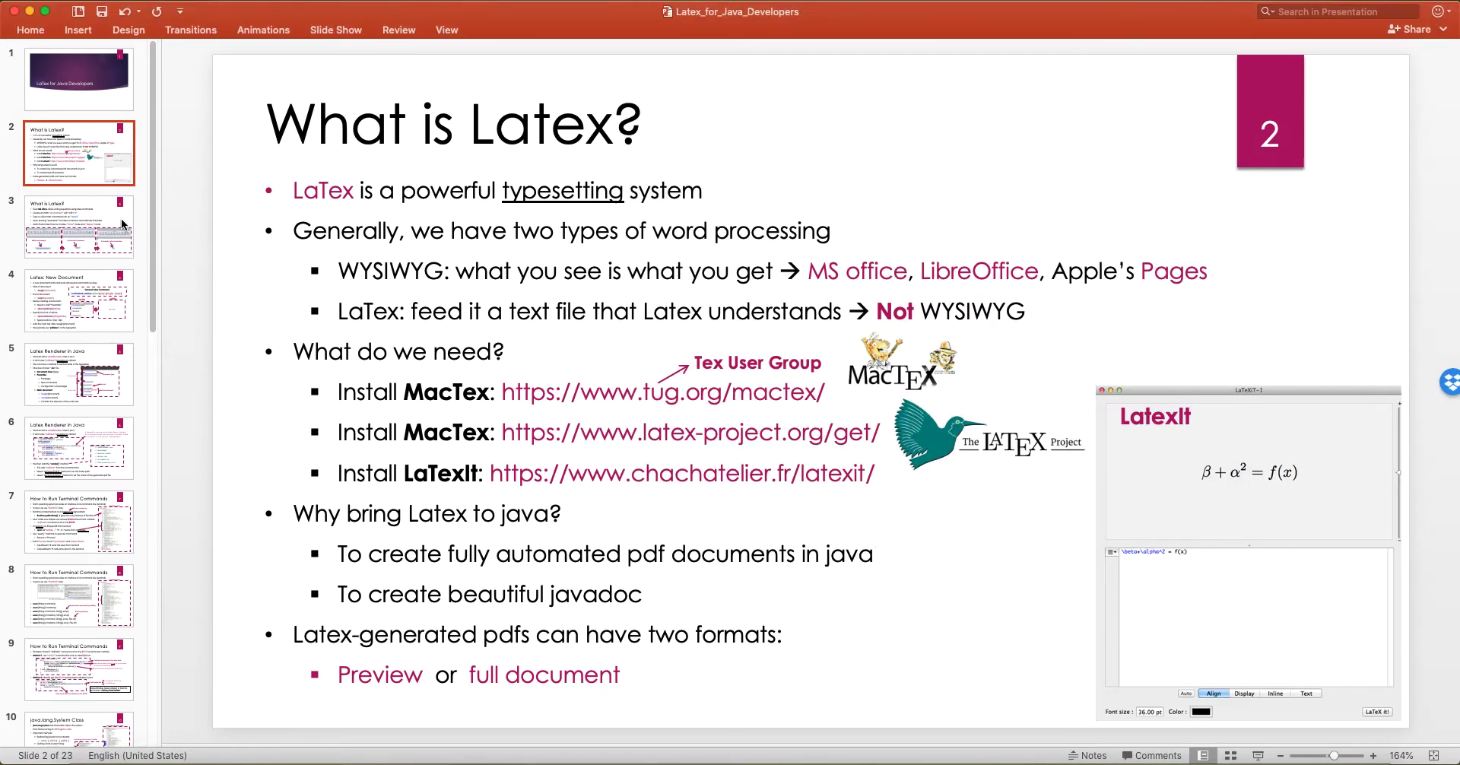
{"action": "left_click", "coordinate": [79, 226]}
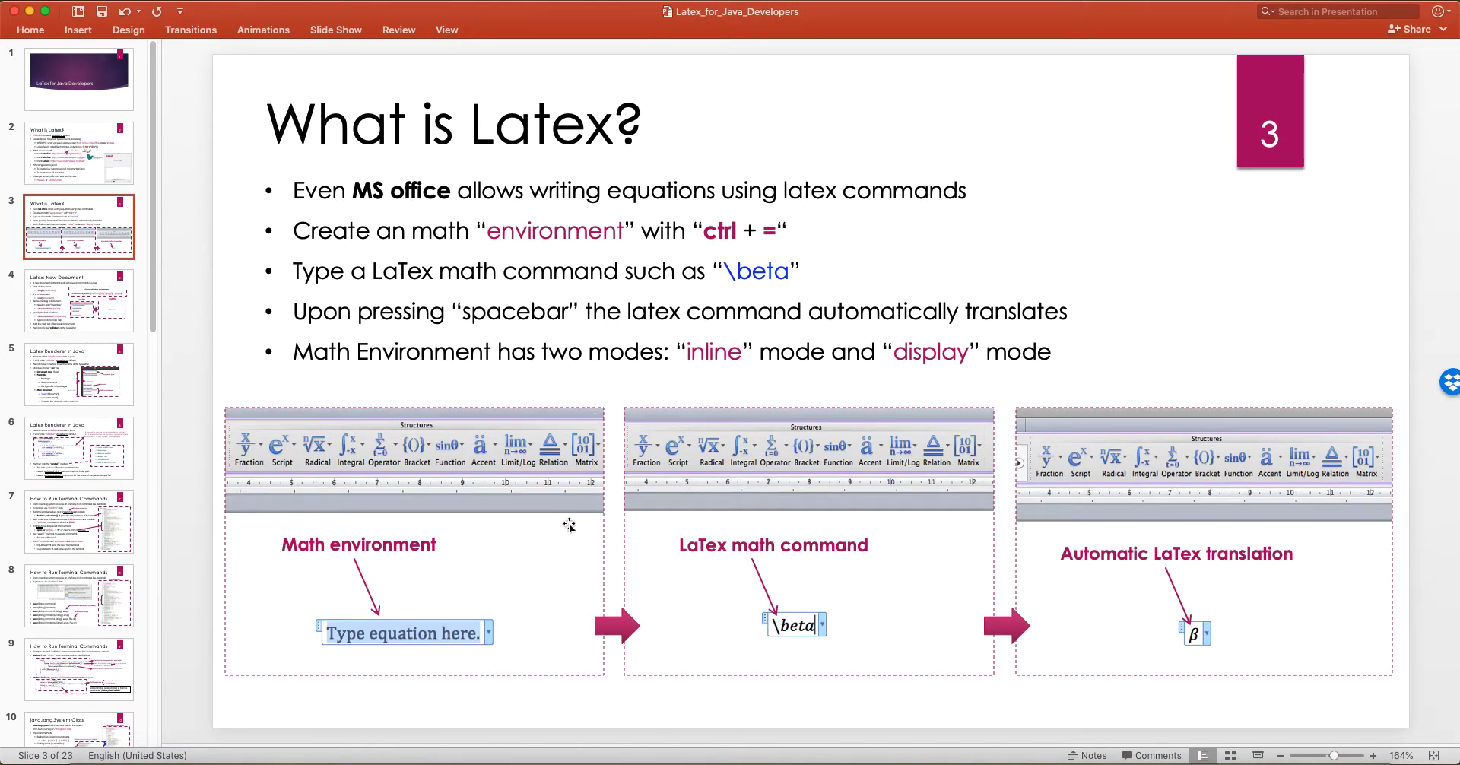
{"action": "mouse_move", "coordinate": [190, 273]}
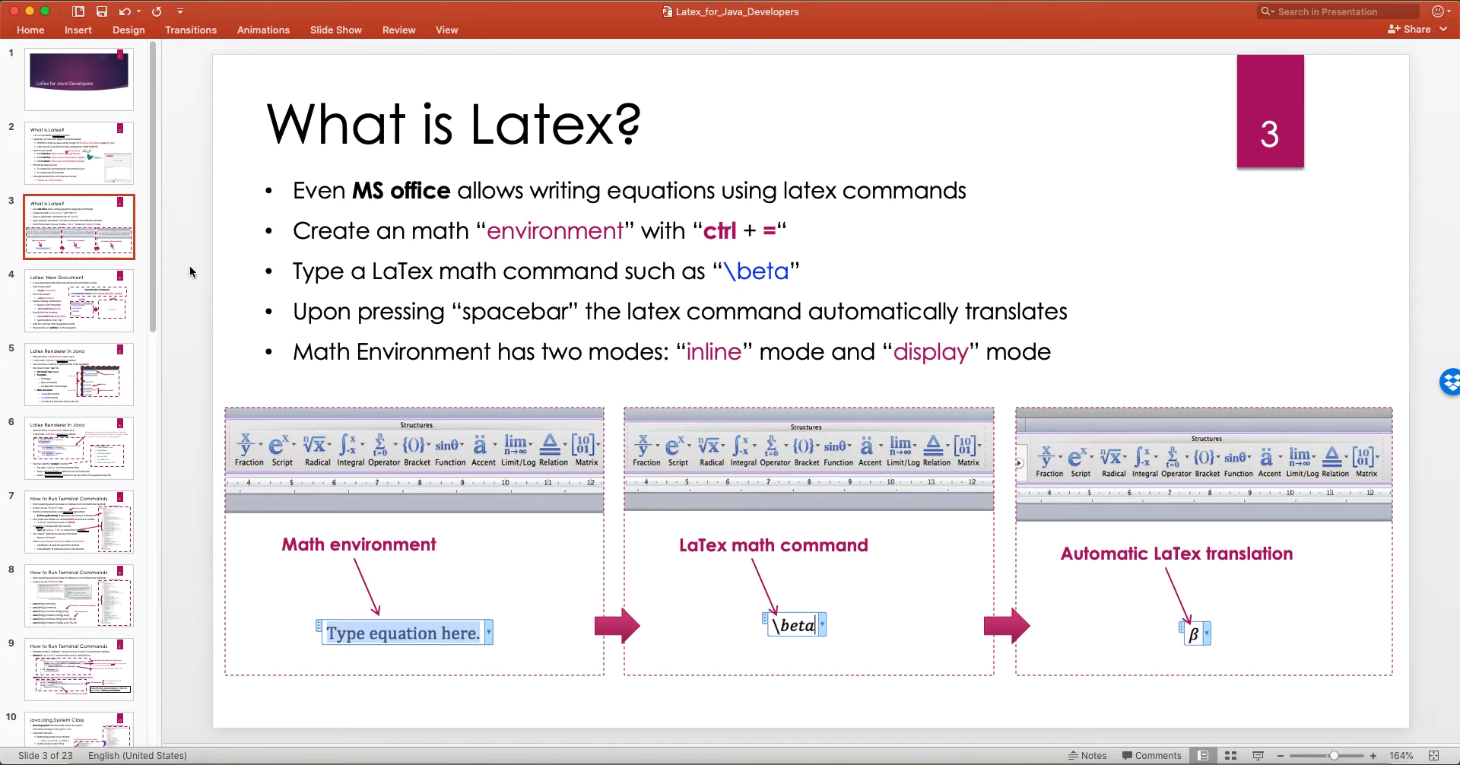
{"action": "left_click", "coordinate": [80, 152]}
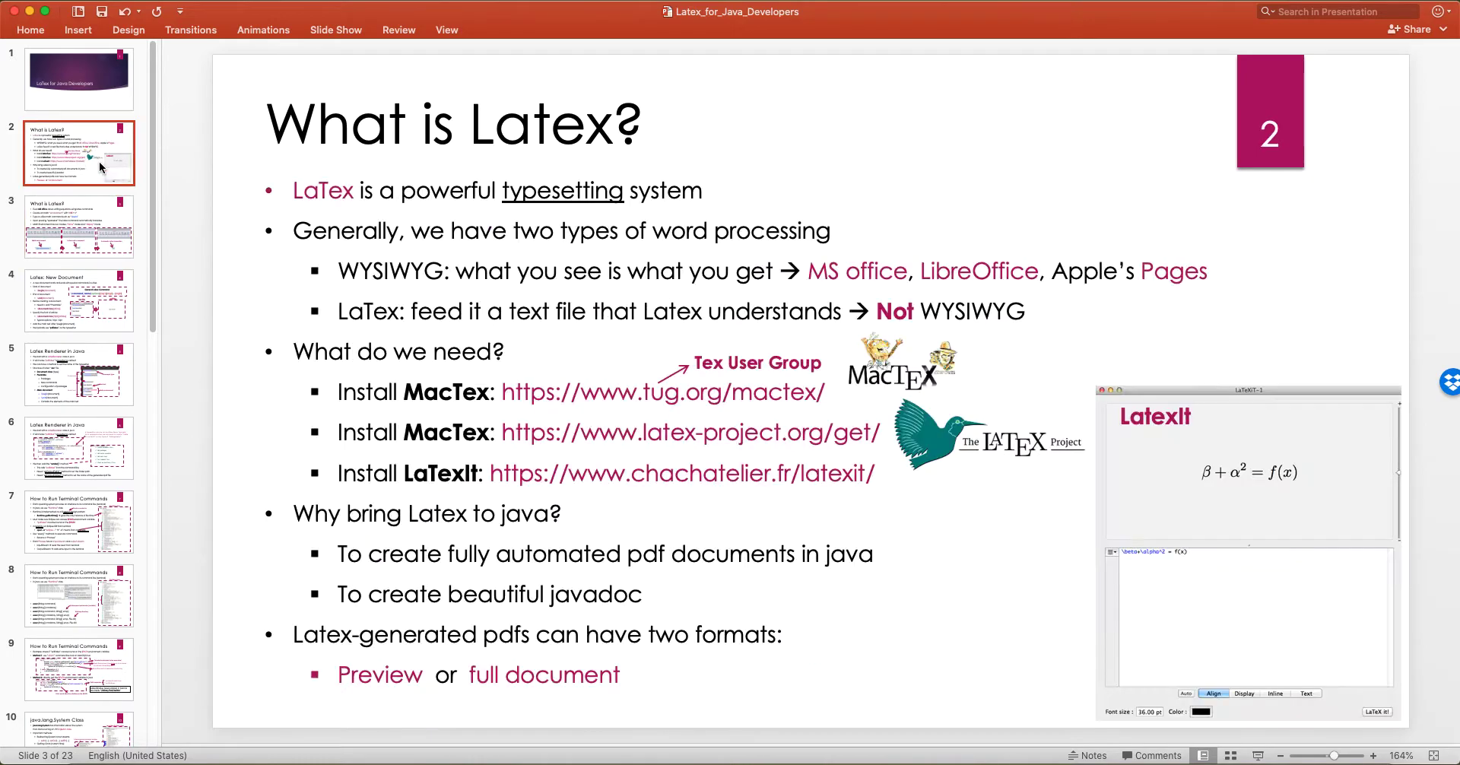
{"action": "left_click", "coordinate": [1128, 270]}
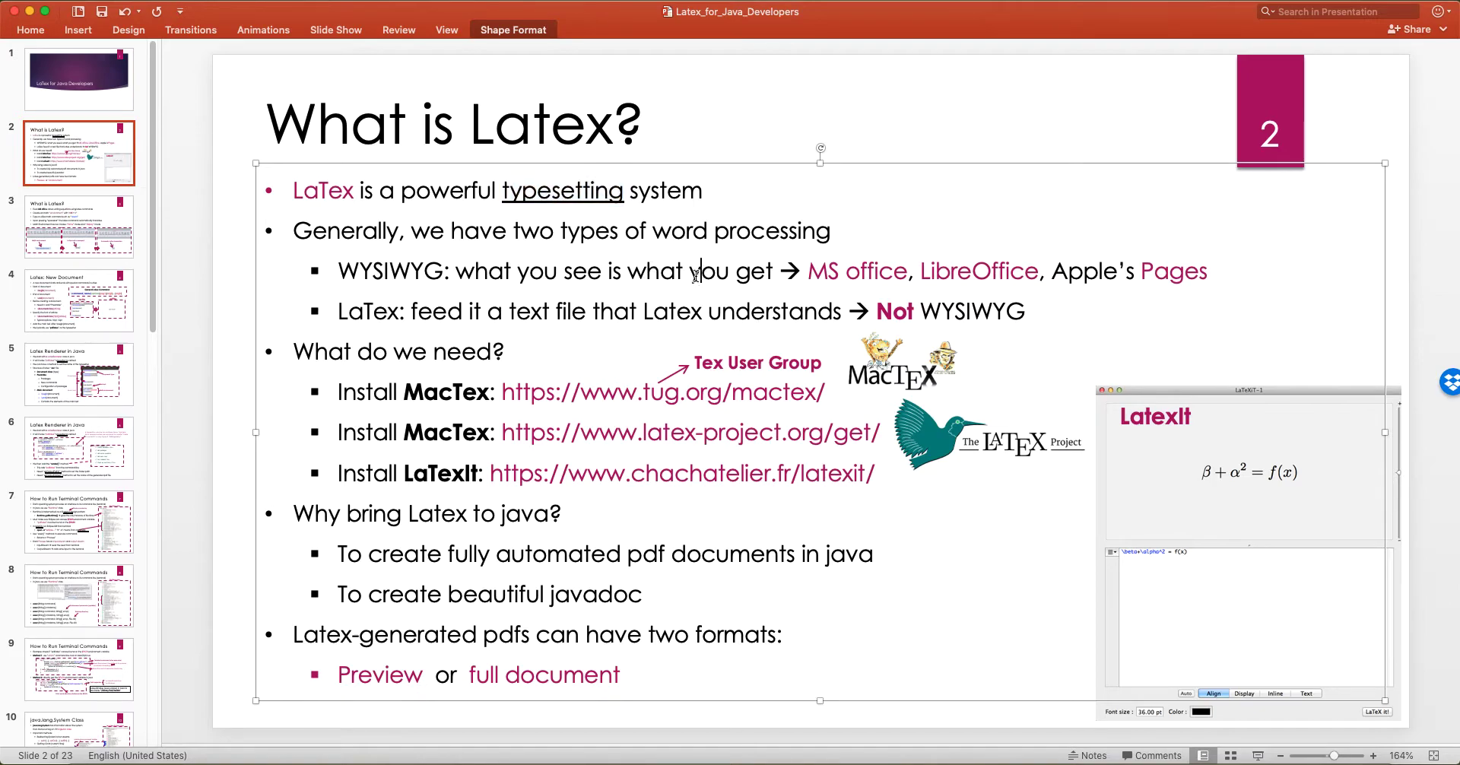
{"action": "double_click", "coordinate": [856, 271]}
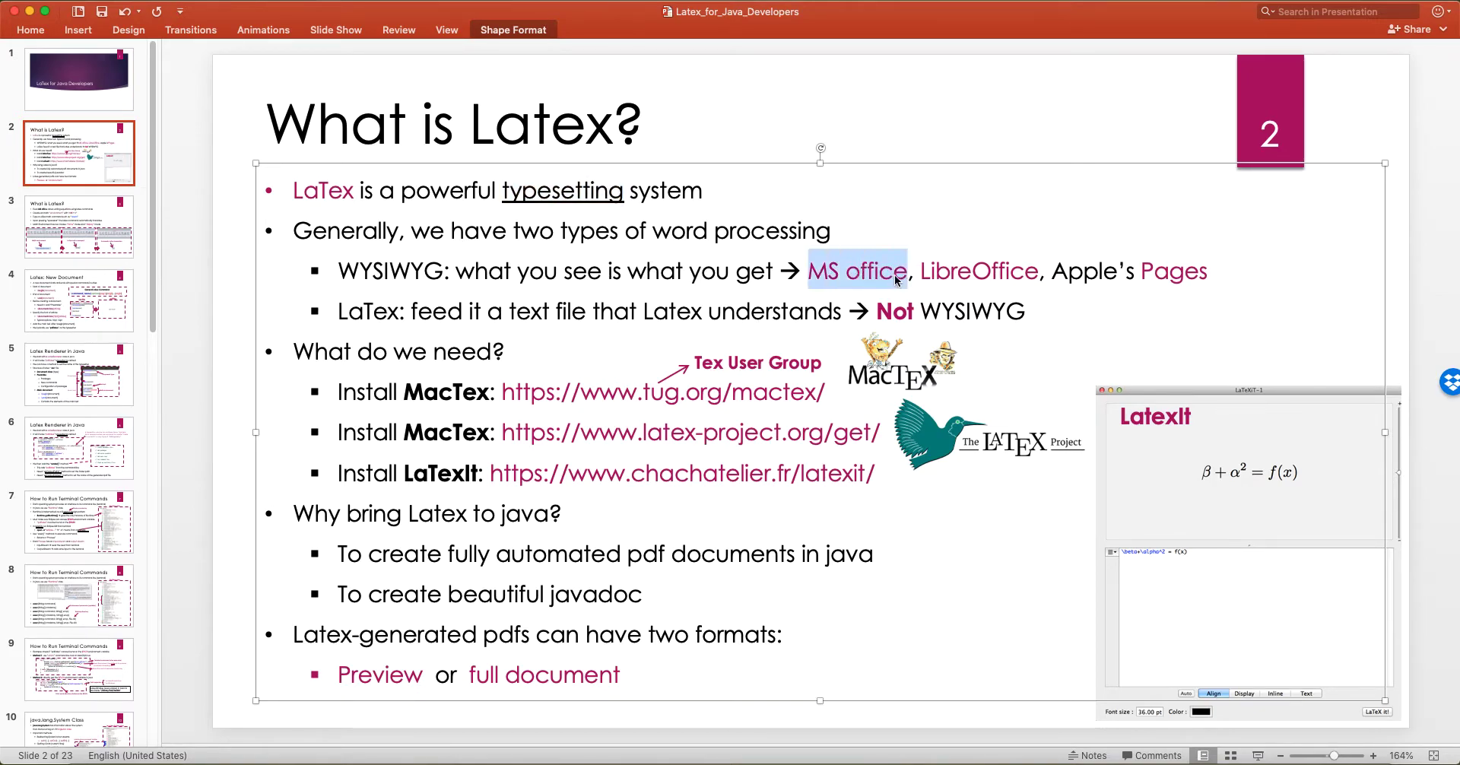
Show slide 3 and highlight the ctrl + = shortcut text, then clear it
{"action": "left_click", "coordinate": [80, 227]}
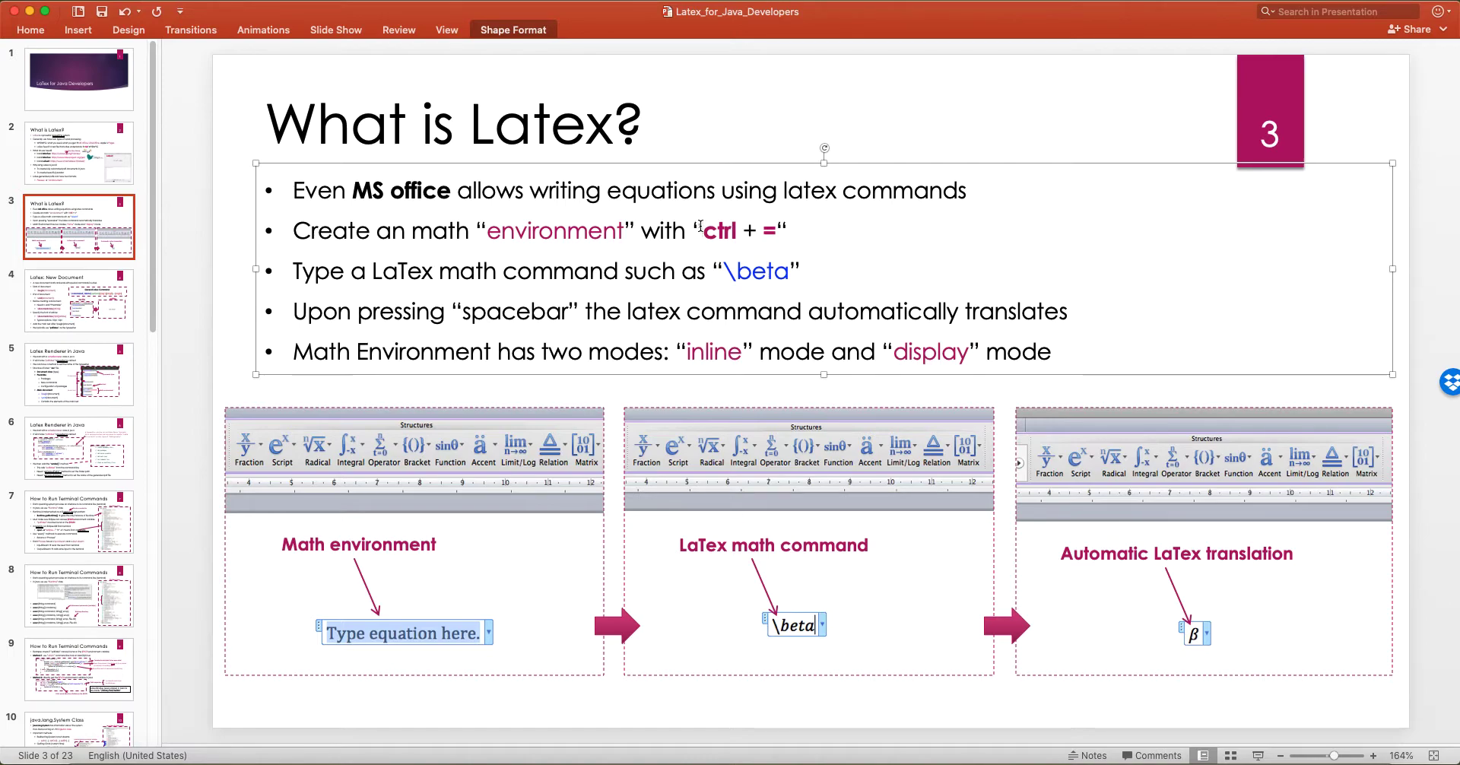
{"action": "mouse_move", "coordinate": [743, 210]}
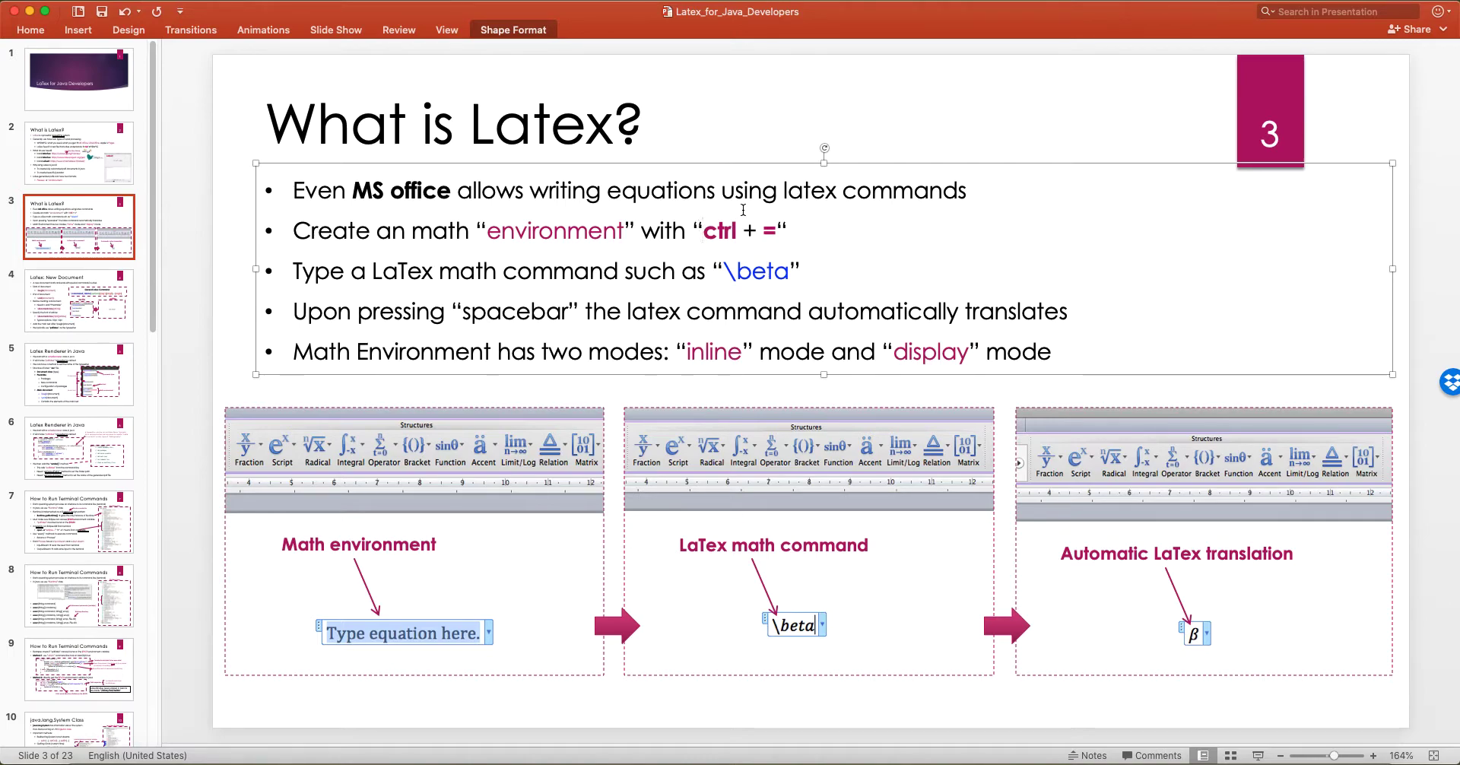
{"action": "double_click", "coordinate": [553, 230]}
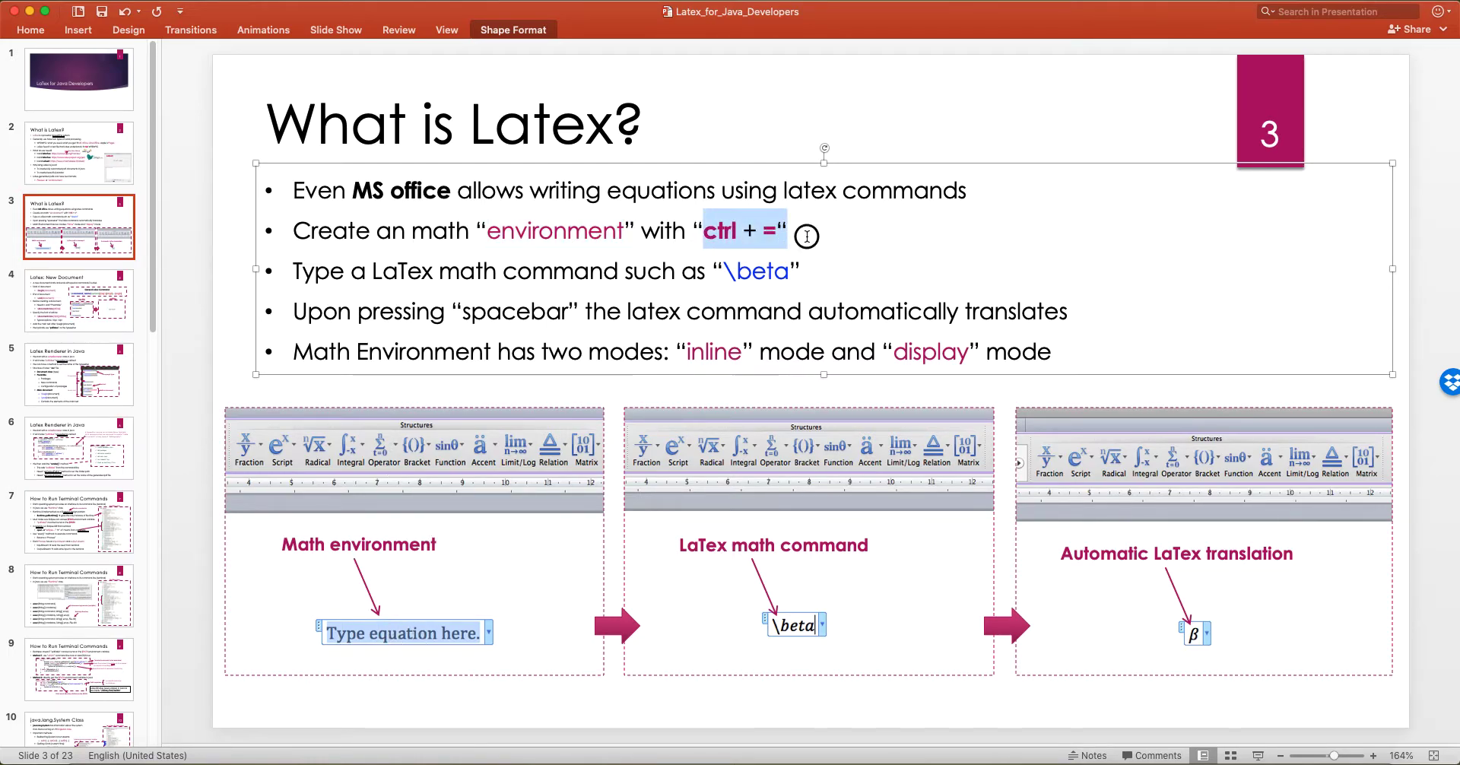
{"action": "left_click", "coordinate": [706, 231]}
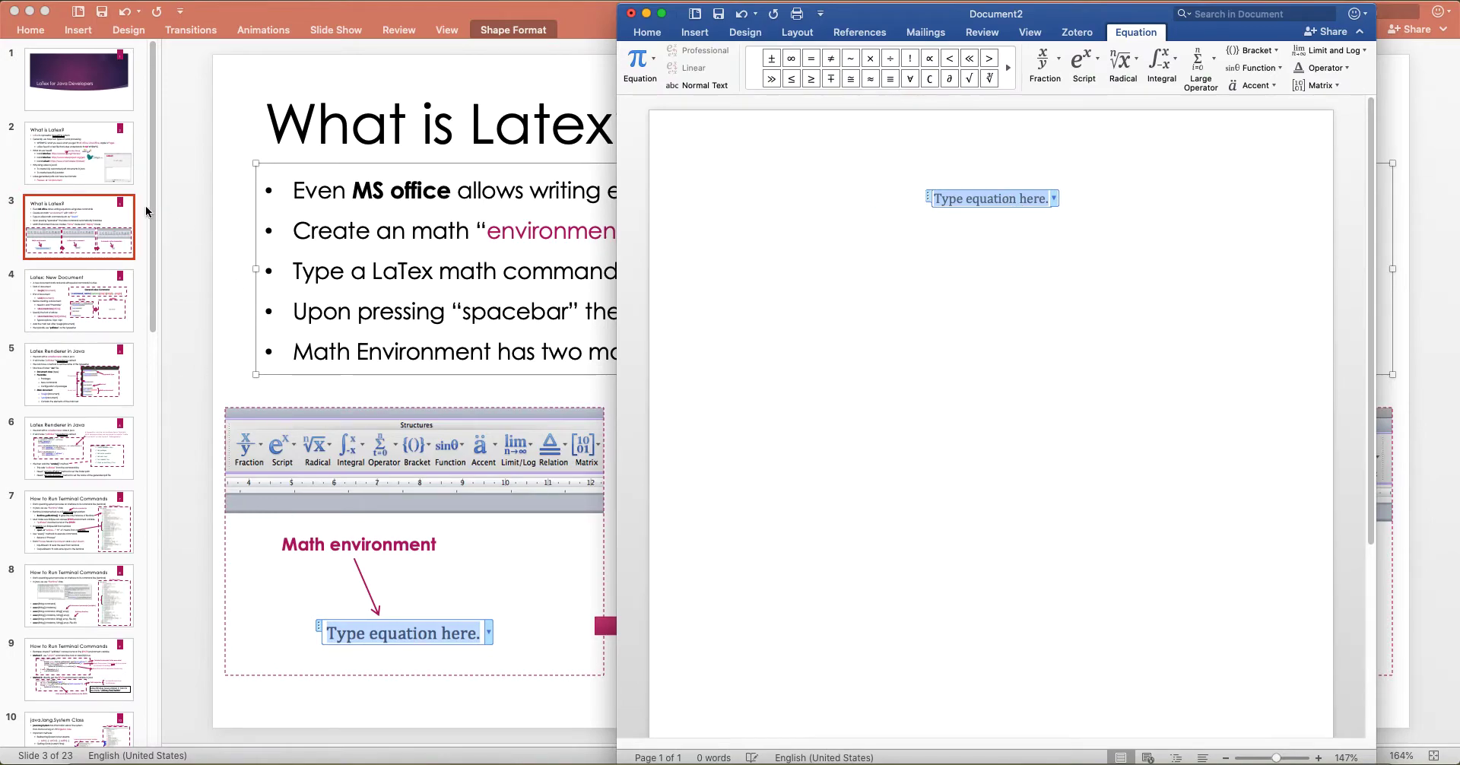
{"action": "mouse_move", "coordinate": [549, 573]}
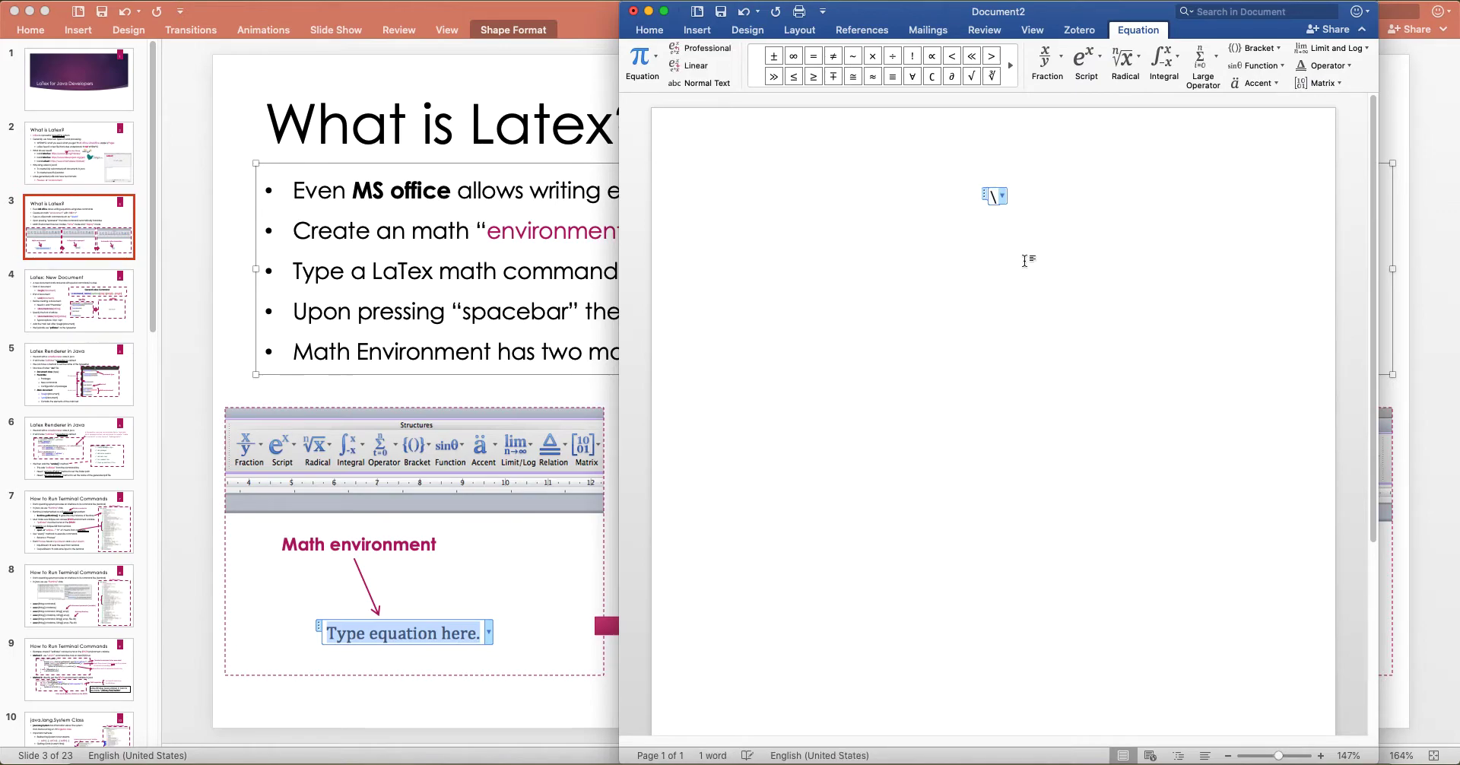
Enter \beta converted to β, then = 2/f(x) in the Word equation
{"action": "type", "text": "\\beta"}
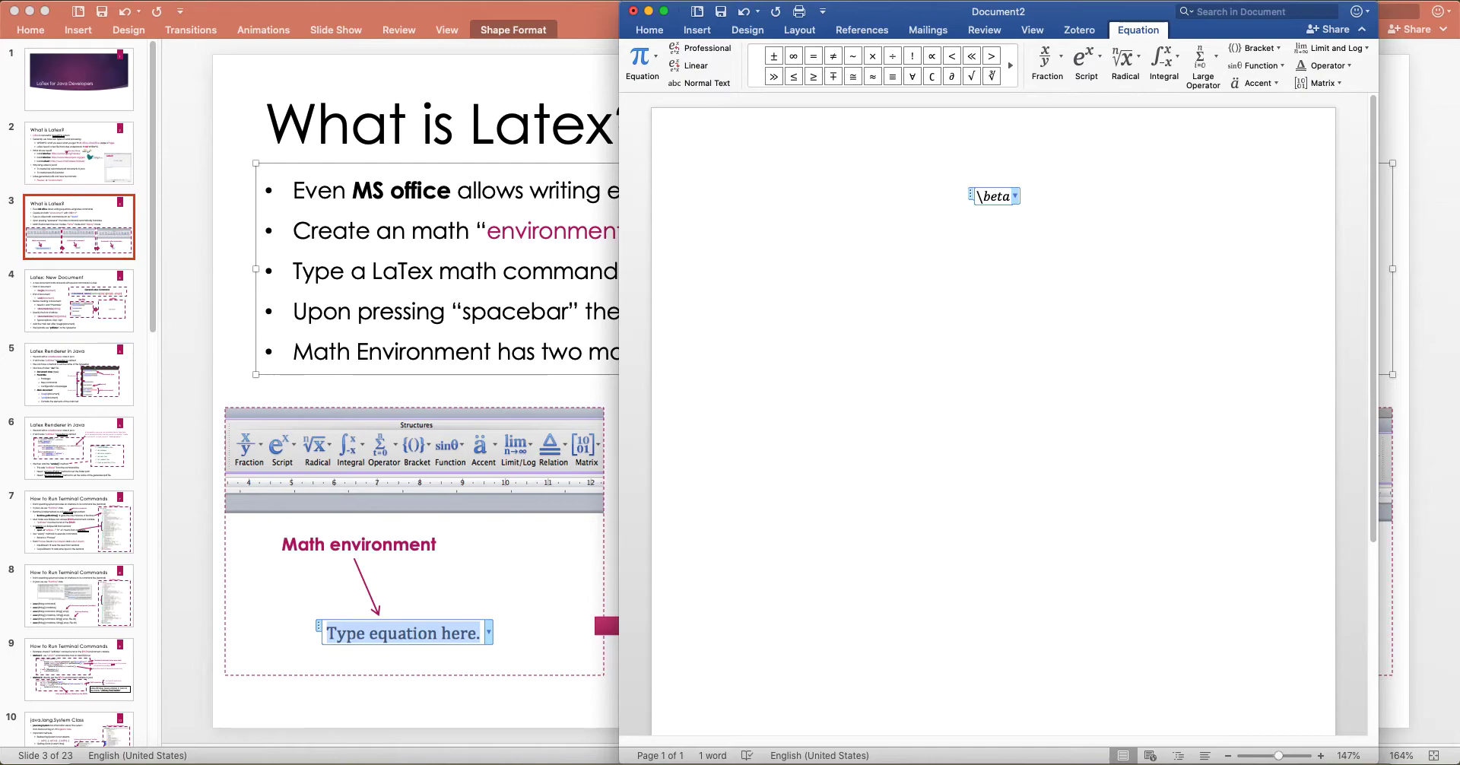
{"action": "key", "text": "space"}
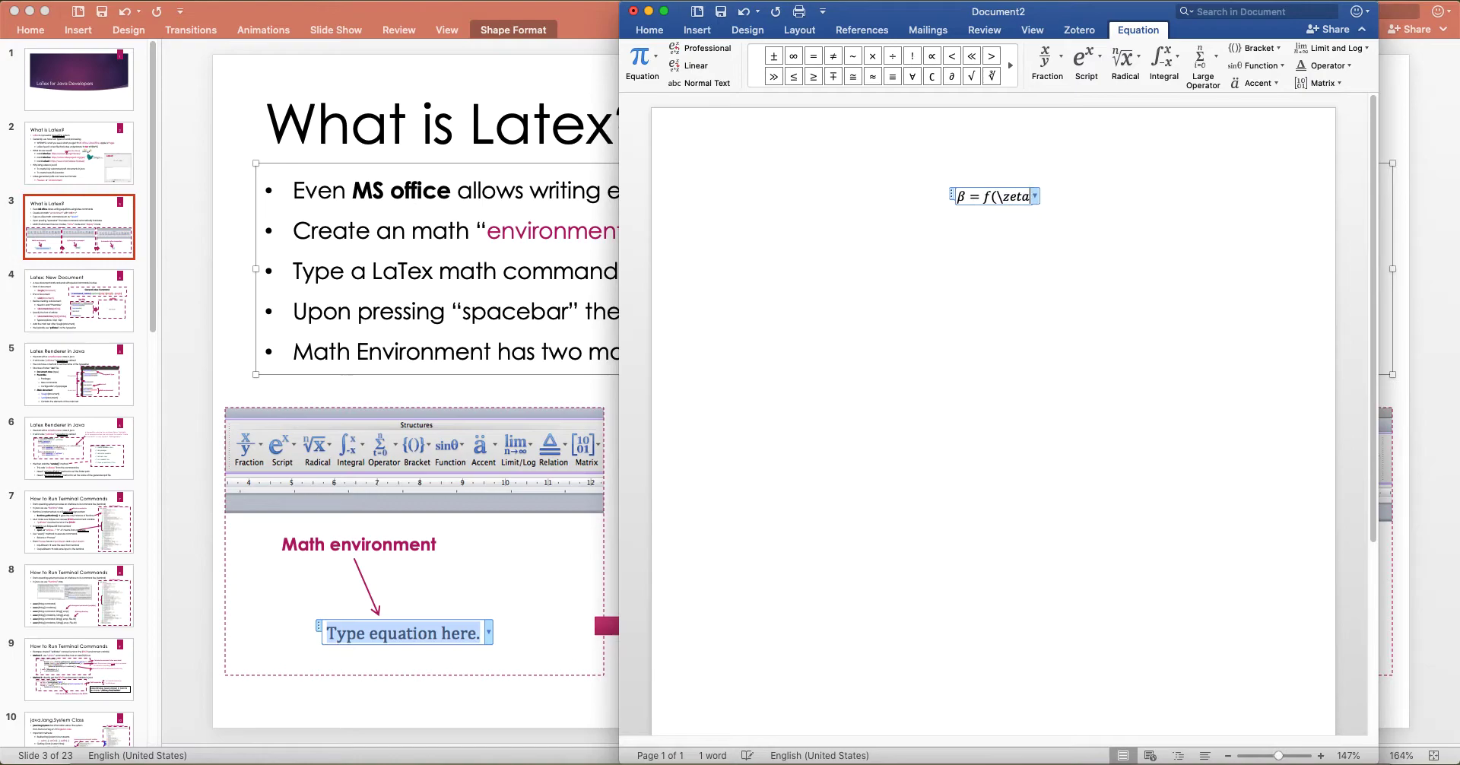
{"action": "key", "text": "space"}
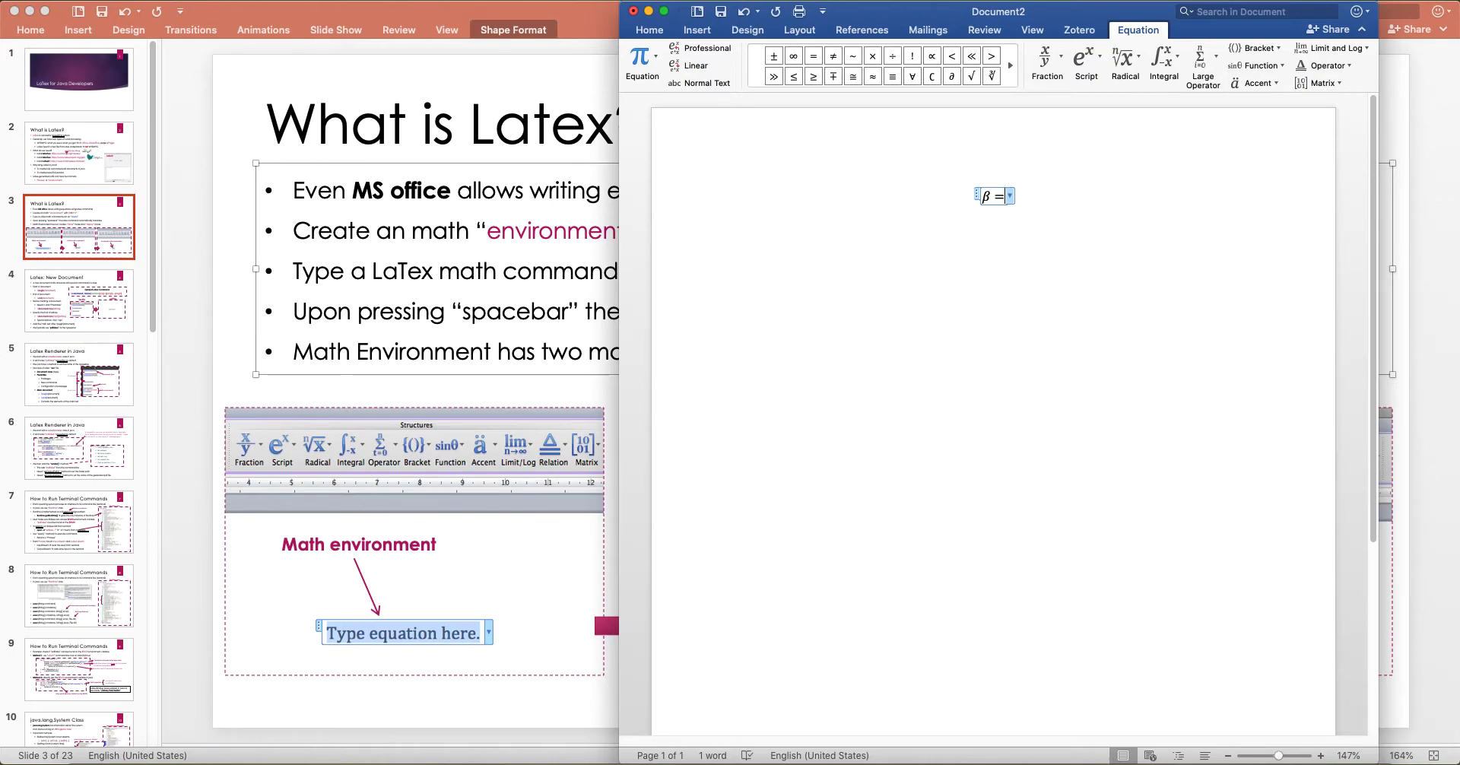
{"action": "type", "text": "2"}
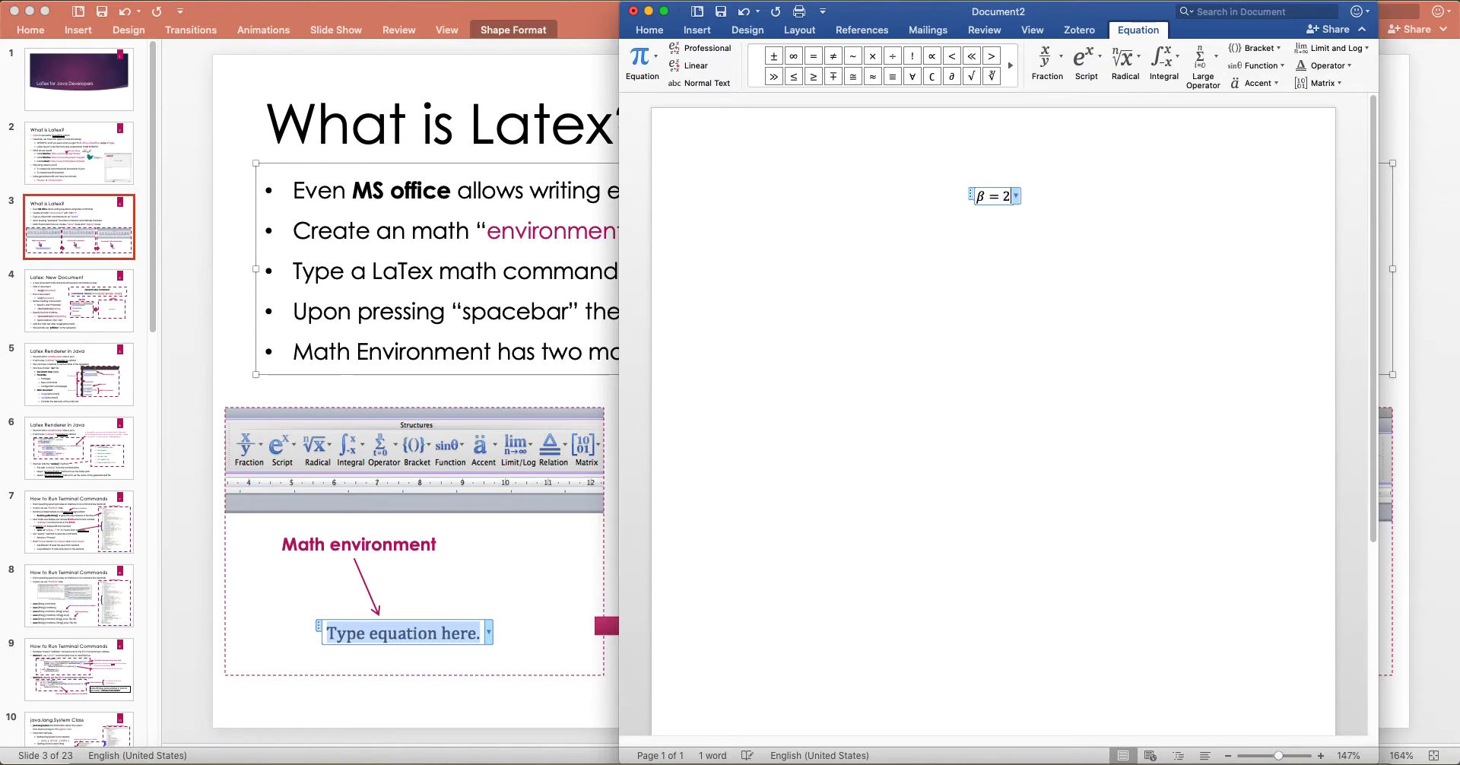
{"action": "type", "text": "/f(x)"}
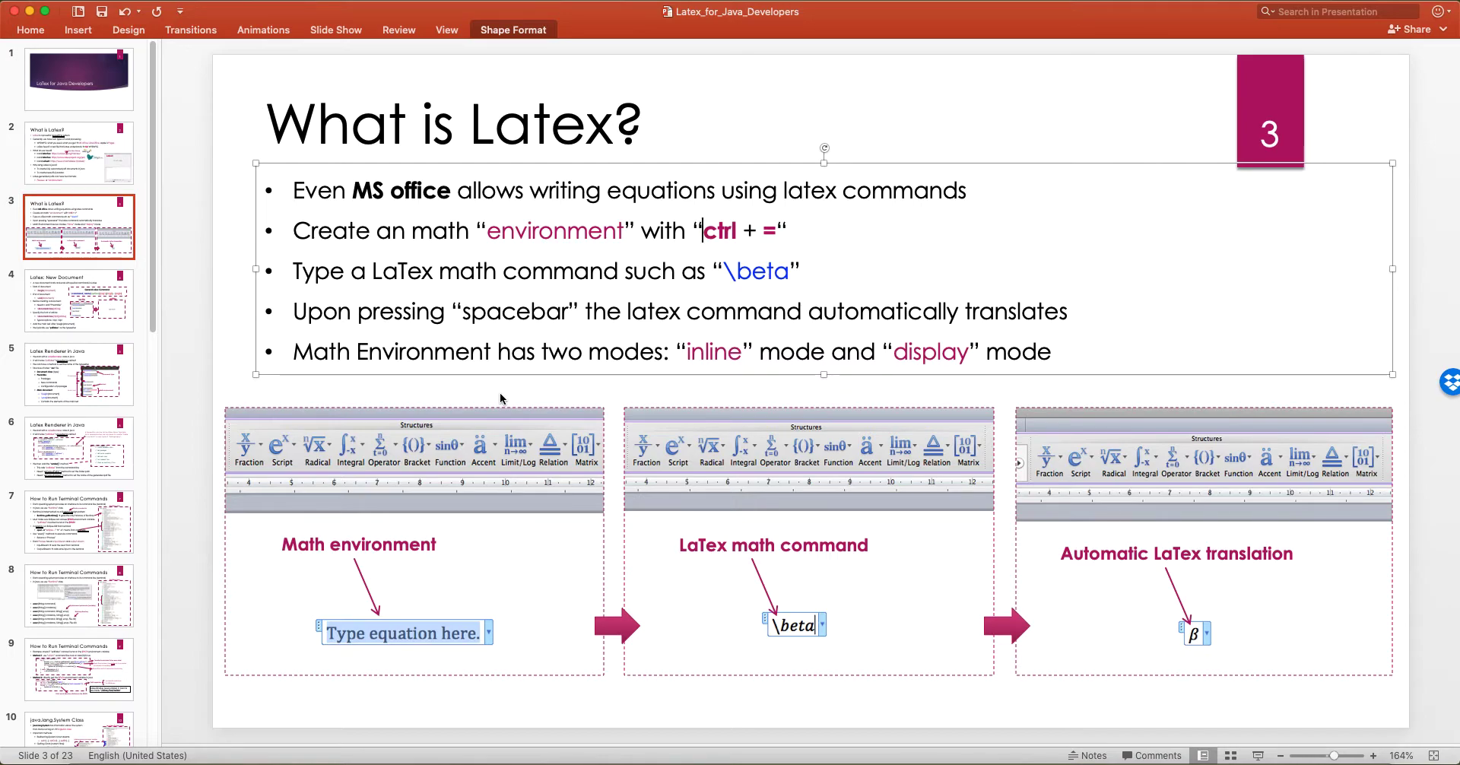
{"action": "mouse_move", "coordinate": [710, 277]}
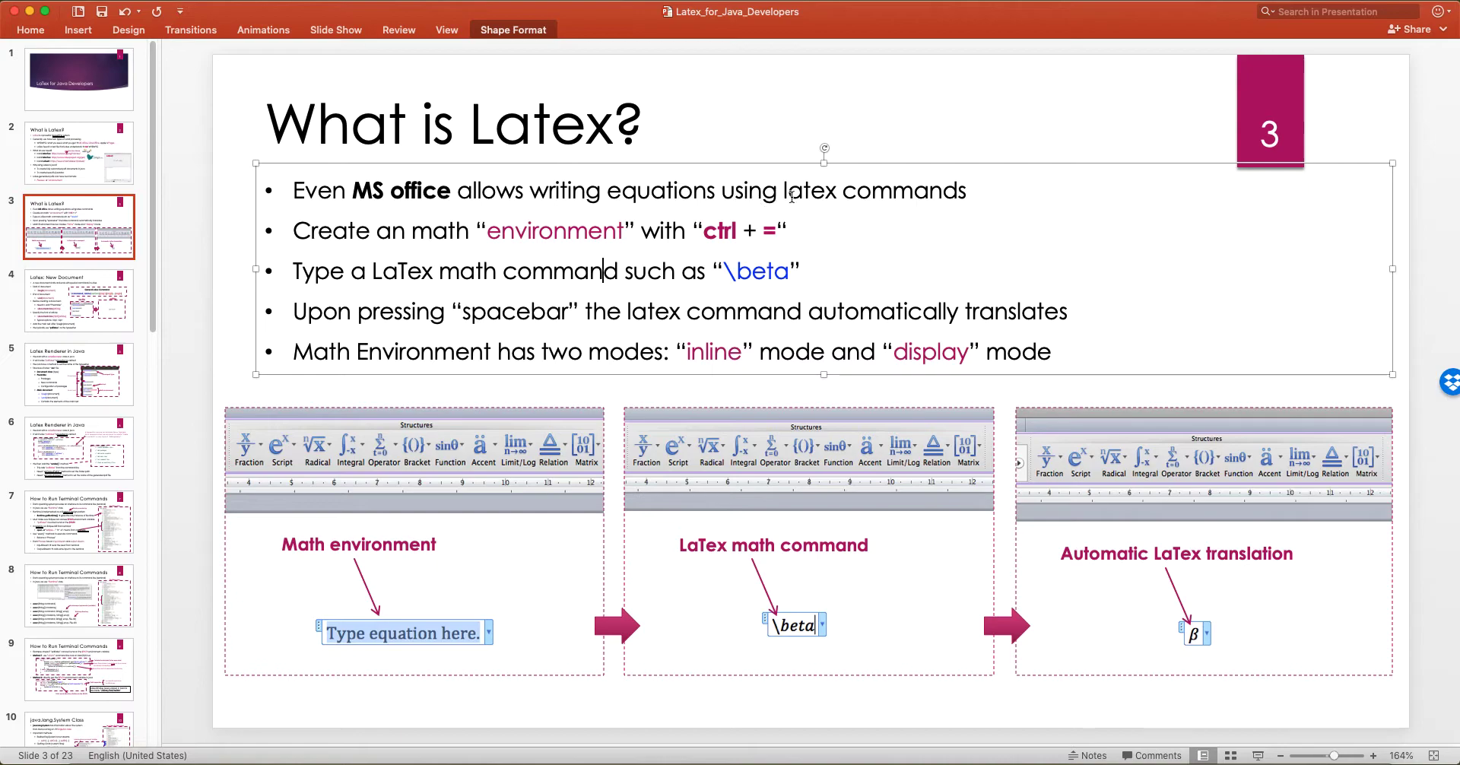
{"action": "mouse_move", "coordinate": [855, 659]}
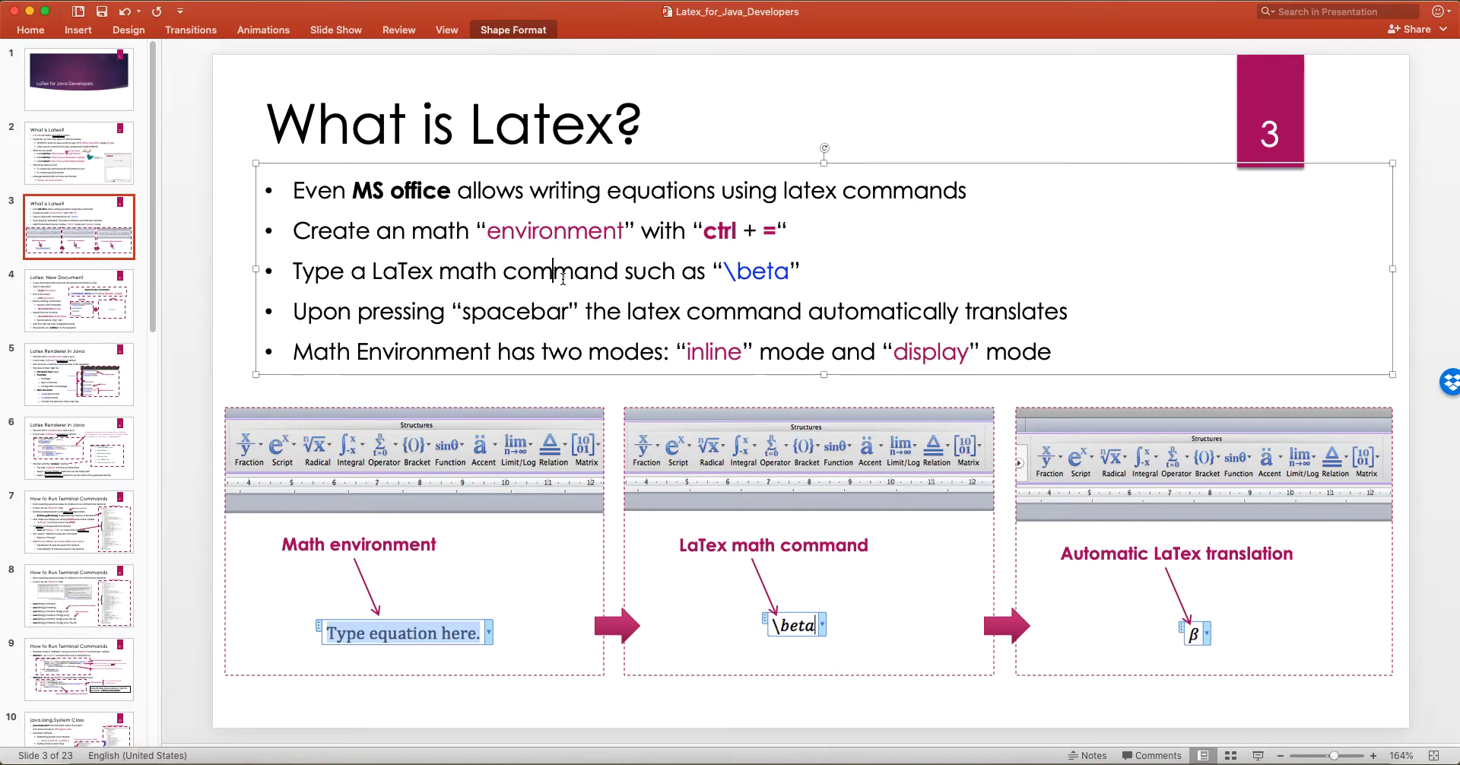
{"action": "mouse_move", "coordinate": [420, 277]}
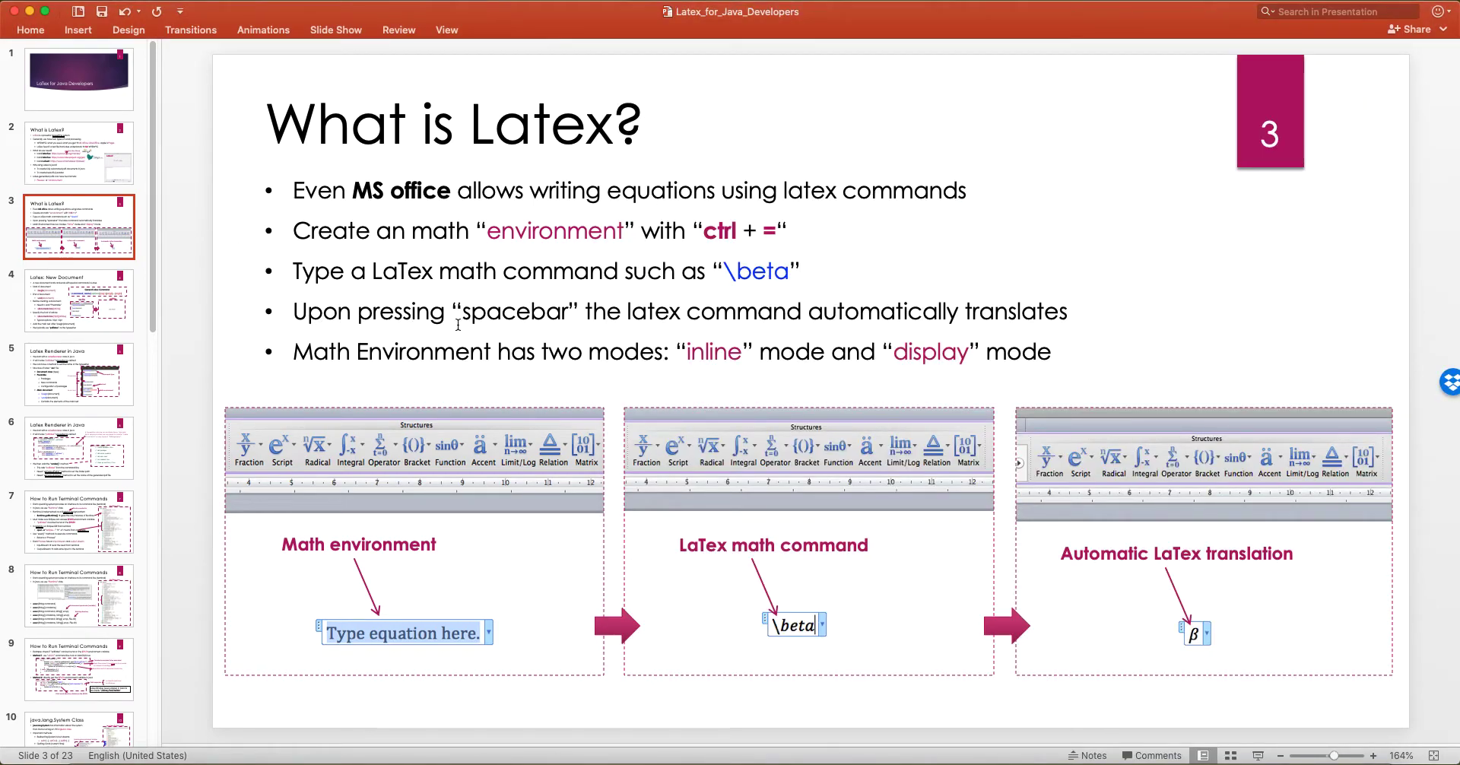
{"action": "mouse_move", "coordinate": [473, 320]}
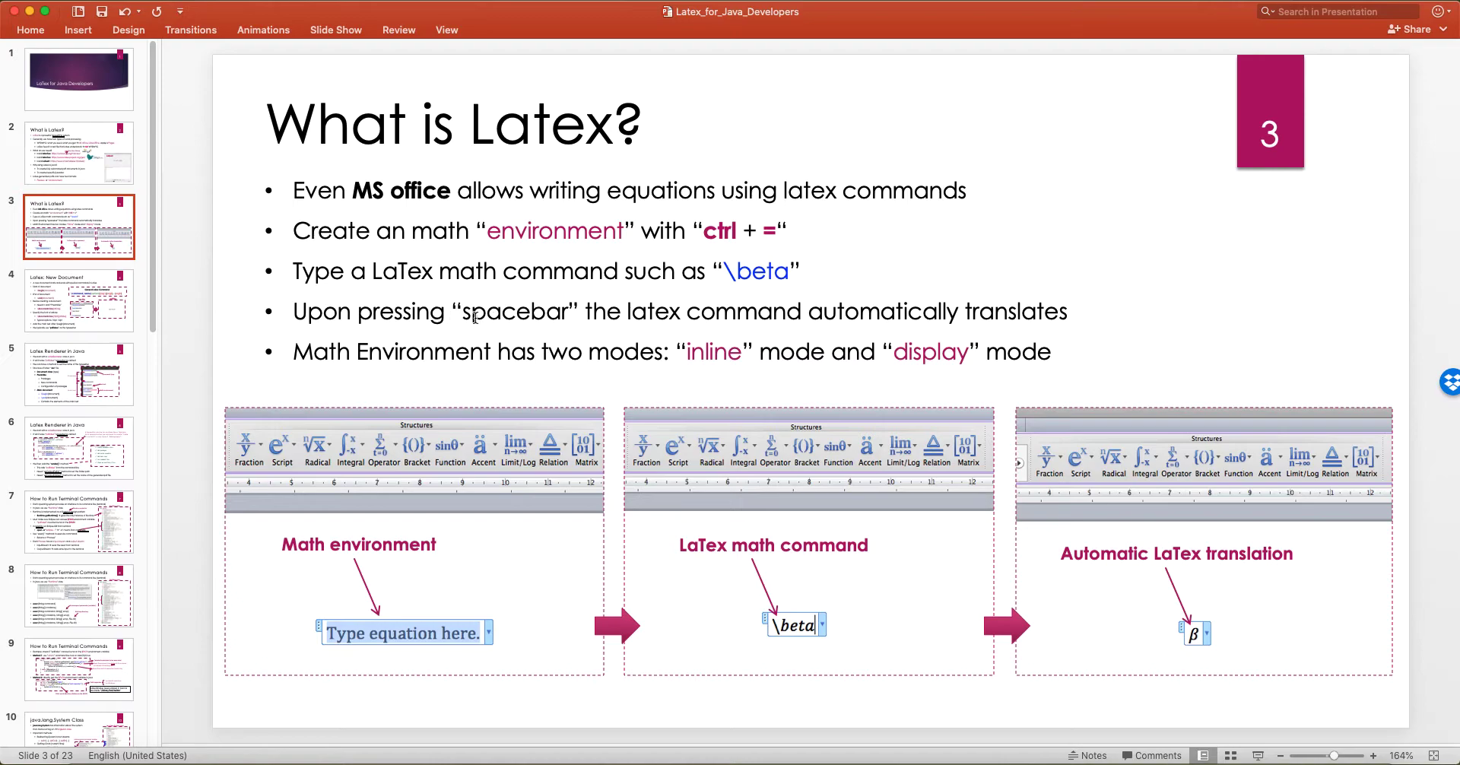
{"action": "double_click", "coordinate": [514, 310]}
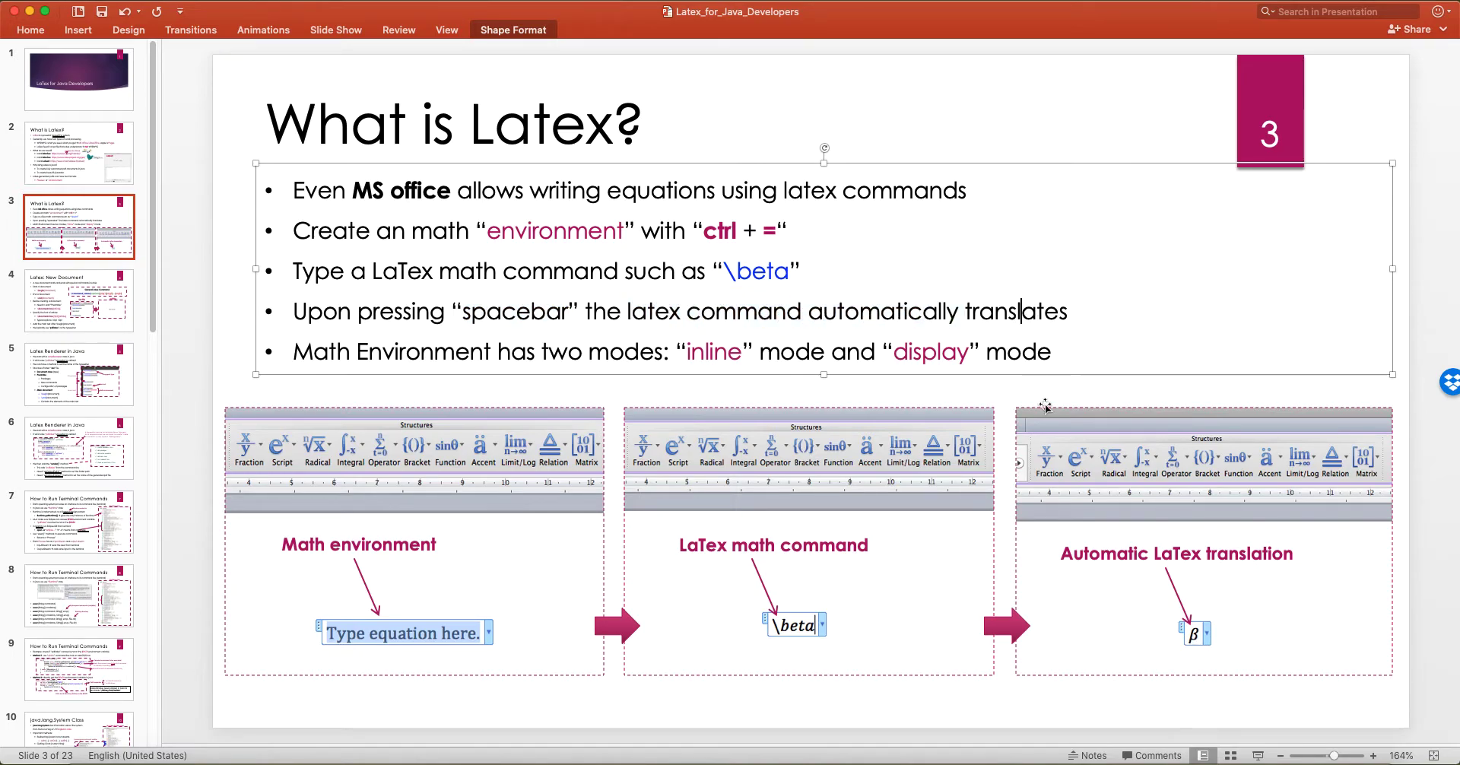
{"action": "double_click", "coordinate": [390, 352]}
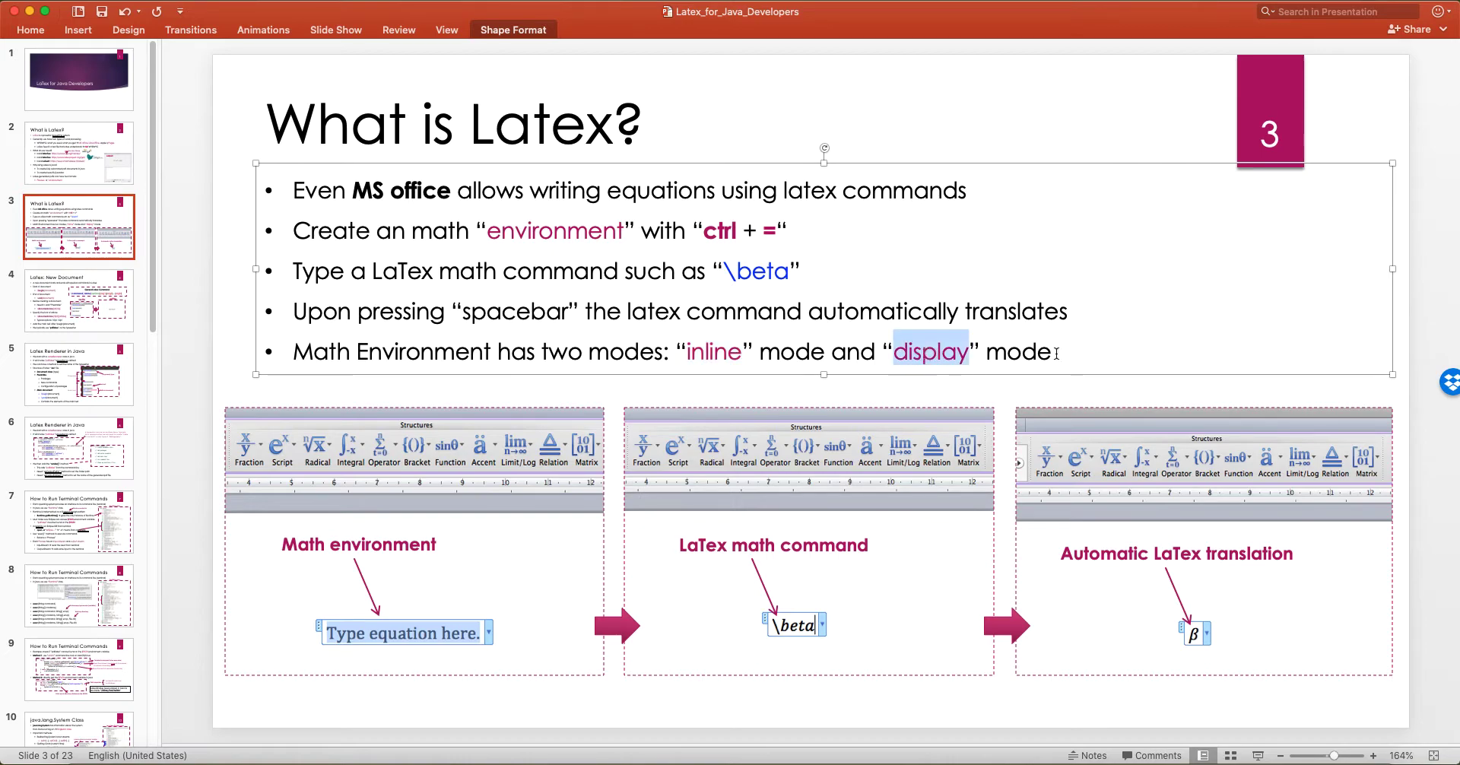
{"action": "double_click", "coordinate": [714, 351]}
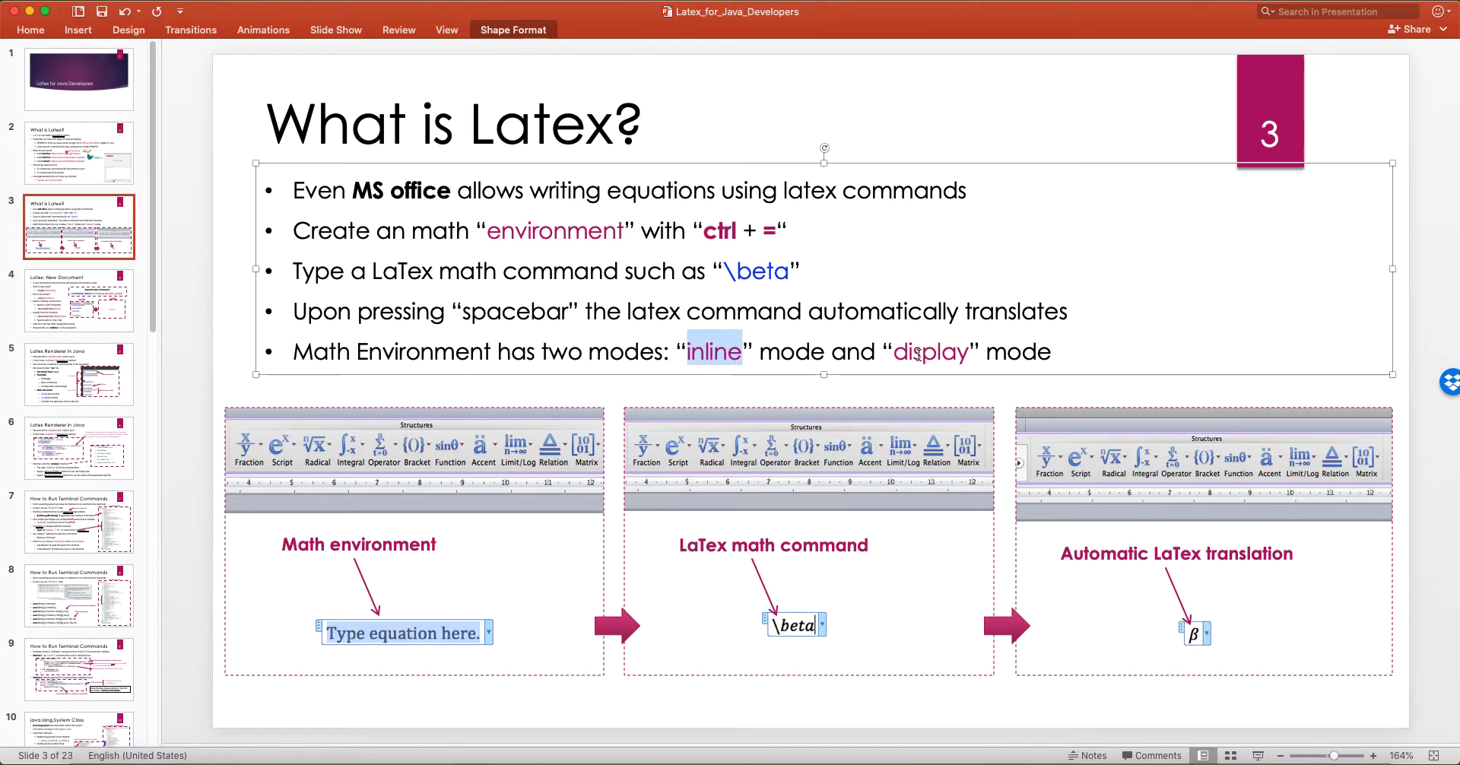
{"action": "mouse_move", "coordinate": [1053, 605]}
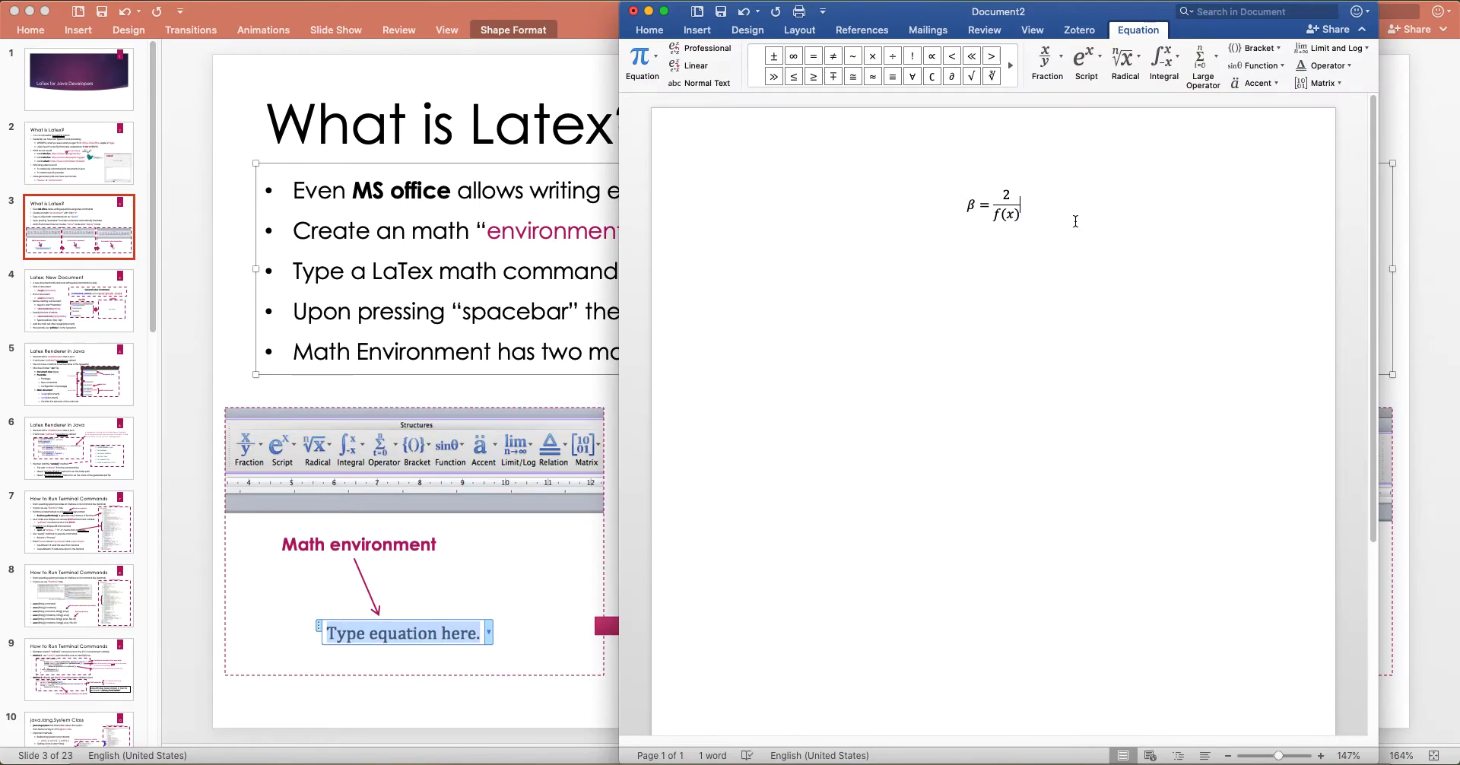
Write a sentence about some phenomenon beneath the β formula in Word
{"action": "type", "text": "hello"}
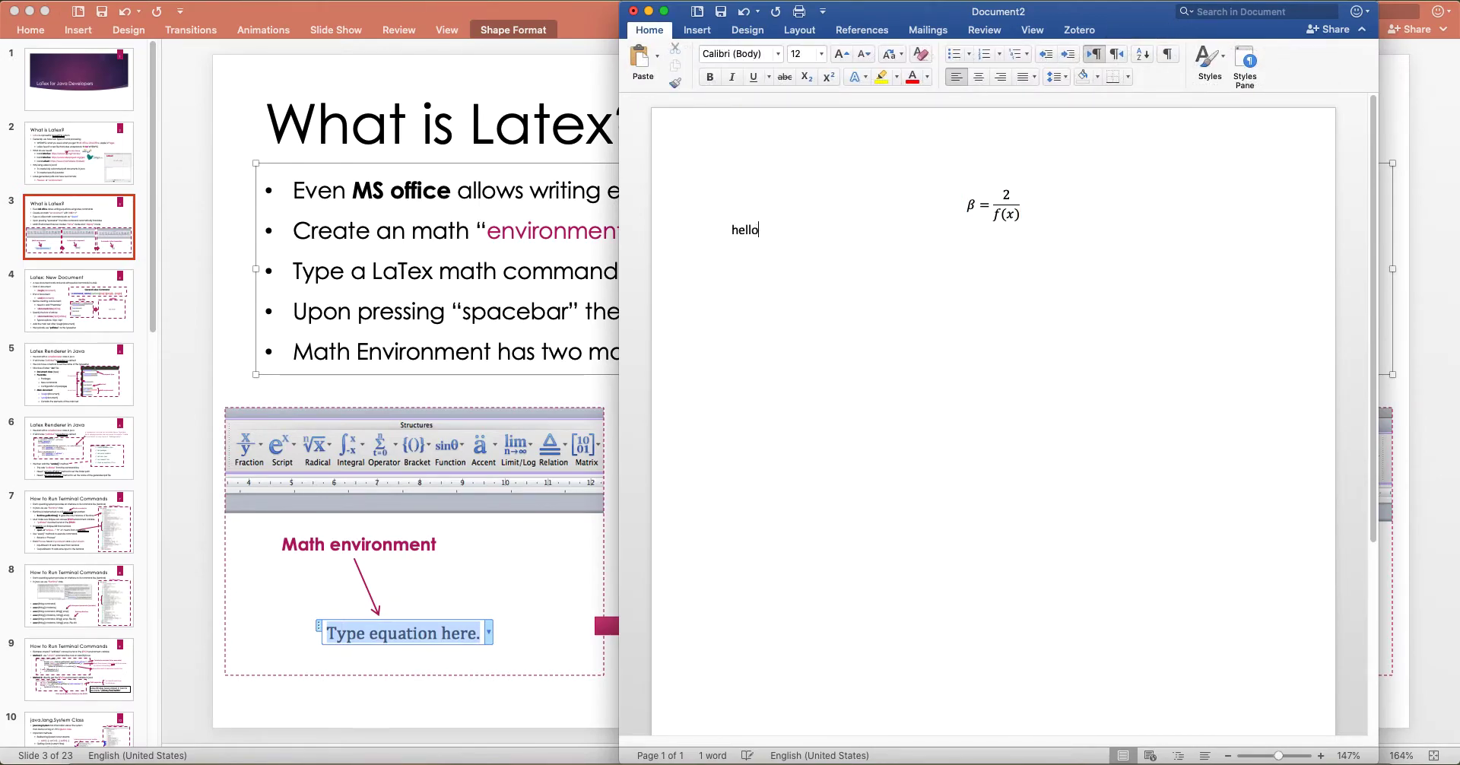
{"action": "type", "text": "Hello, ths is a"}
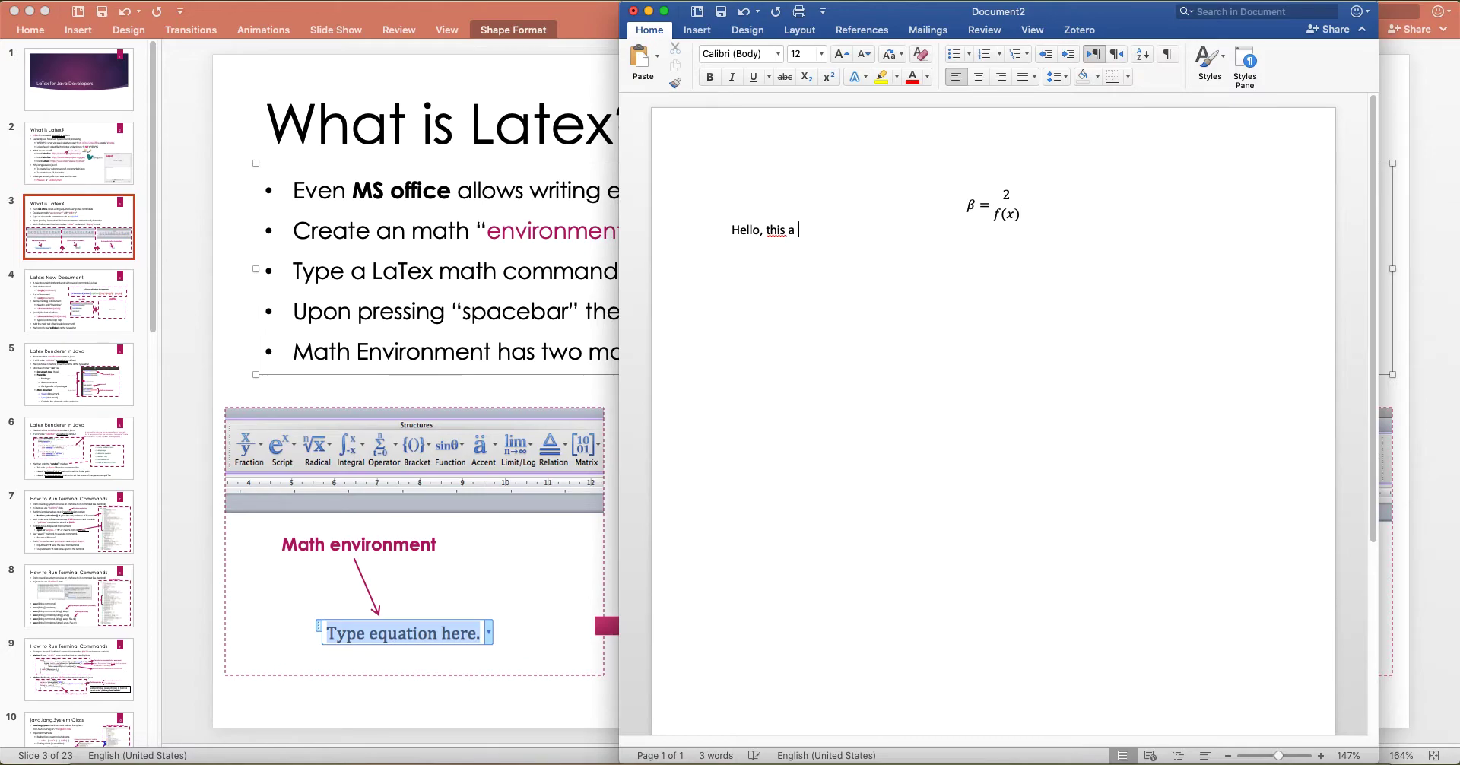
{"action": "type", "text": "equation ... about"}
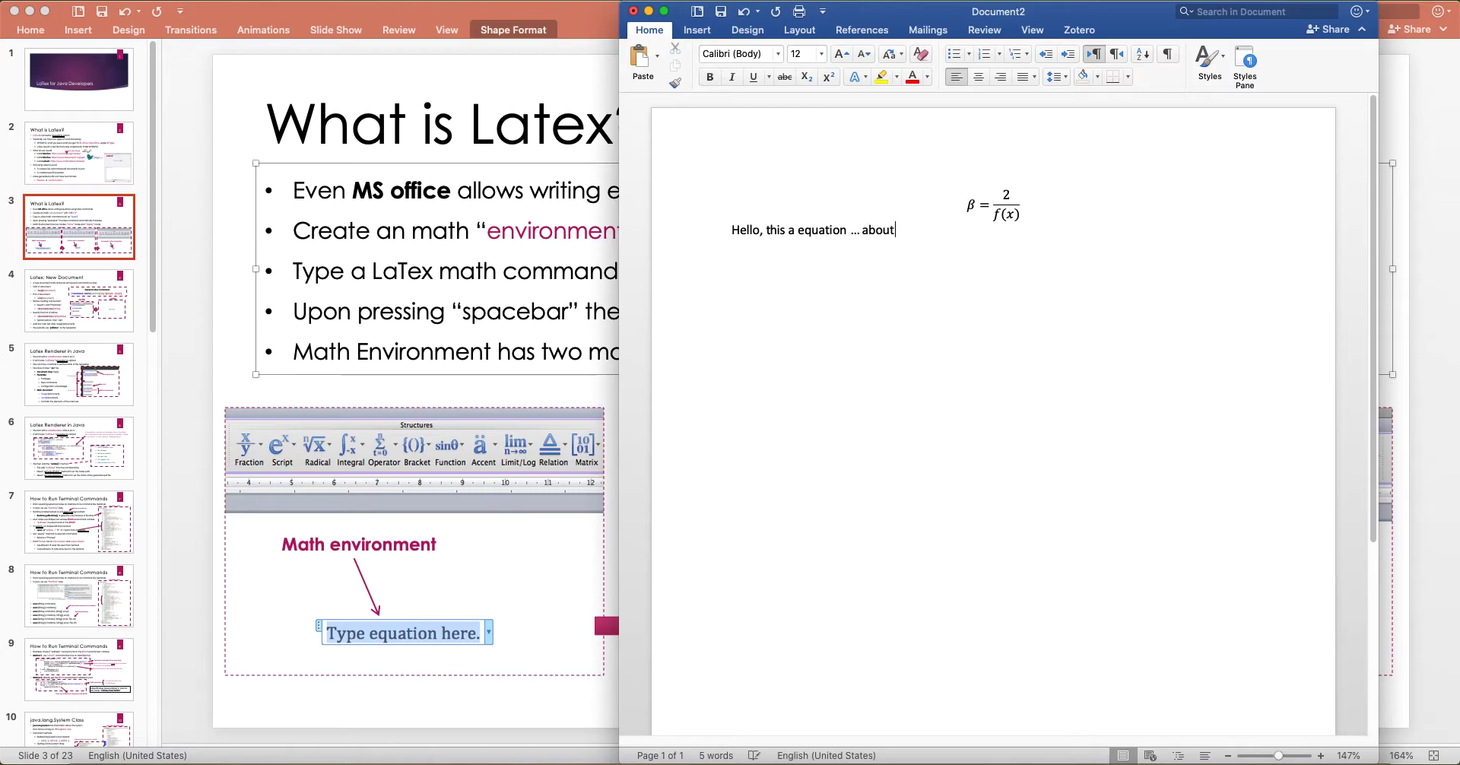
{"action": "type", "text": "some phenomenon"}
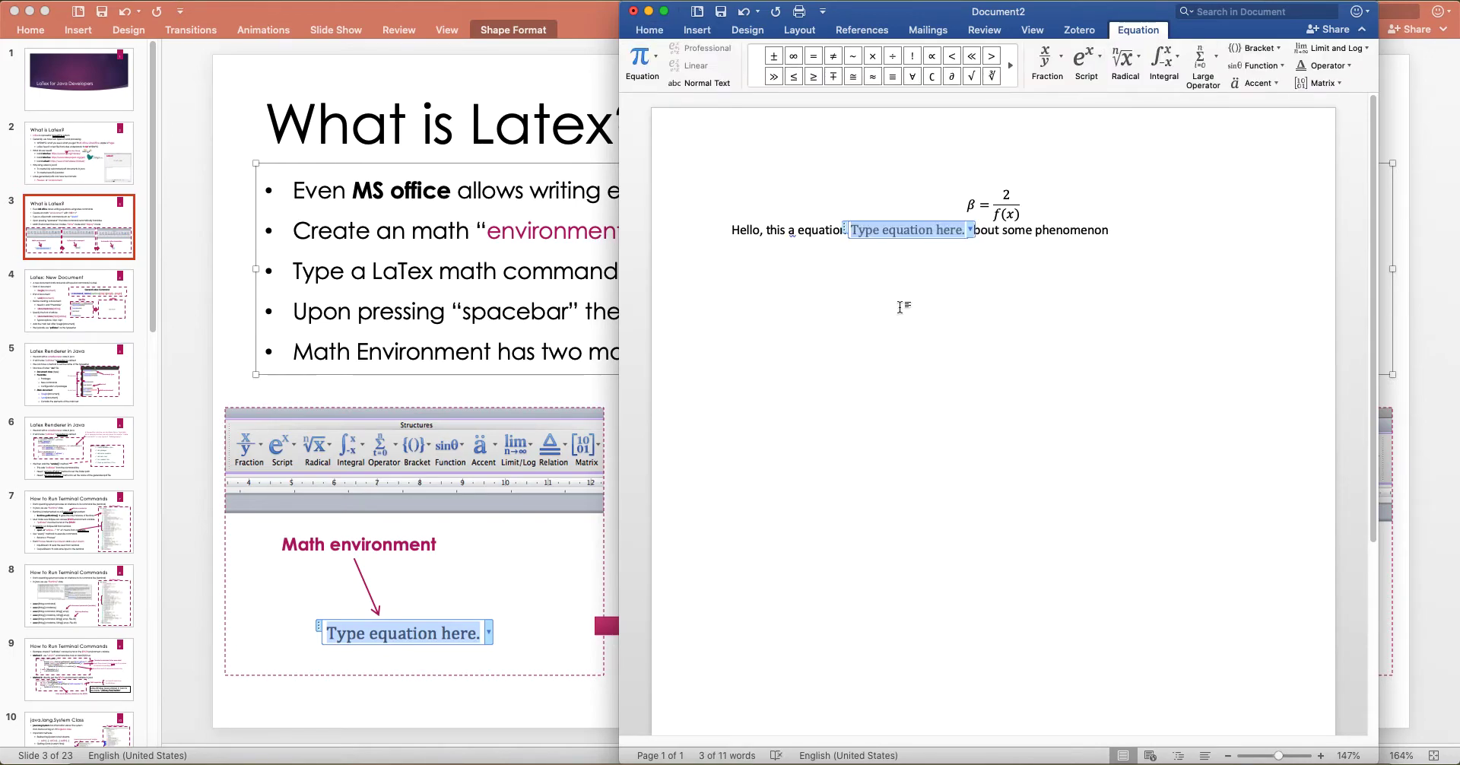
Enter the inline equation x^2 + y/2 = 1 mid-sentence and select the surrounding text
{"action": "type", "text": "x^2"}
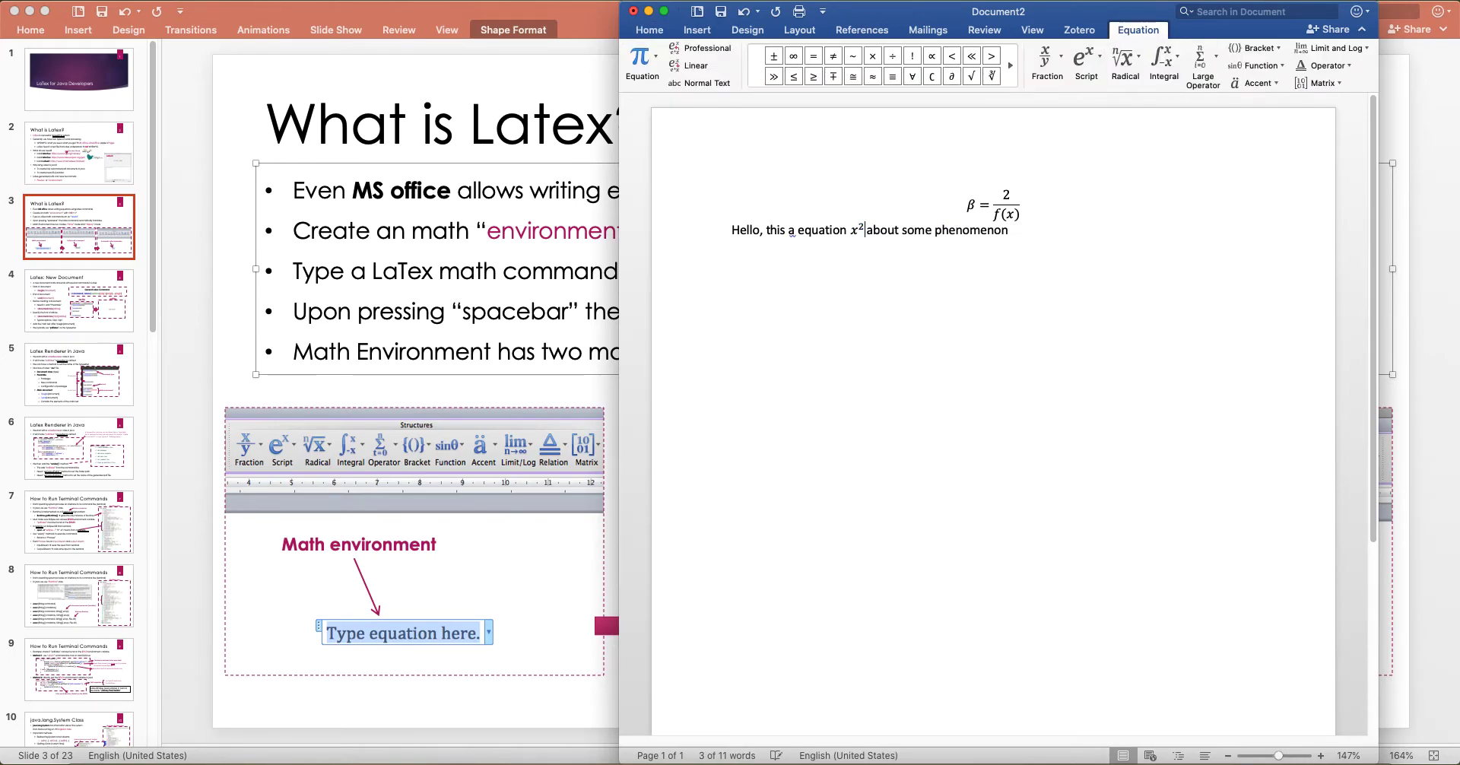
{"action": "type", "text": "+ y = 1"}
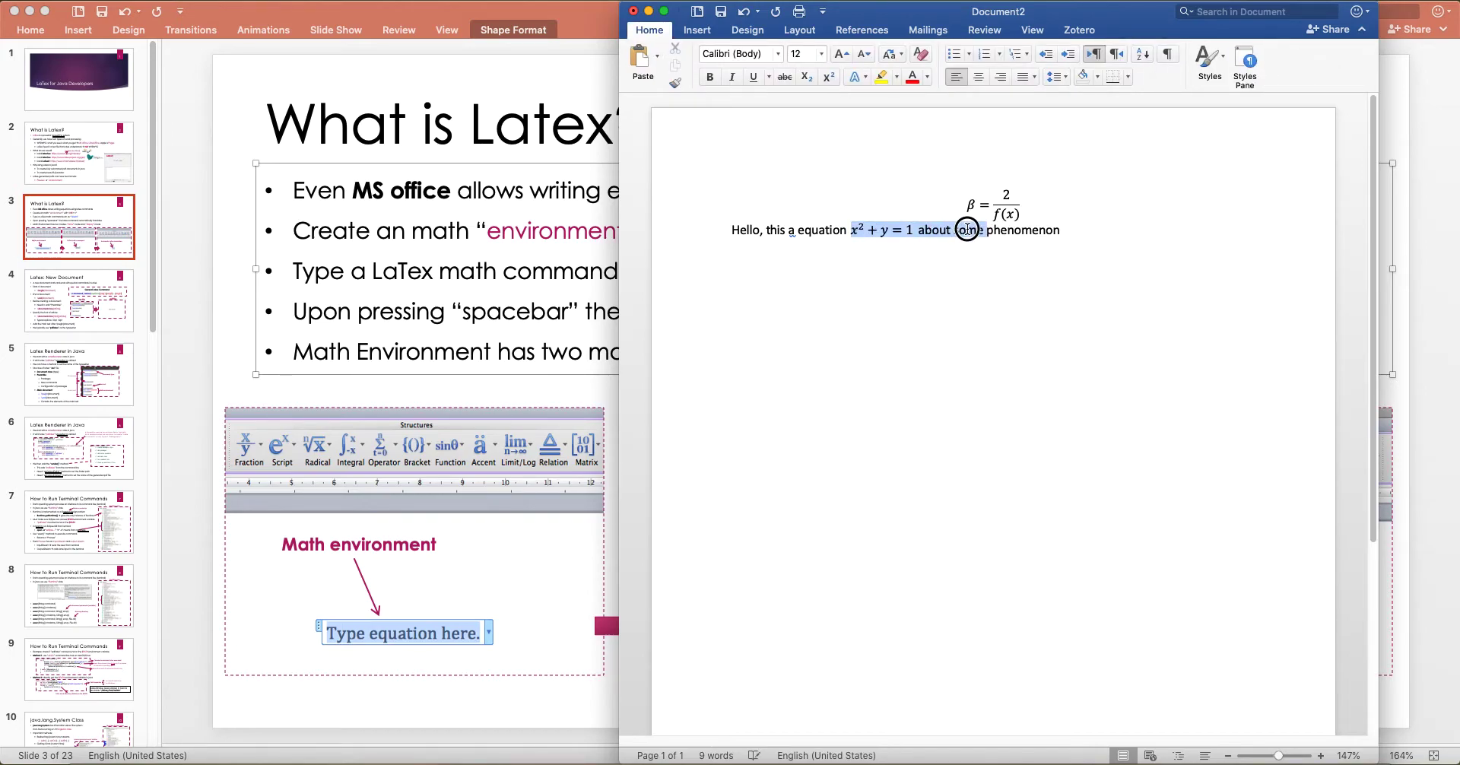
{"action": "left_click", "coordinate": [880, 230]}
{"action": "type", "text": "/2"}
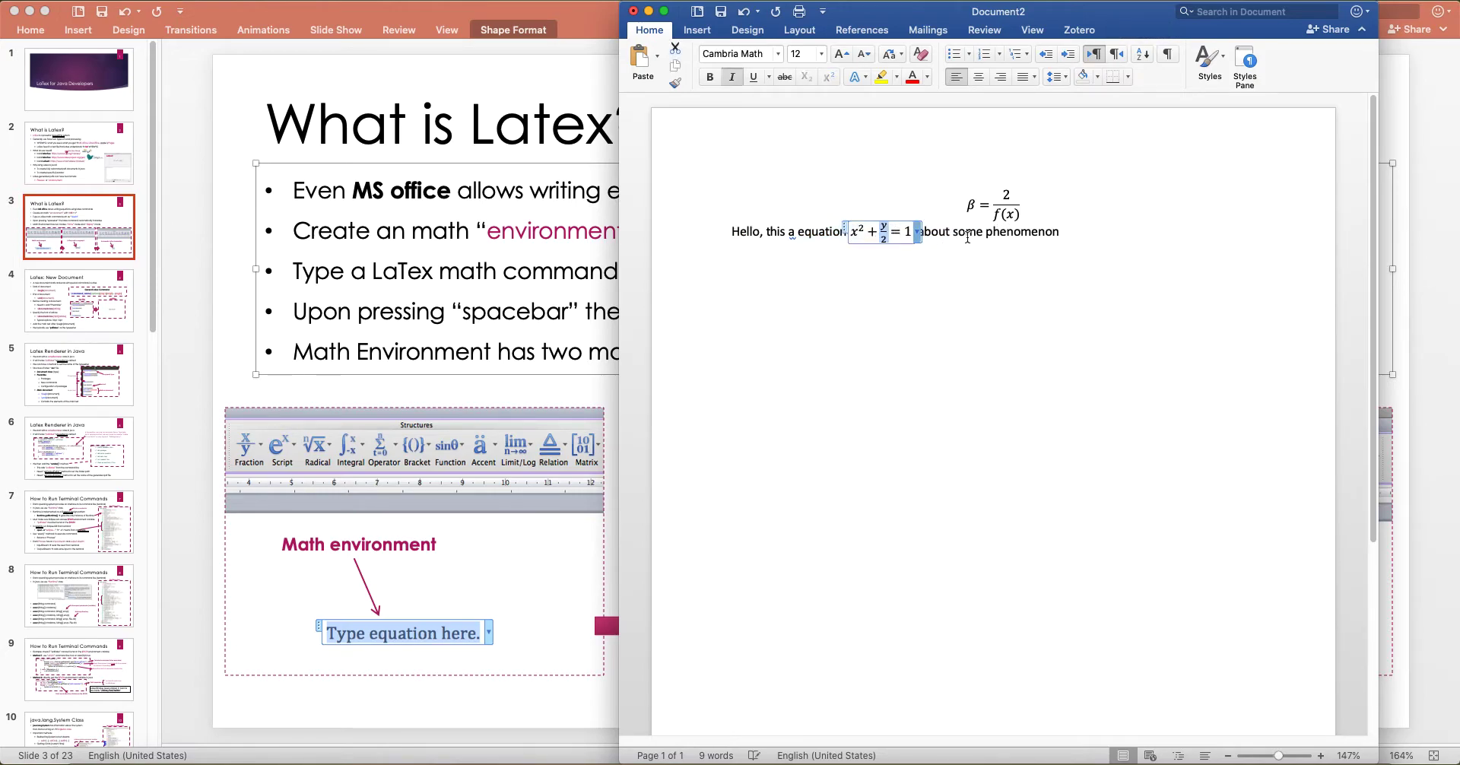
{"action": "left_click_drag", "start_coordinate": [762, 231], "coordinate": [969, 231]}
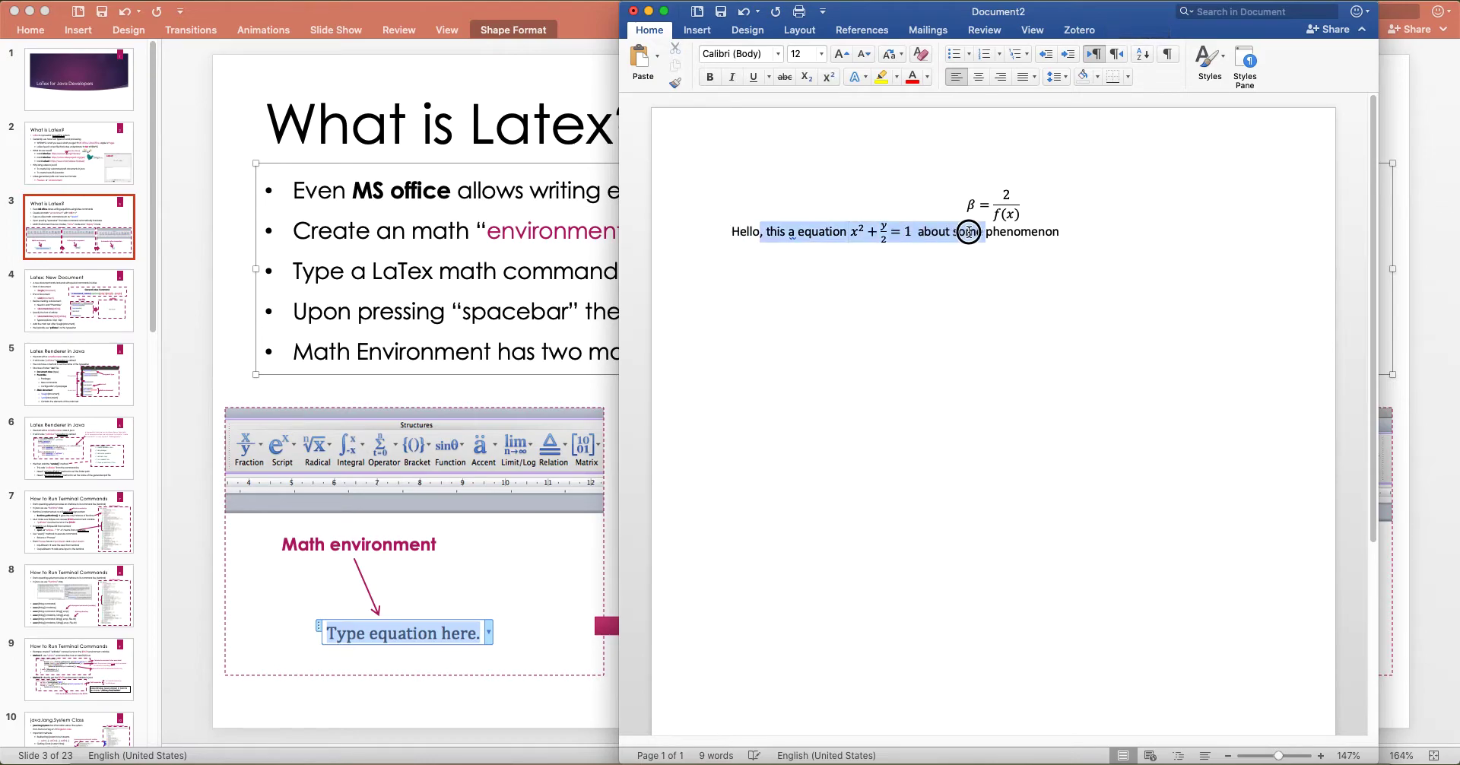
{"action": "left_click", "coordinate": [968, 231]}
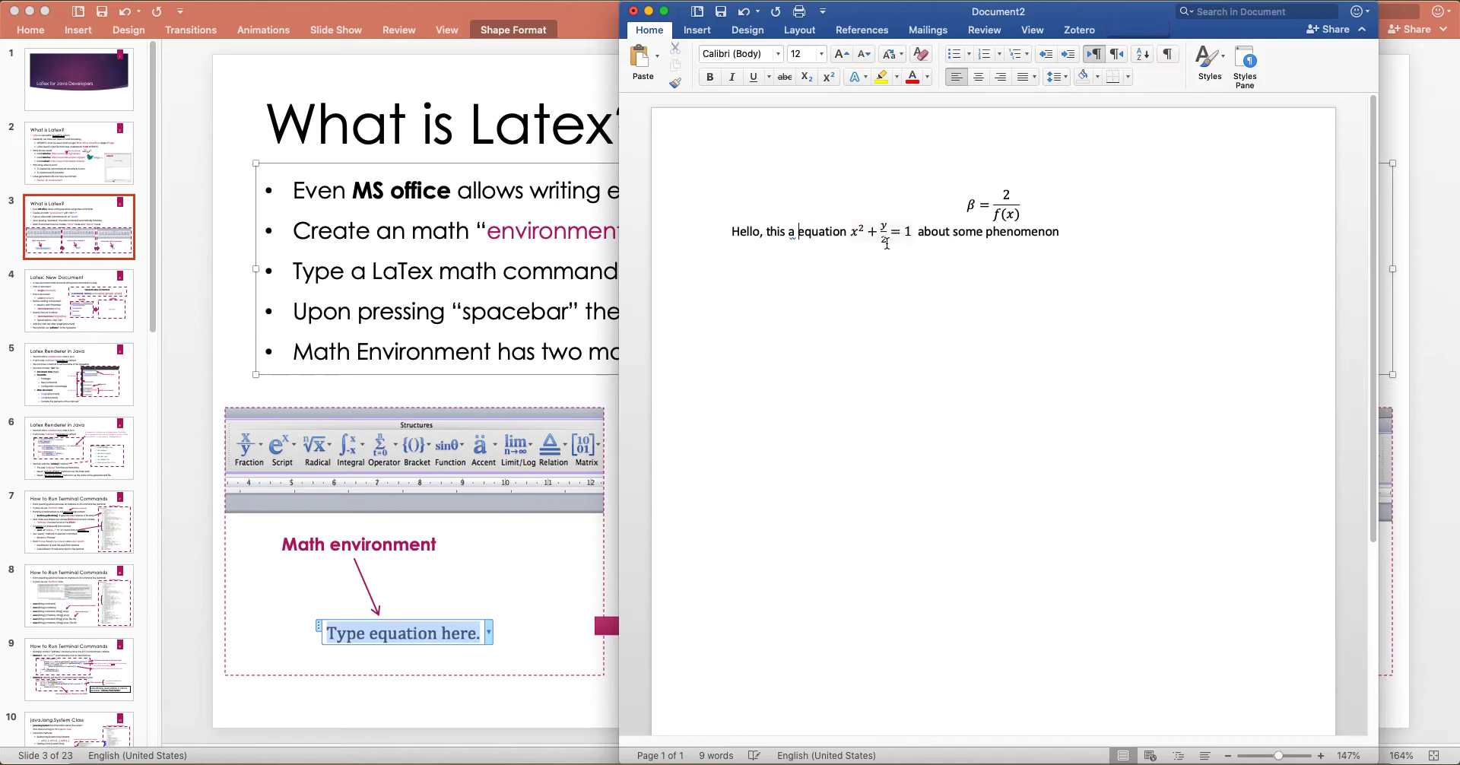
Add x² + y/2 = 1 on its own line, test stray letters after it, and select the equation
{"action": "left_click", "coordinate": [880, 231]}
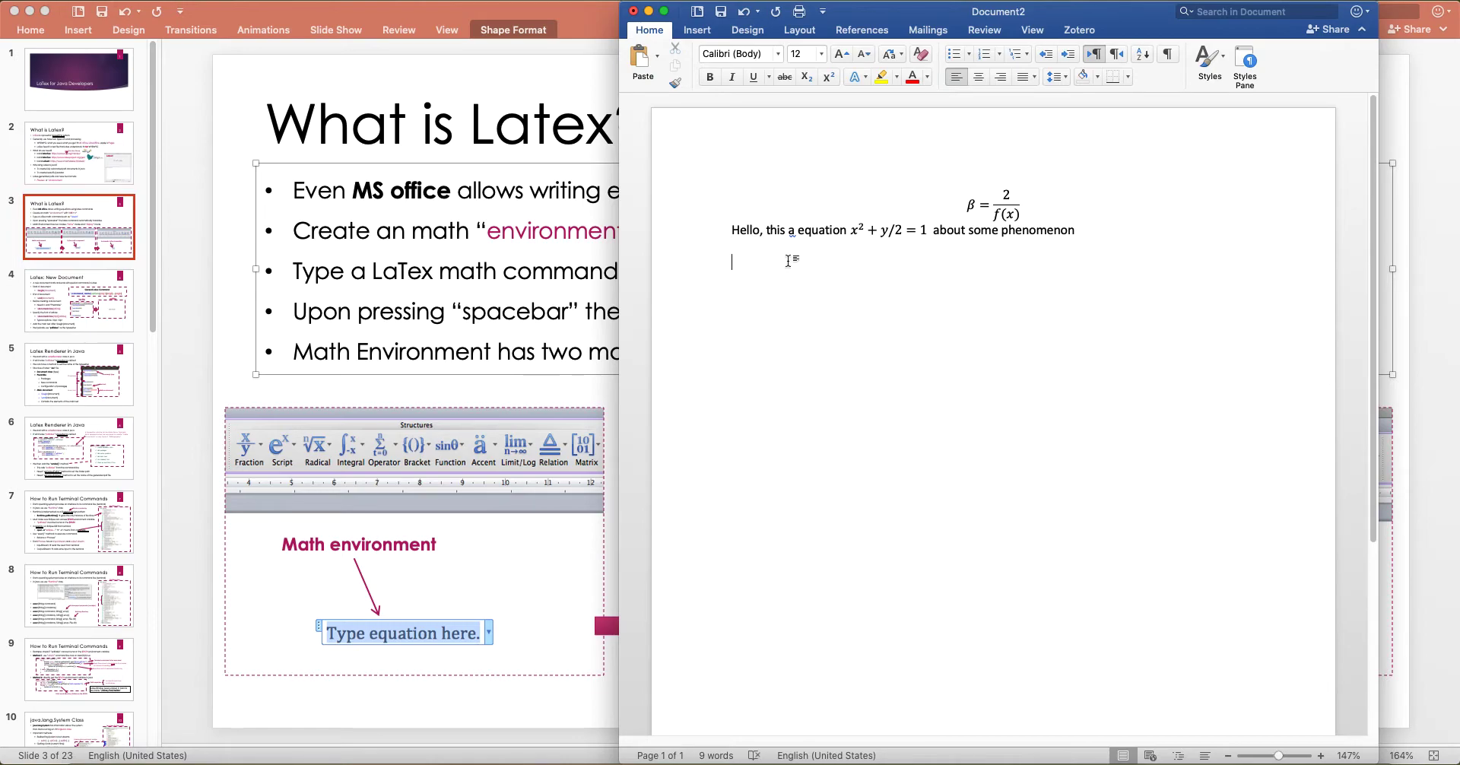
{"action": "mouse_move", "coordinate": [835, 262]}
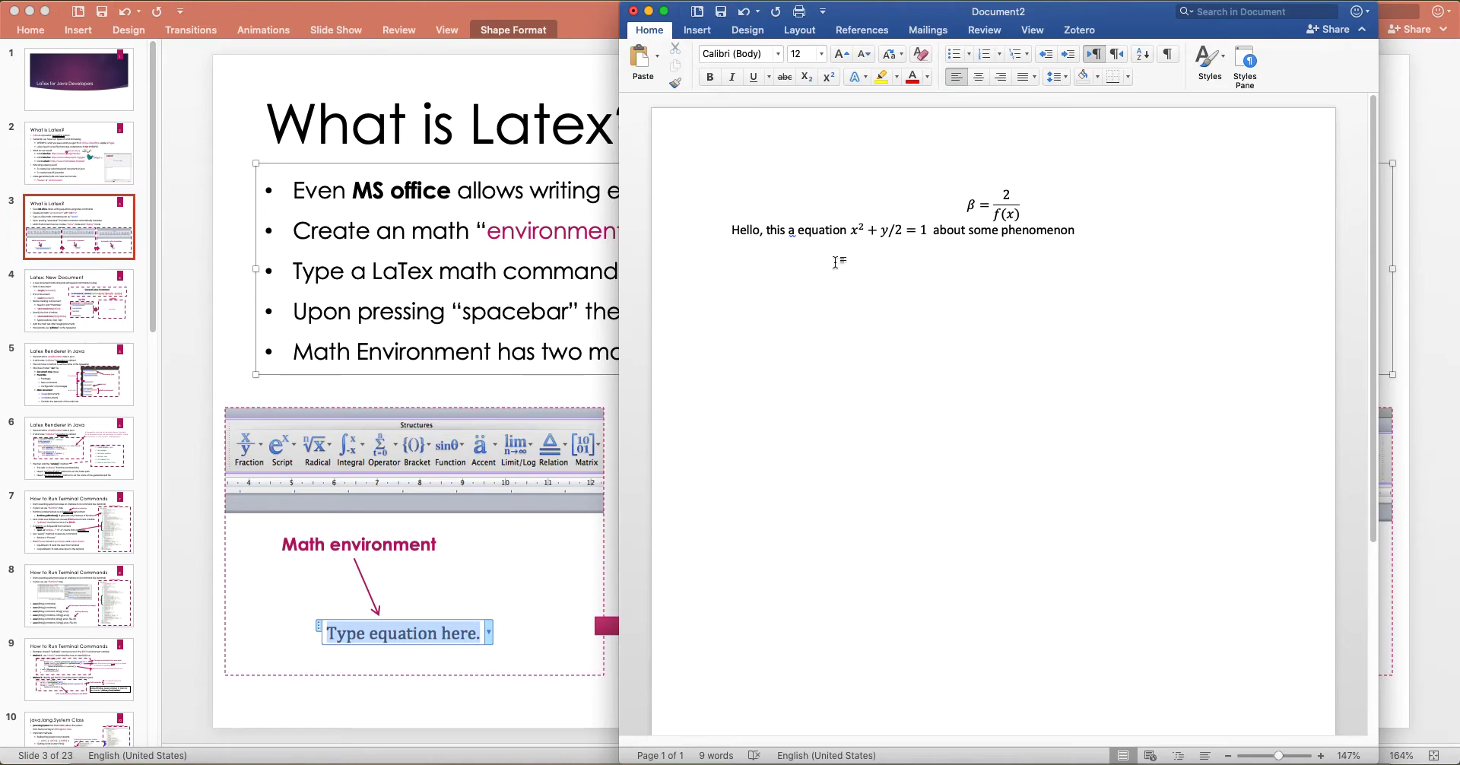
{"action": "left_click", "coordinate": [838, 262]}
{"action": "type", "text": "x² + y/2 = 1"}
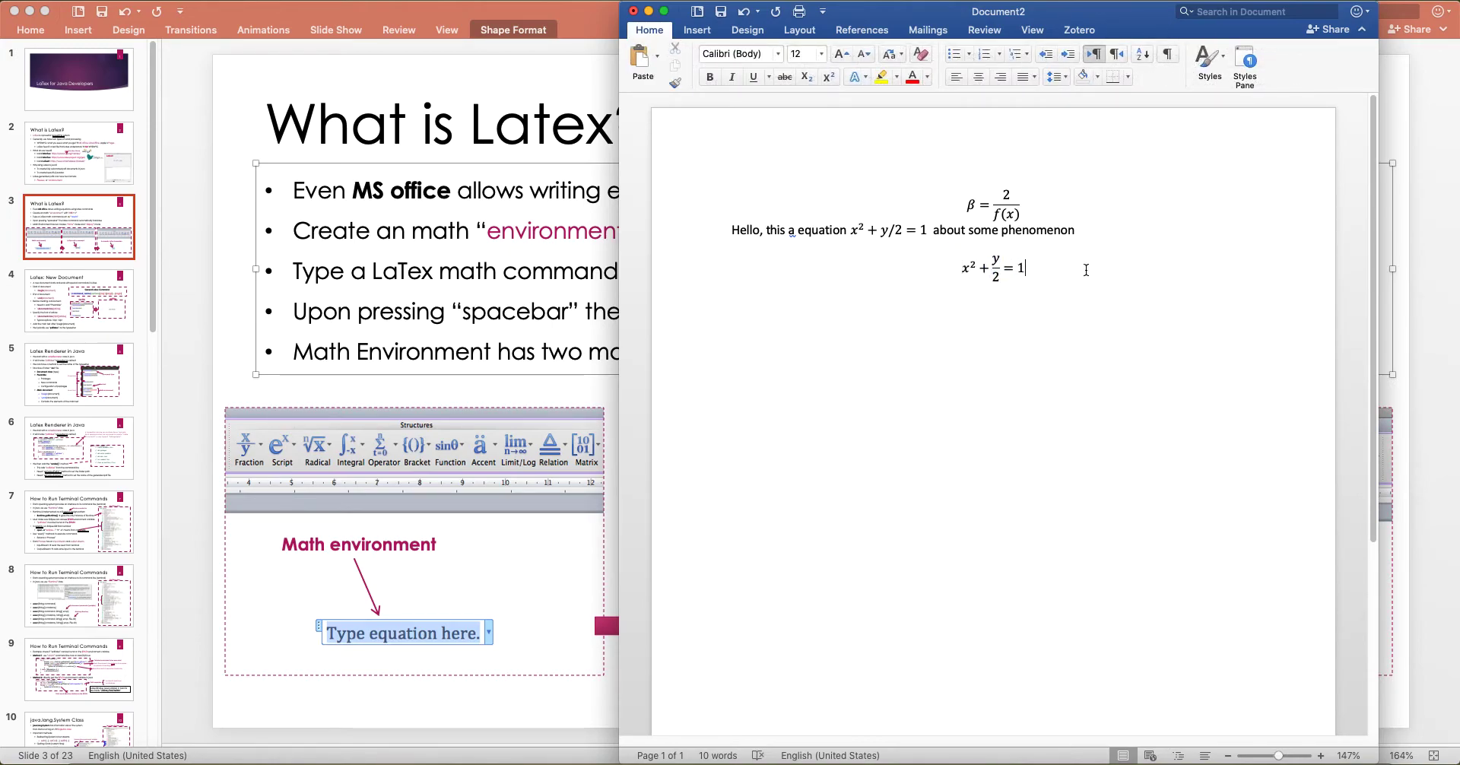
{"action": "type", "text": "asdfasd"}
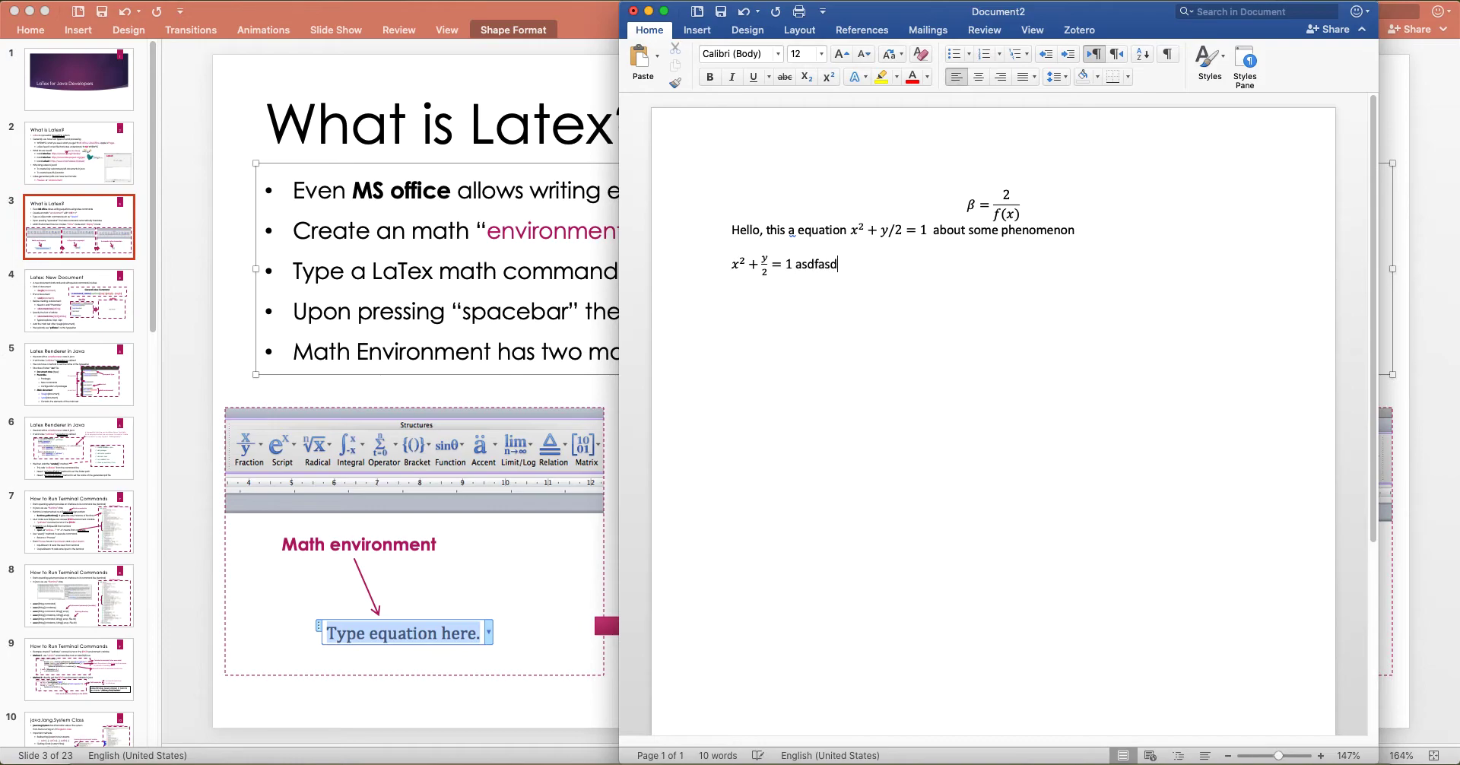
{"action": "type", "text": "asdfasdf"}
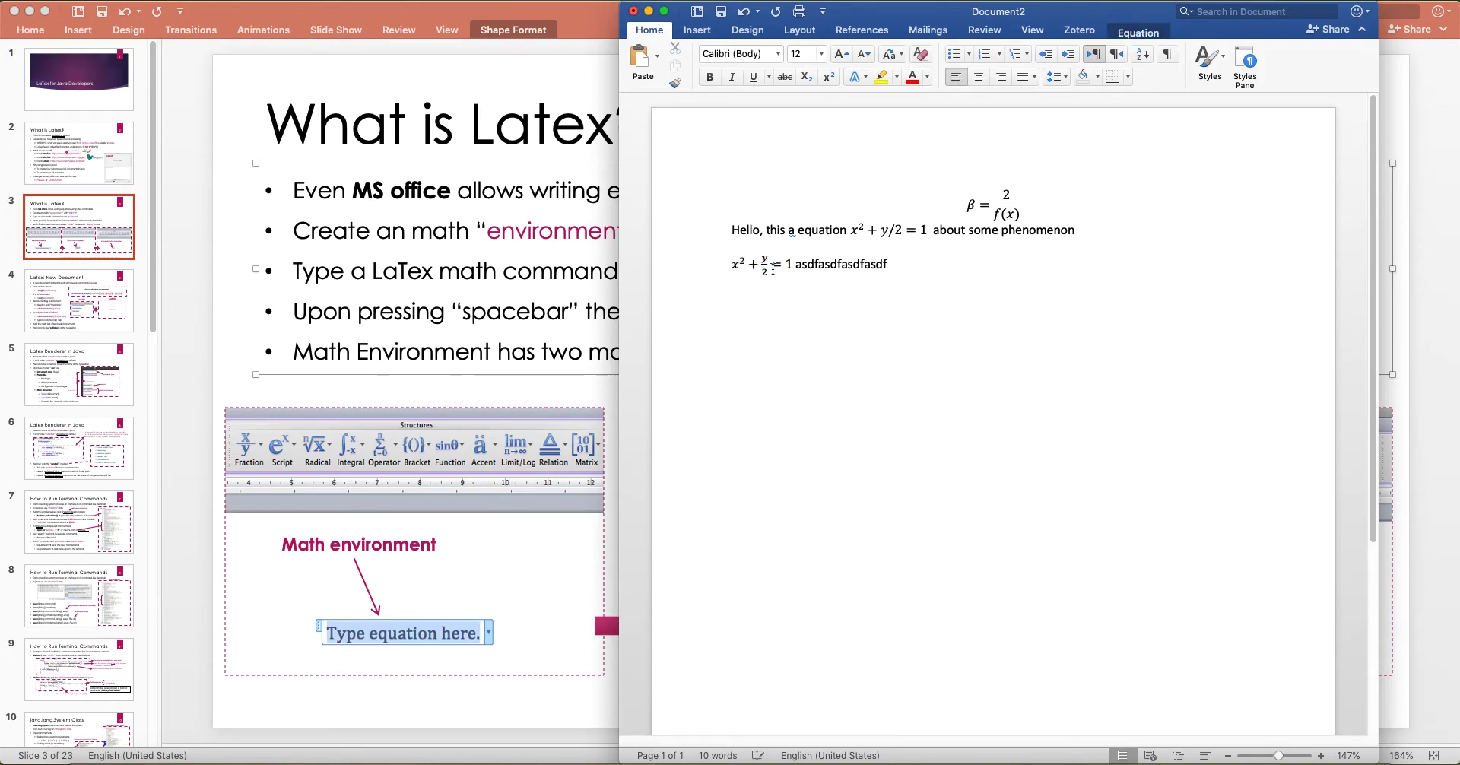
{"action": "double_click", "coordinate": [819, 263]}
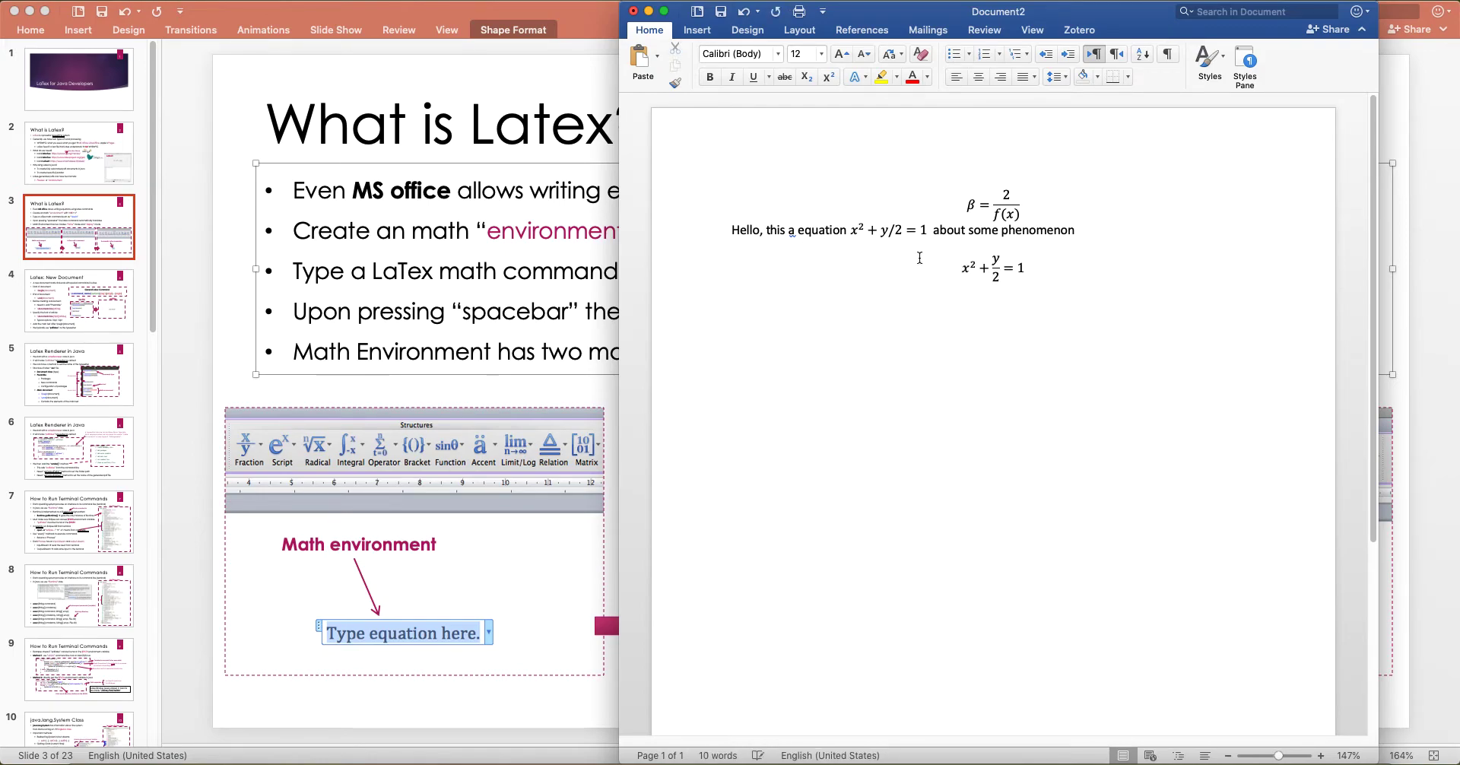
{"action": "left_click", "coordinate": [992, 268]}
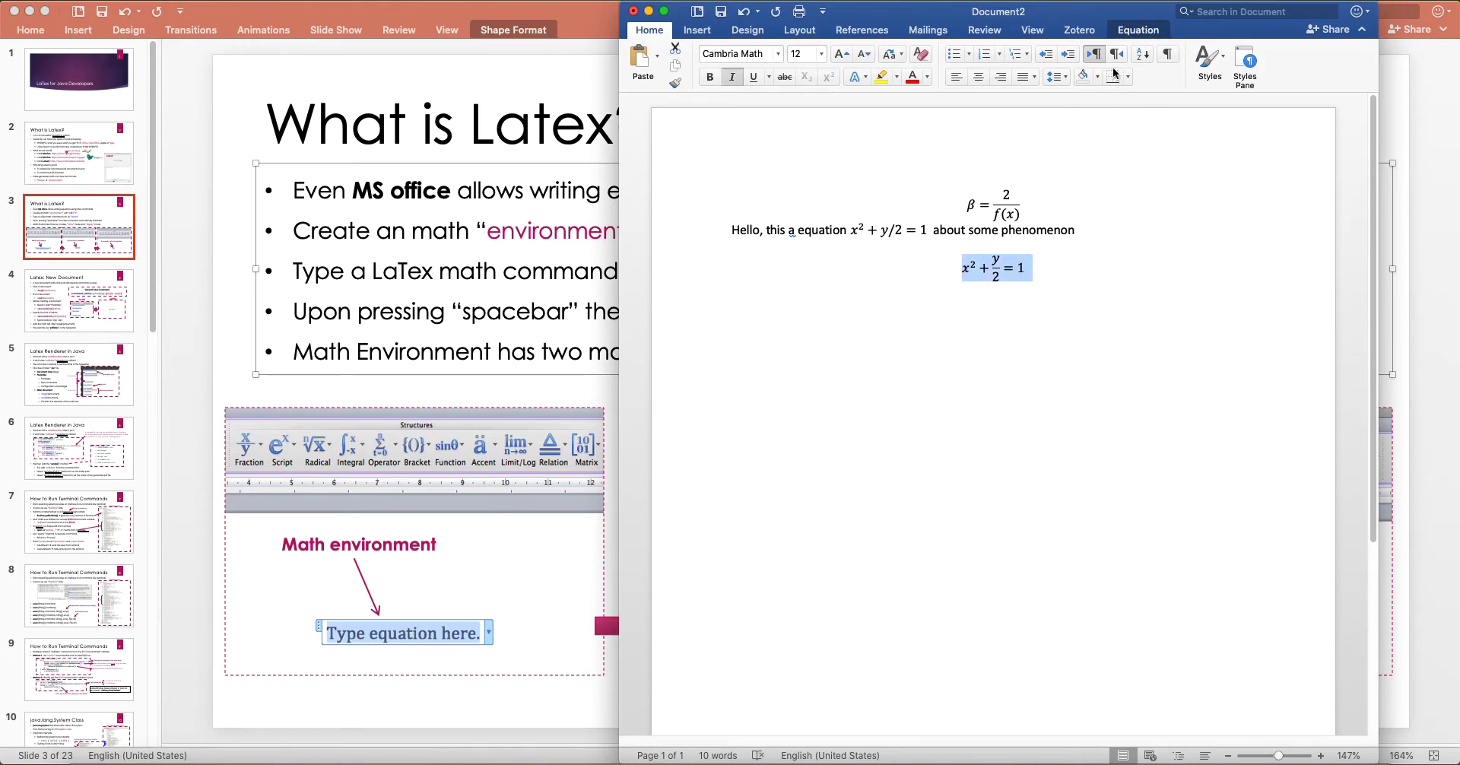
Show the display equation as linear source x^2 + y/2 = 1, then restore the built-up layout
{"action": "left_click", "coordinate": [1138, 30]}
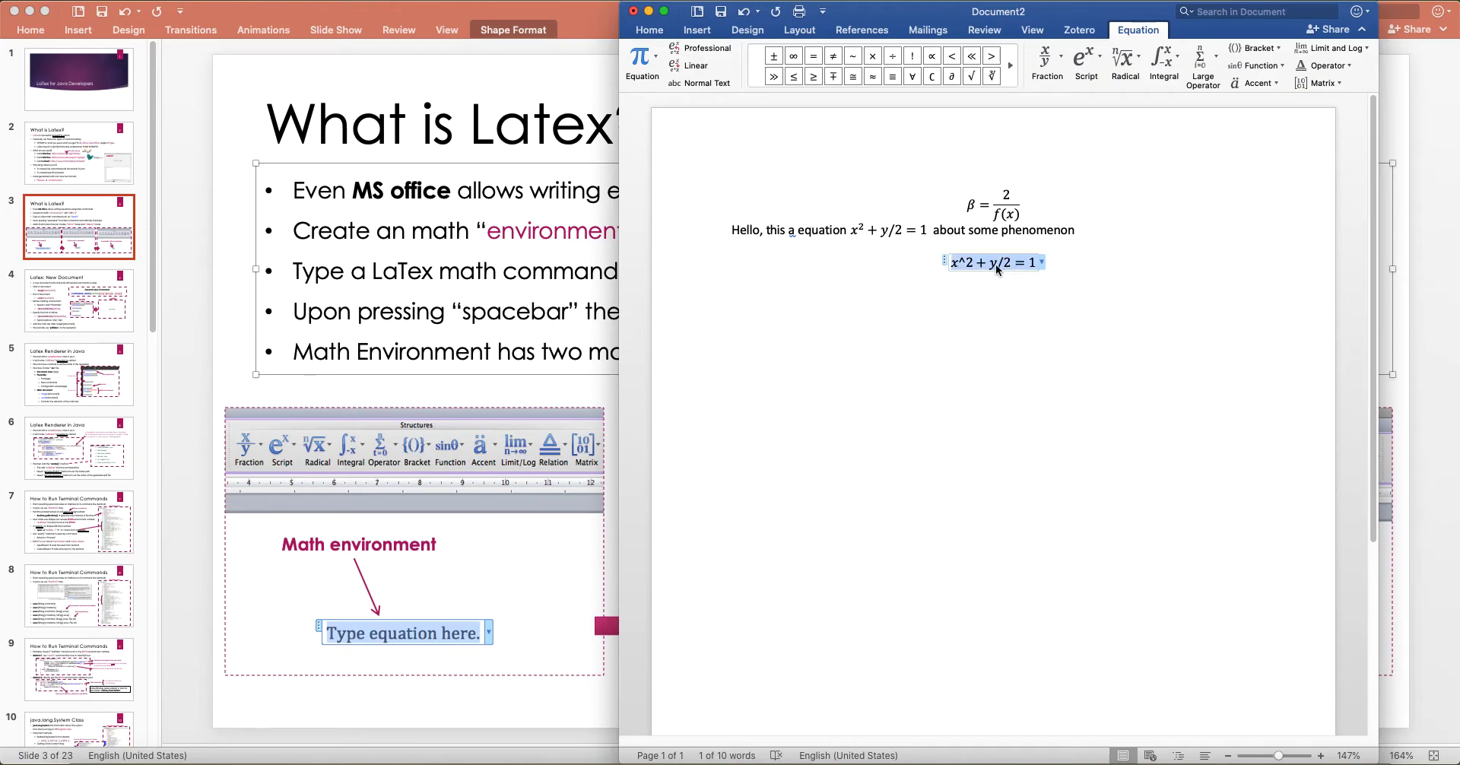
{"action": "left_click", "coordinate": [707, 47]}
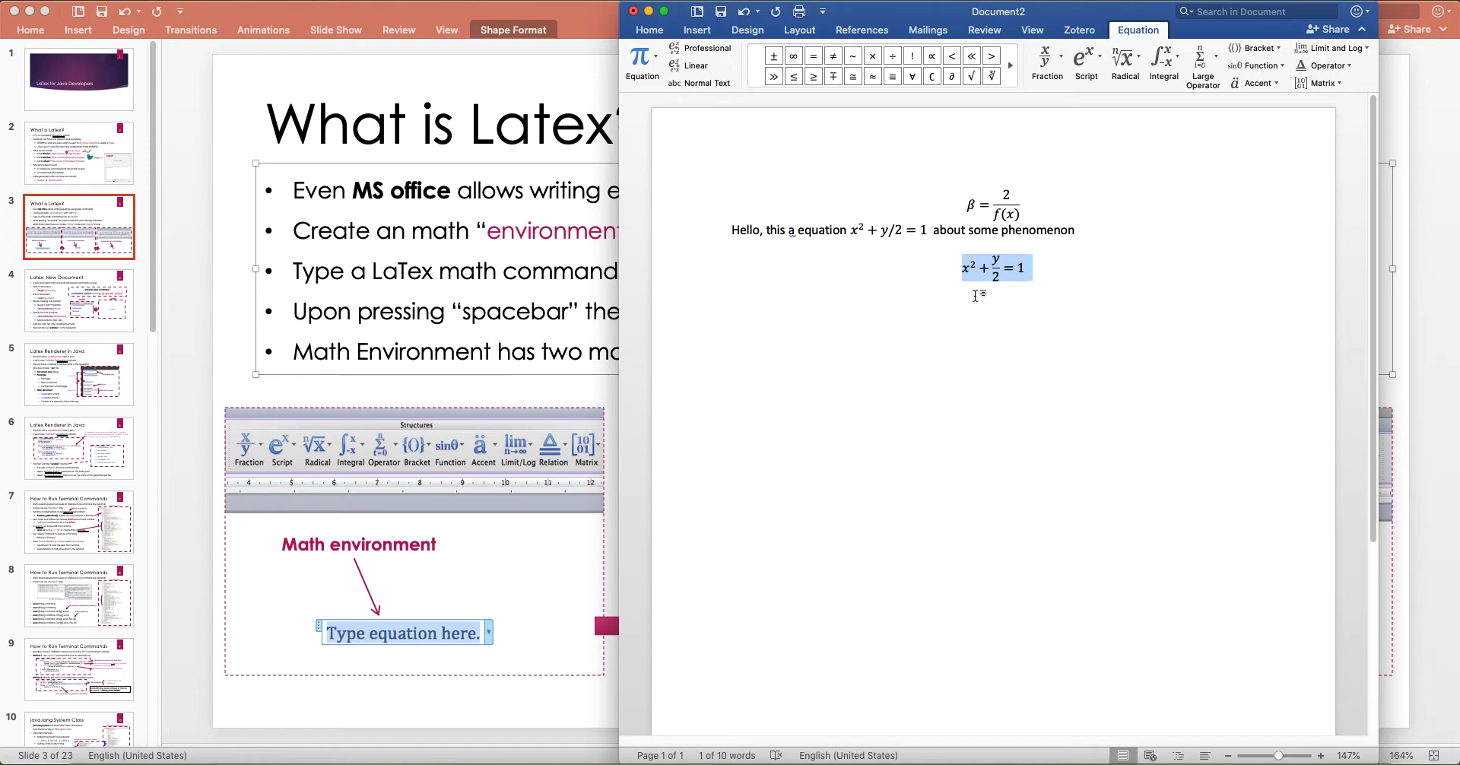
{"action": "left_click", "coordinate": [708, 82]}
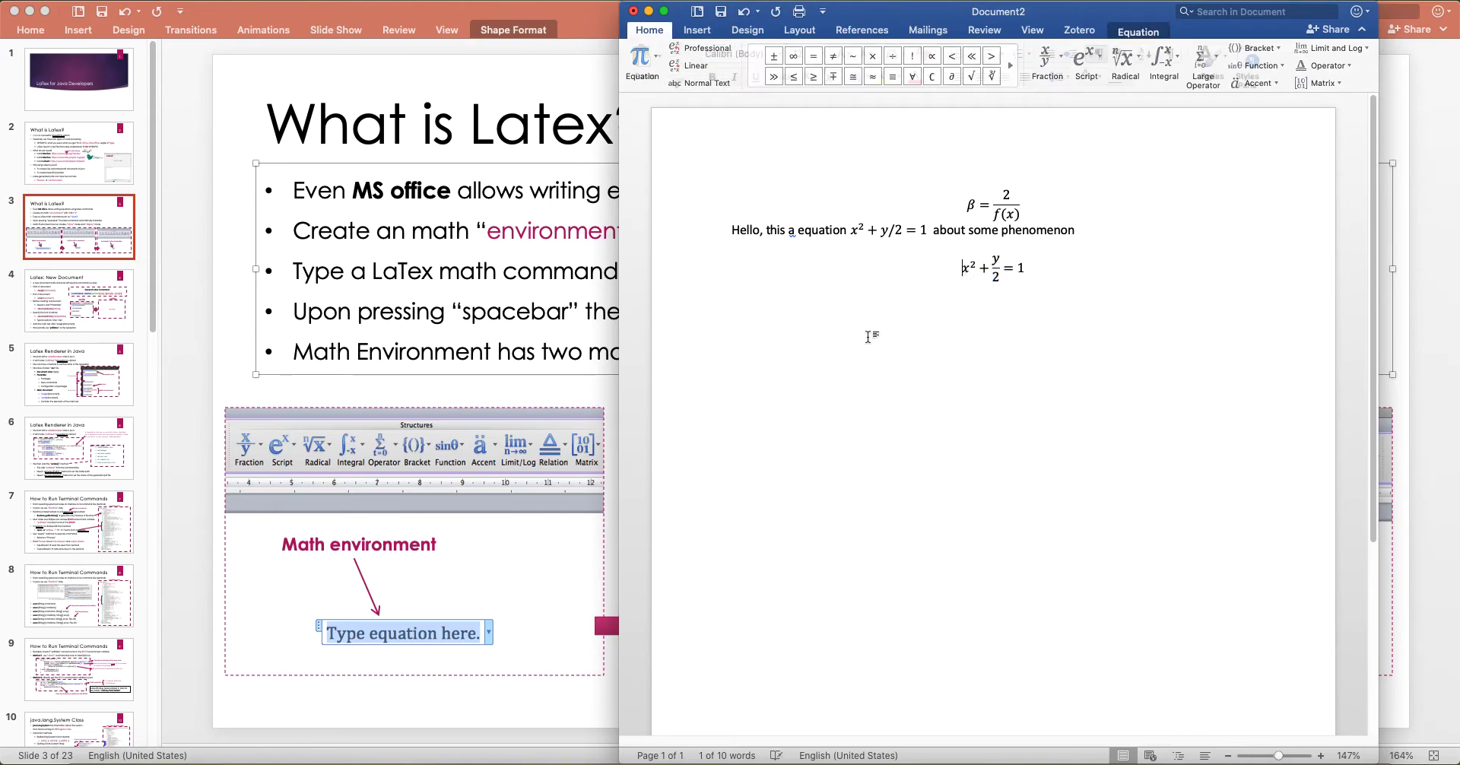
{"action": "left_click", "coordinate": [992, 268]}
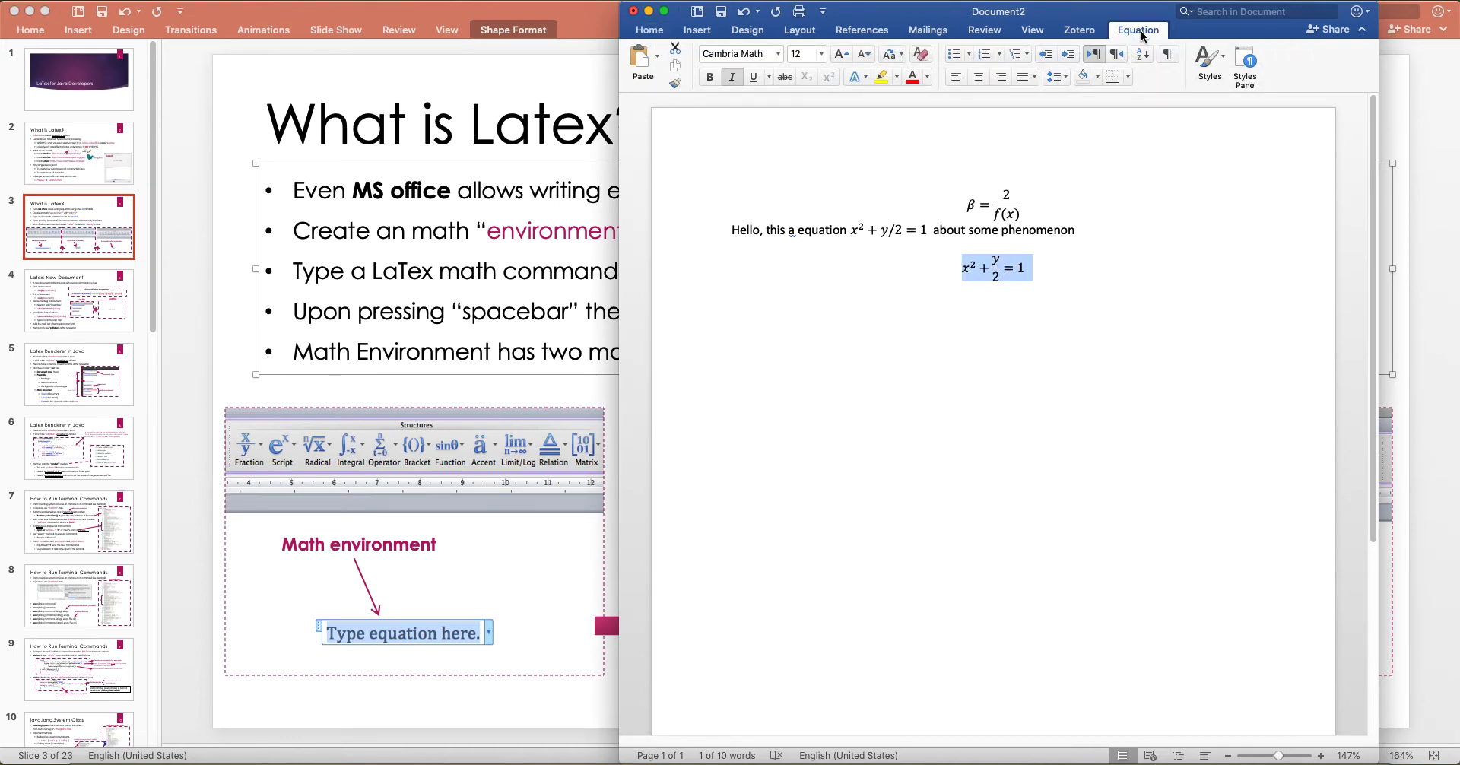
Change the equation to inline with filler text after it, then back to display mode
{"action": "left_click", "coordinate": [1138, 31]}
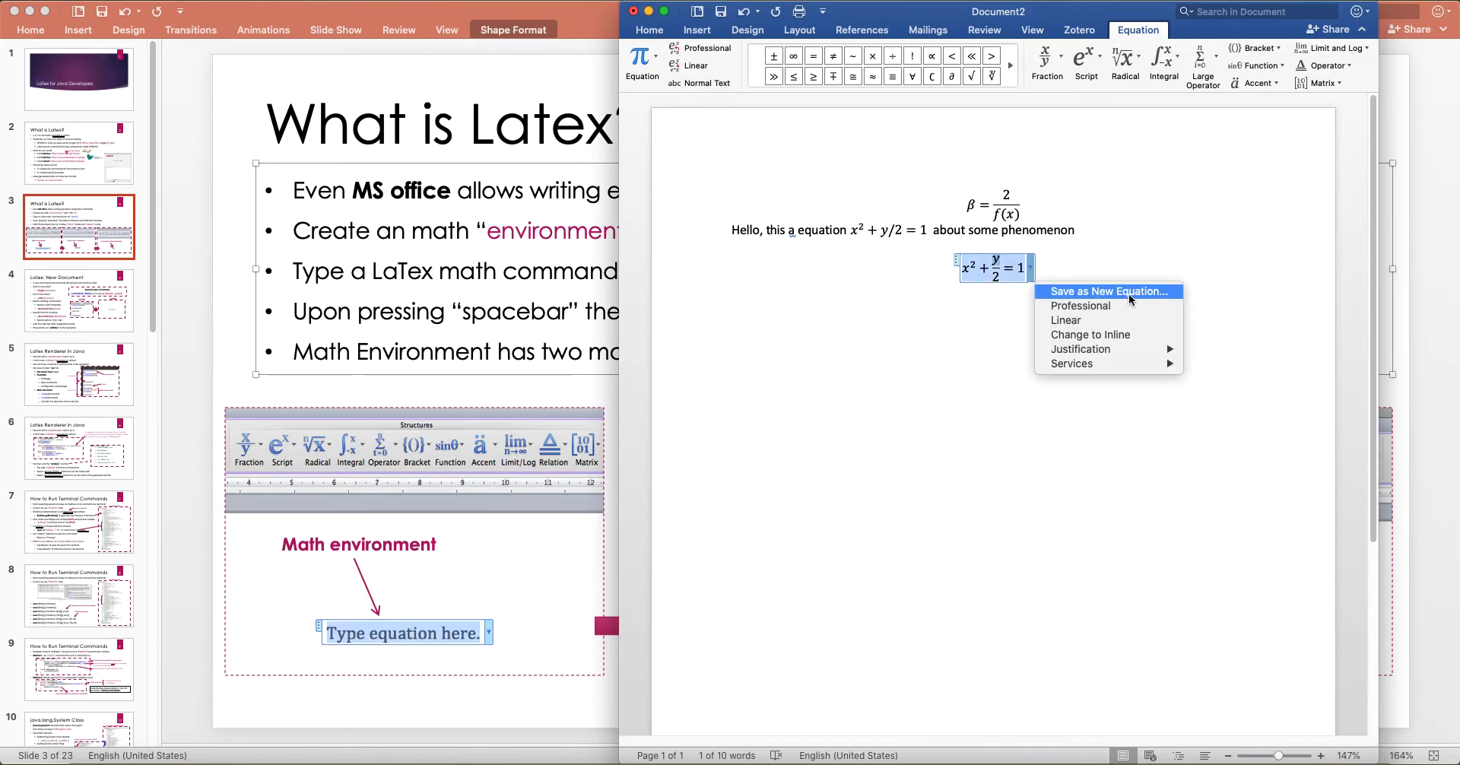
{"action": "mouse_move", "coordinate": [1089, 335]}
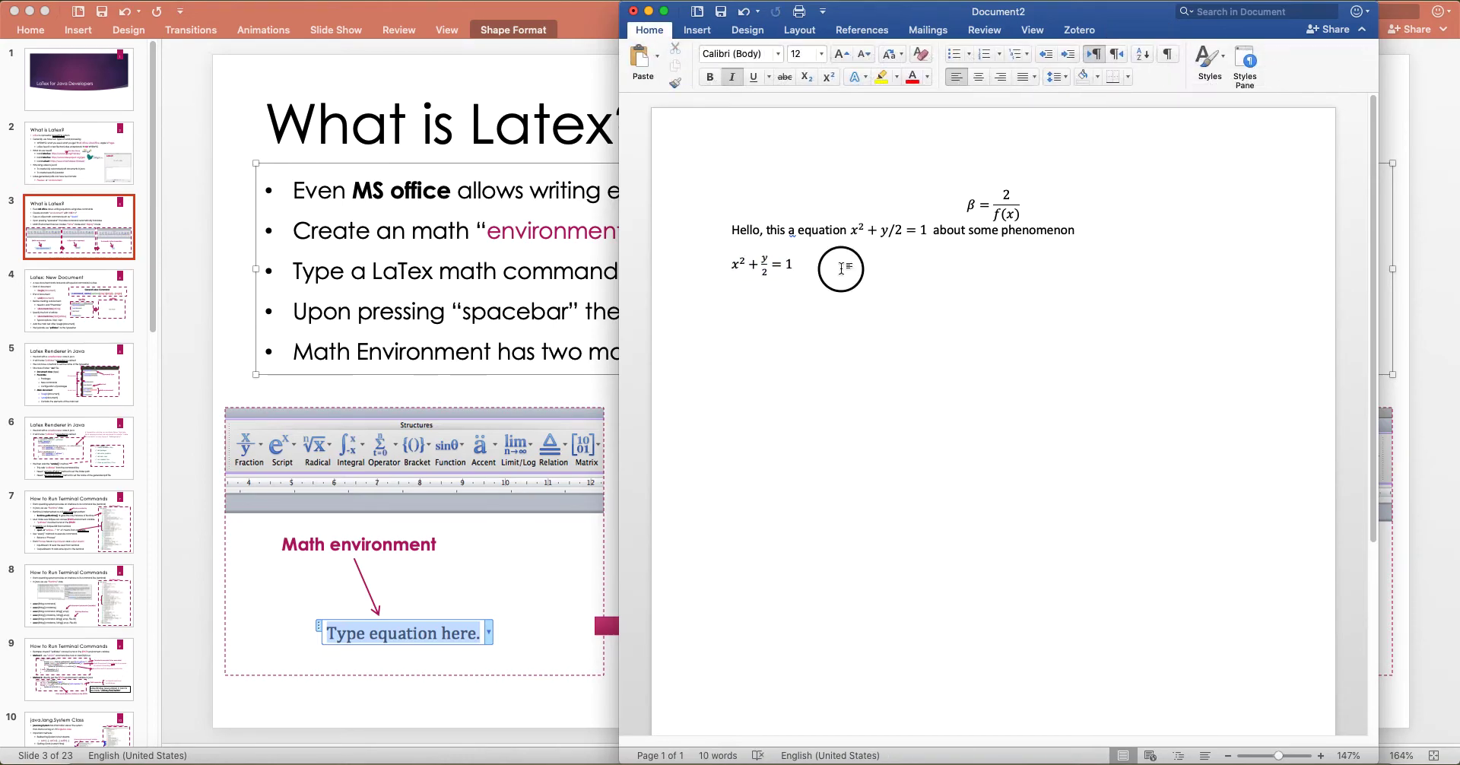
{"action": "type", "text": "aasdfasdf"}
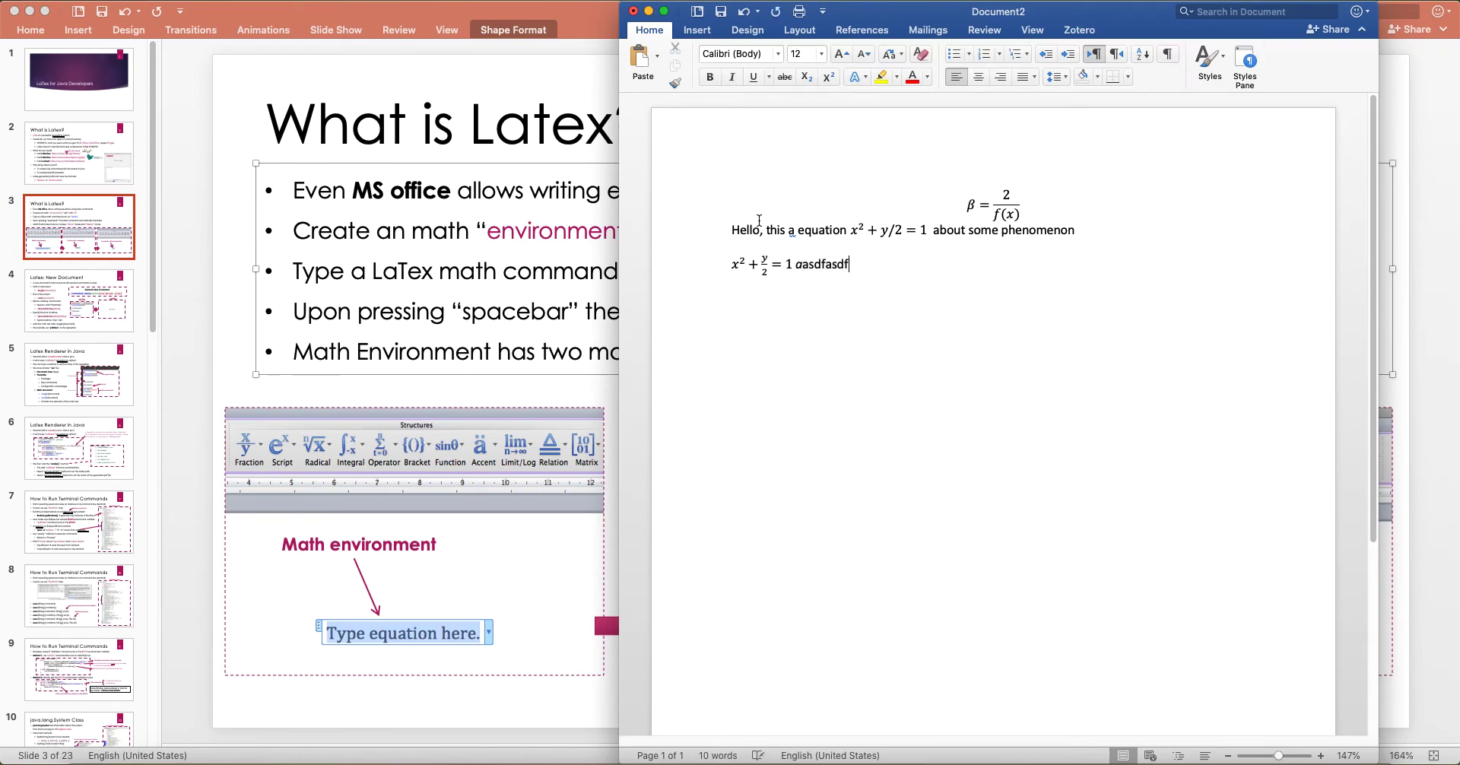
{"action": "left_click", "coordinate": [763, 265]}
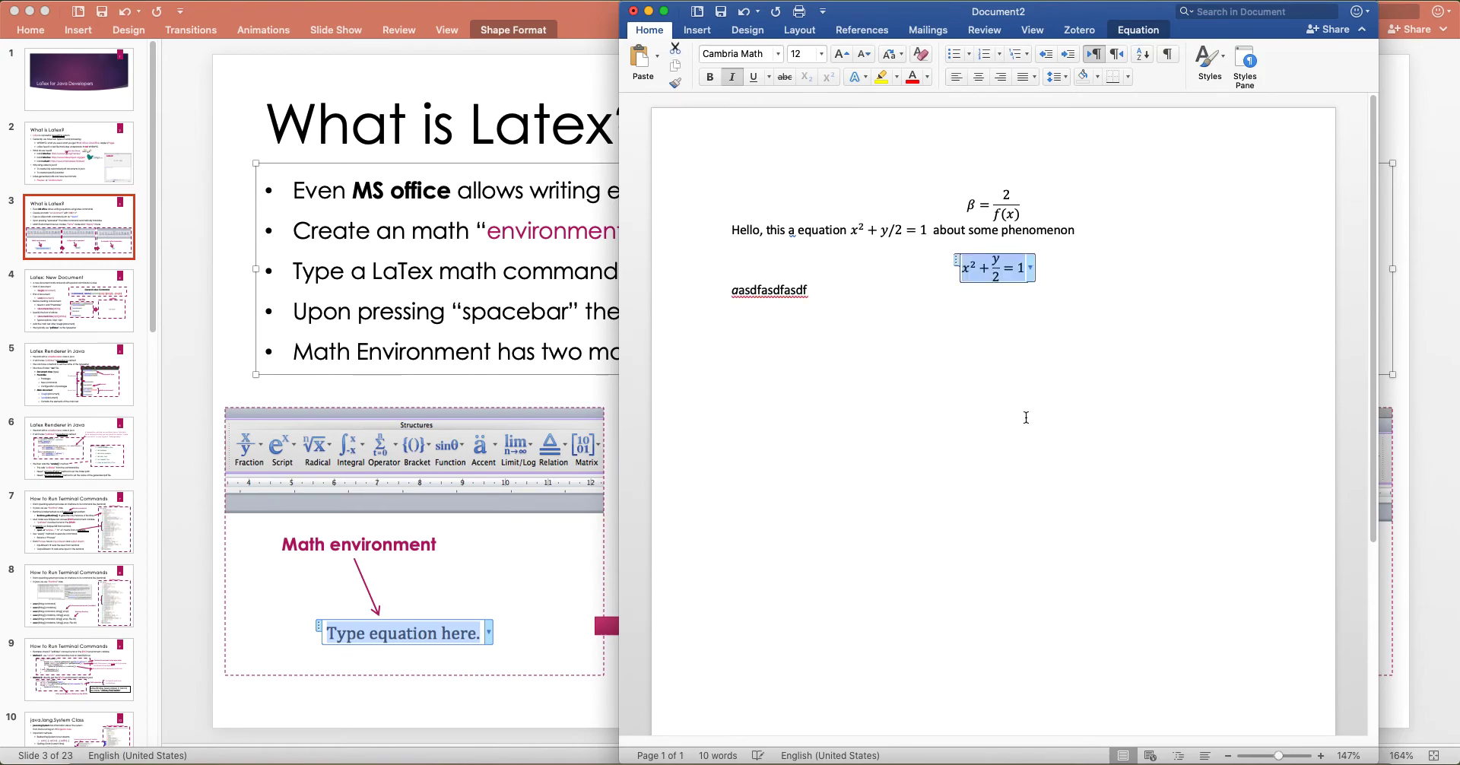
{"action": "left_click", "coordinate": [769, 289]}
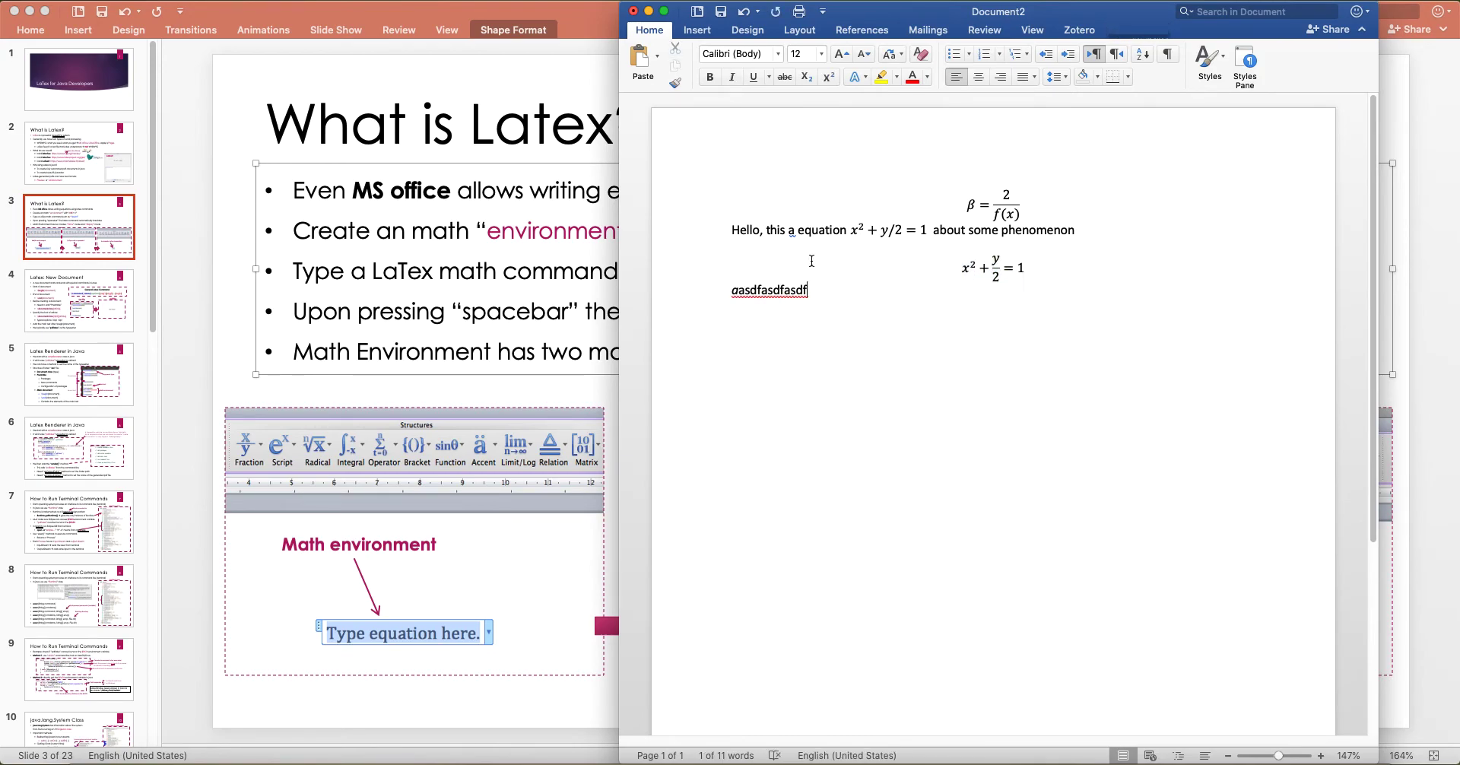
{"action": "left_click", "coordinate": [995, 268]}
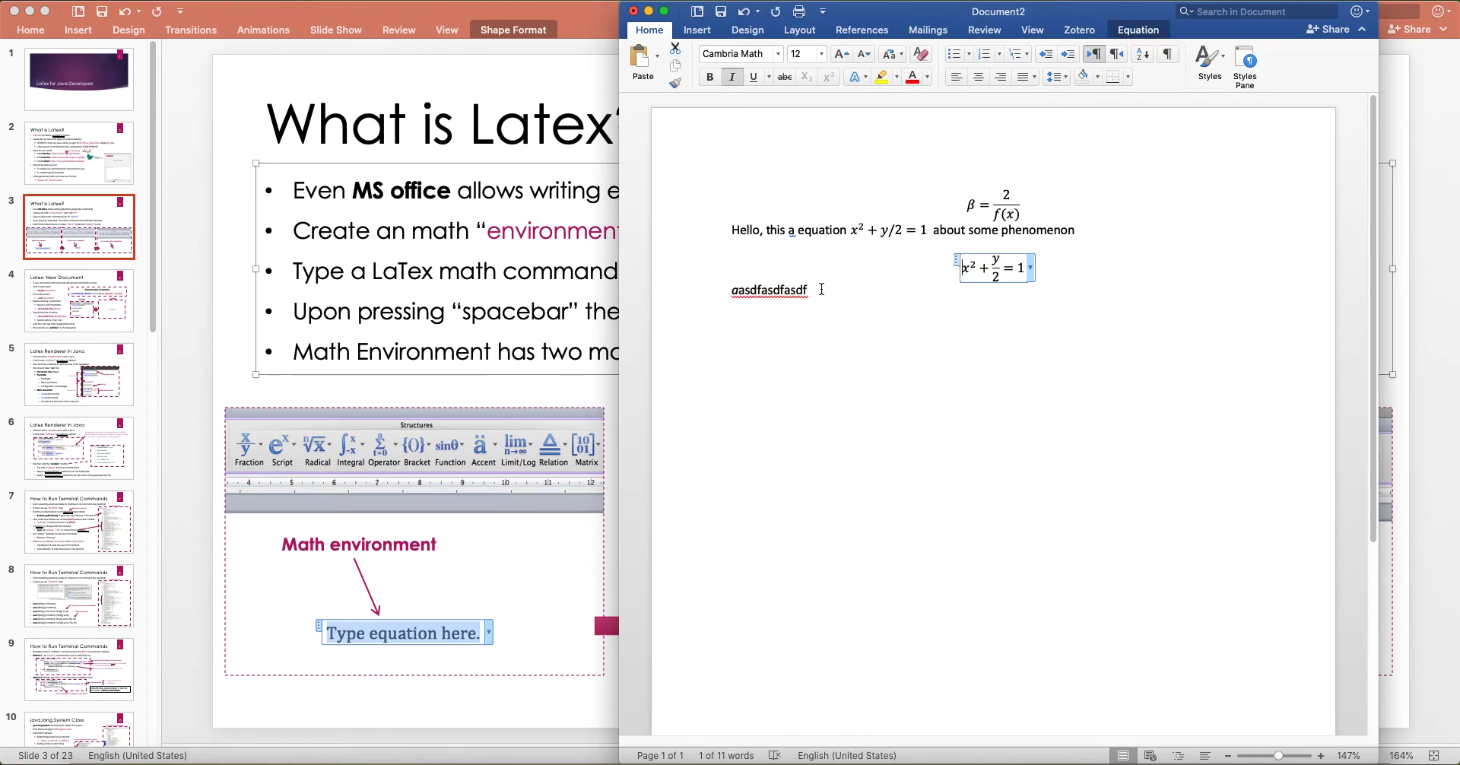
{"action": "left_click", "coordinate": [1124, 393]}
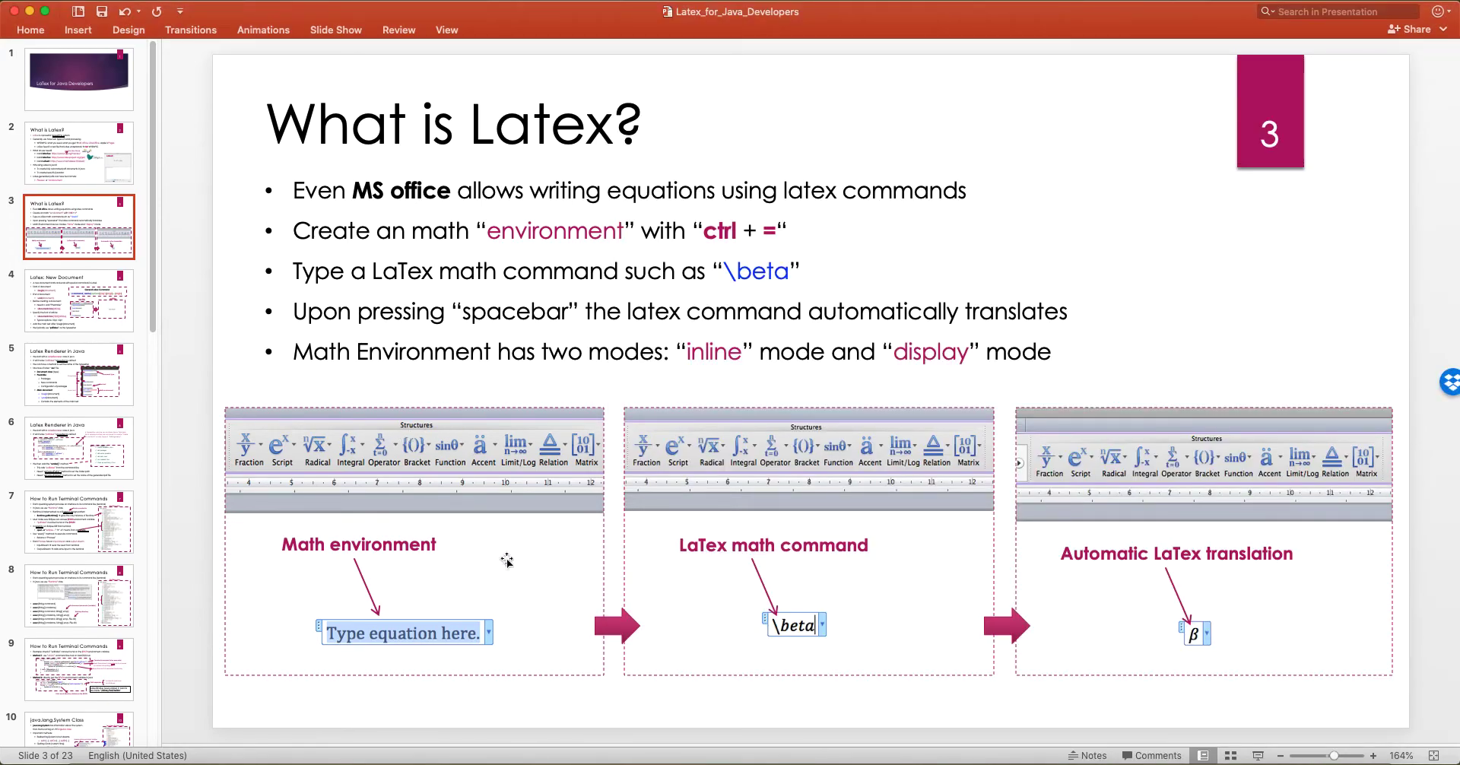
{"action": "mouse_move", "coordinate": [626, 693]}
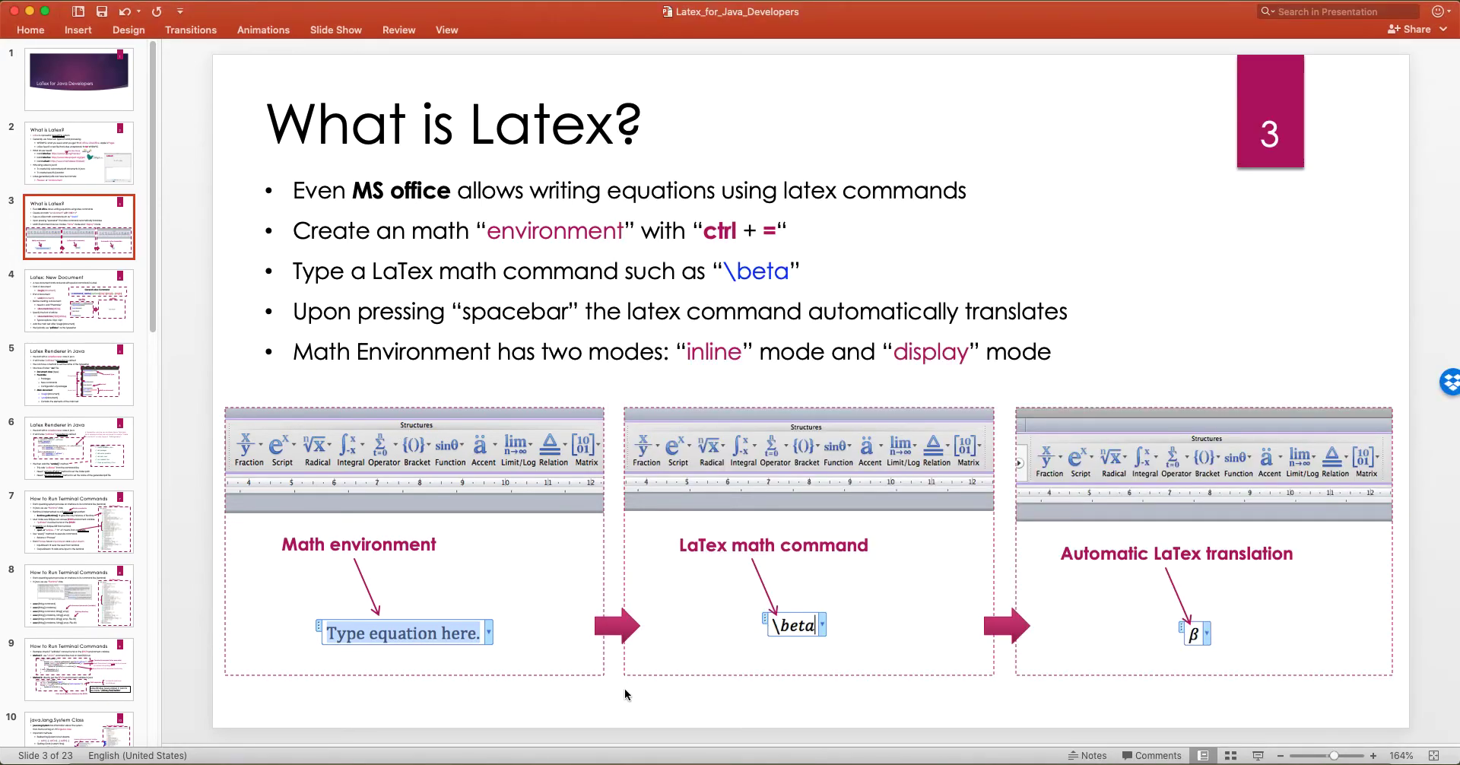
Highlight \beta in slide 3's bullets, revisit slide 2, and return to slide 3
{"action": "double_click", "coordinate": [753, 271]}
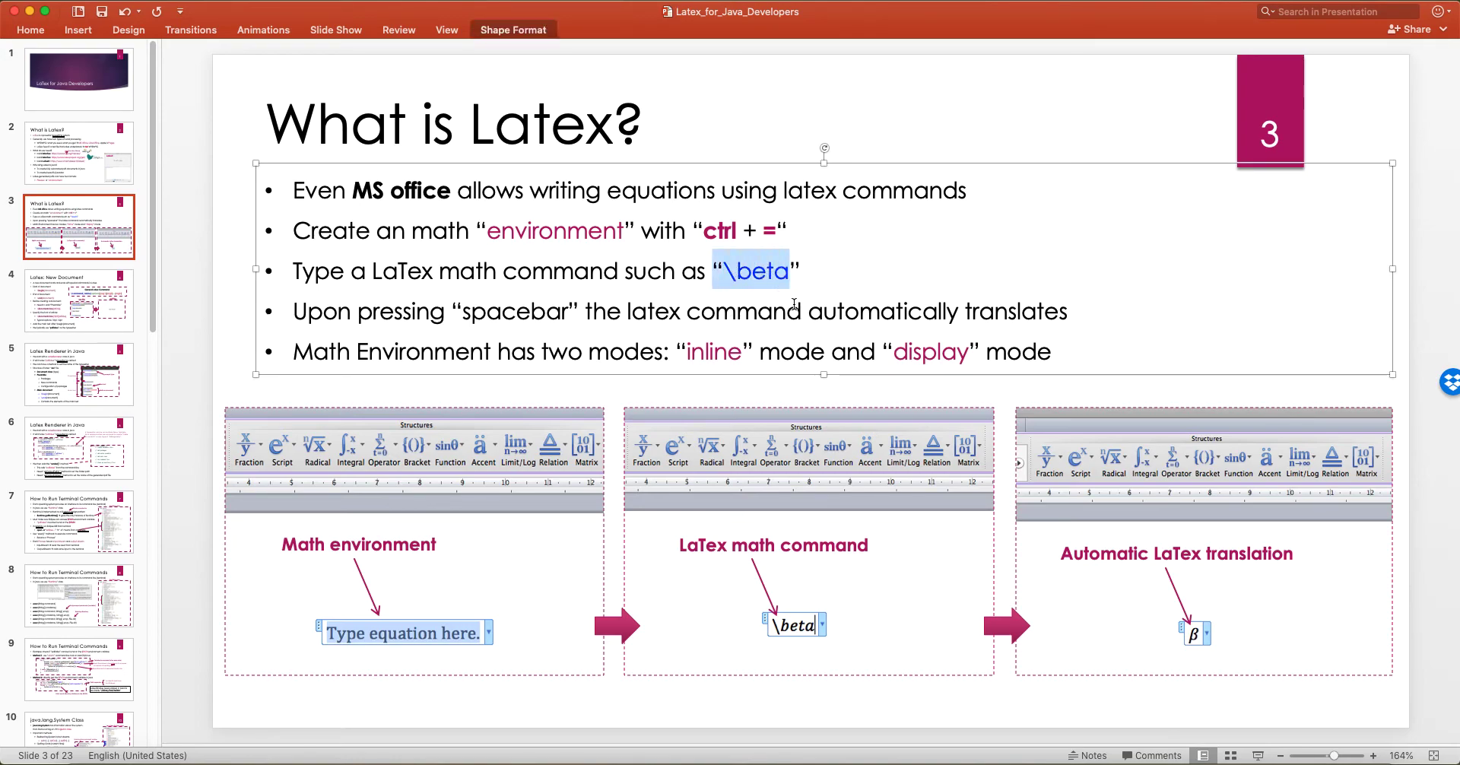
{"action": "left_click", "coordinate": [790, 310]}
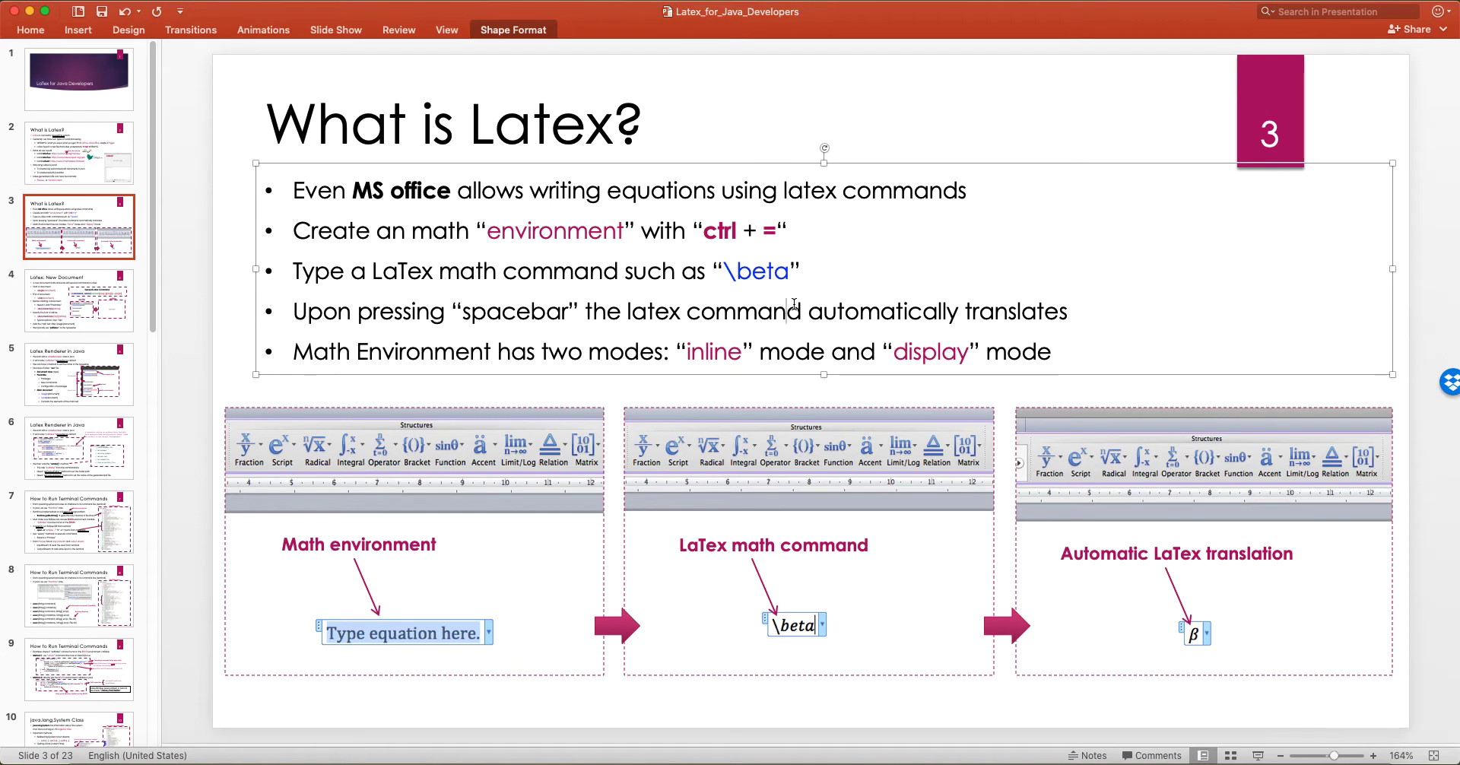
{"action": "left_click", "coordinate": [79, 152]}
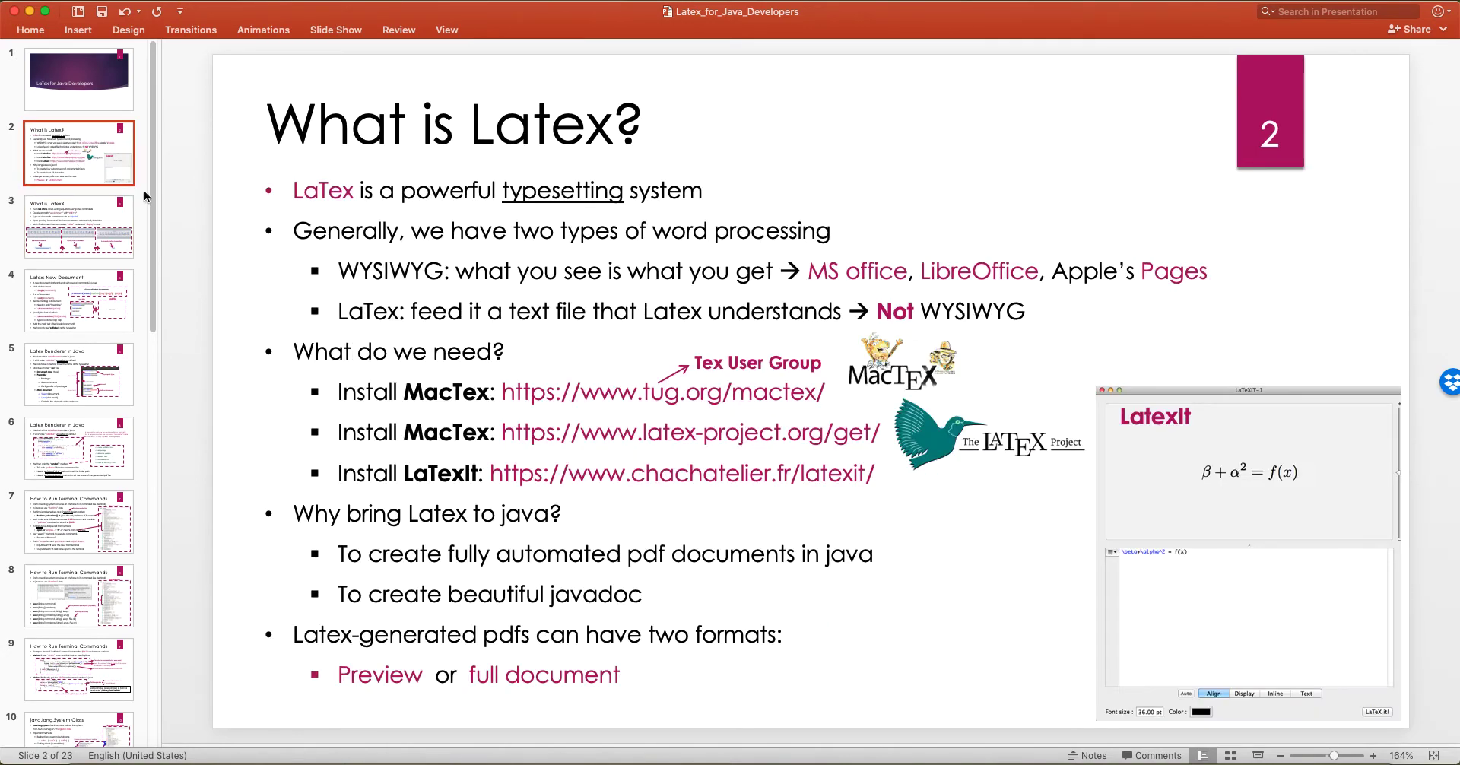
{"action": "mouse_move", "coordinate": [852, 263]}
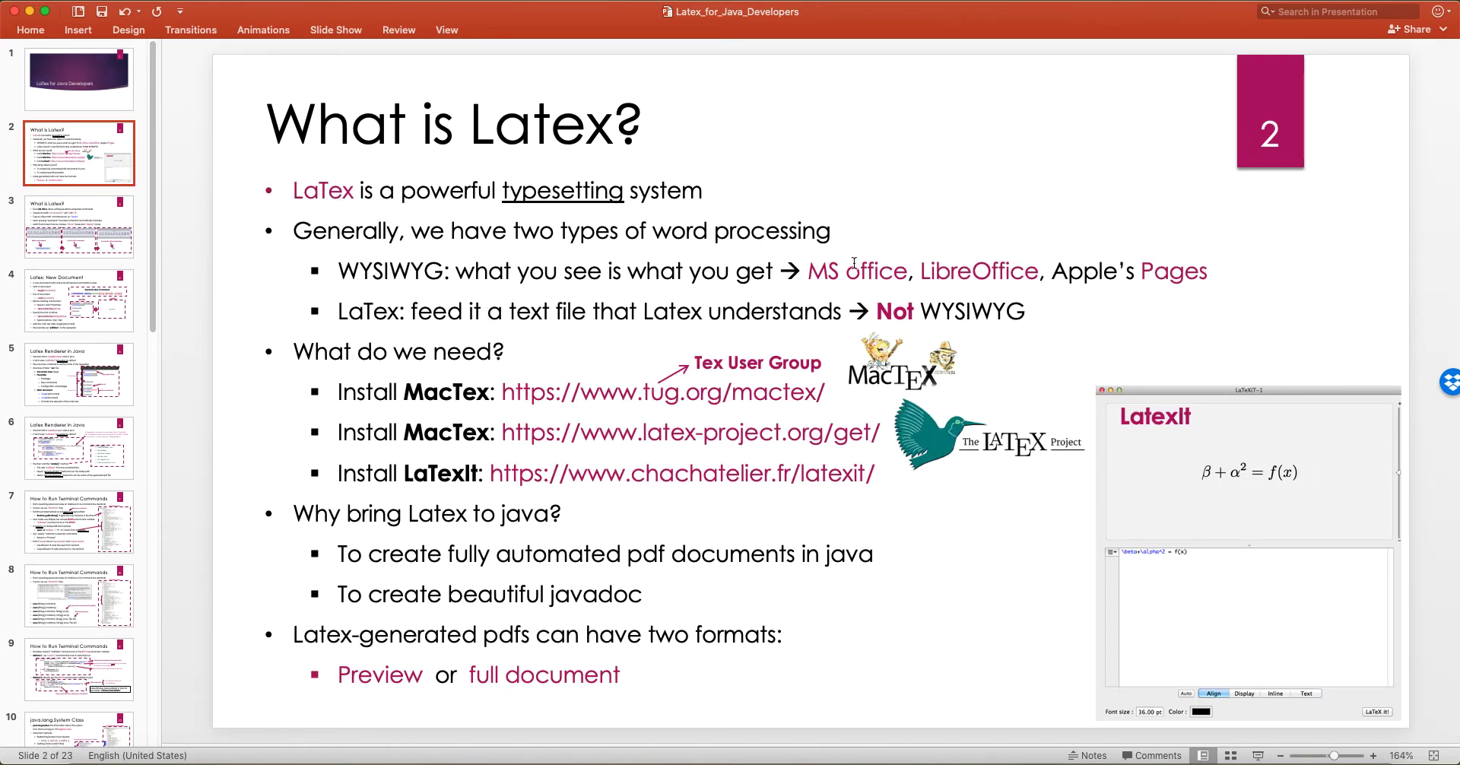
{"action": "left_click", "coordinate": [79, 226]}
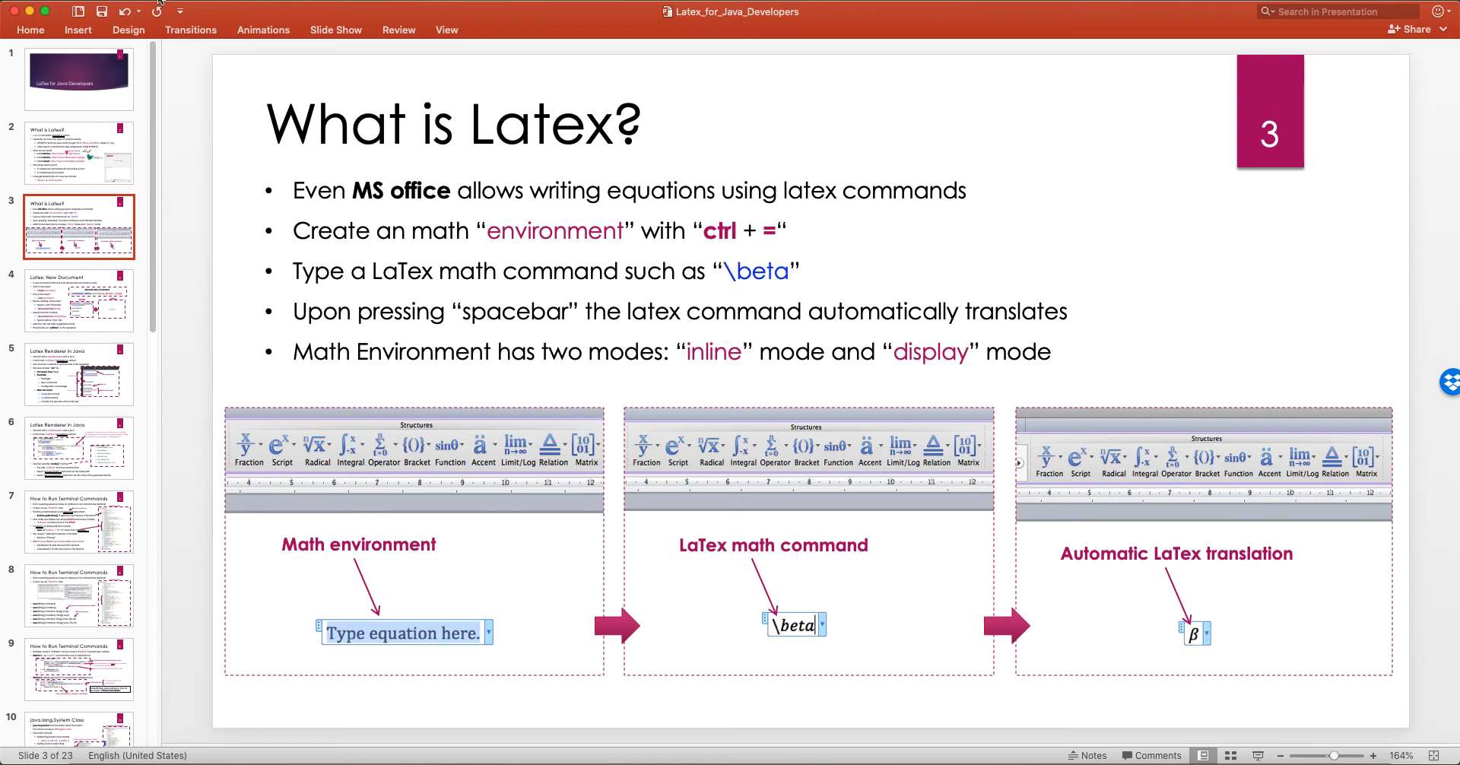
{"action": "mouse_move", "coordinate": [986, 169]}
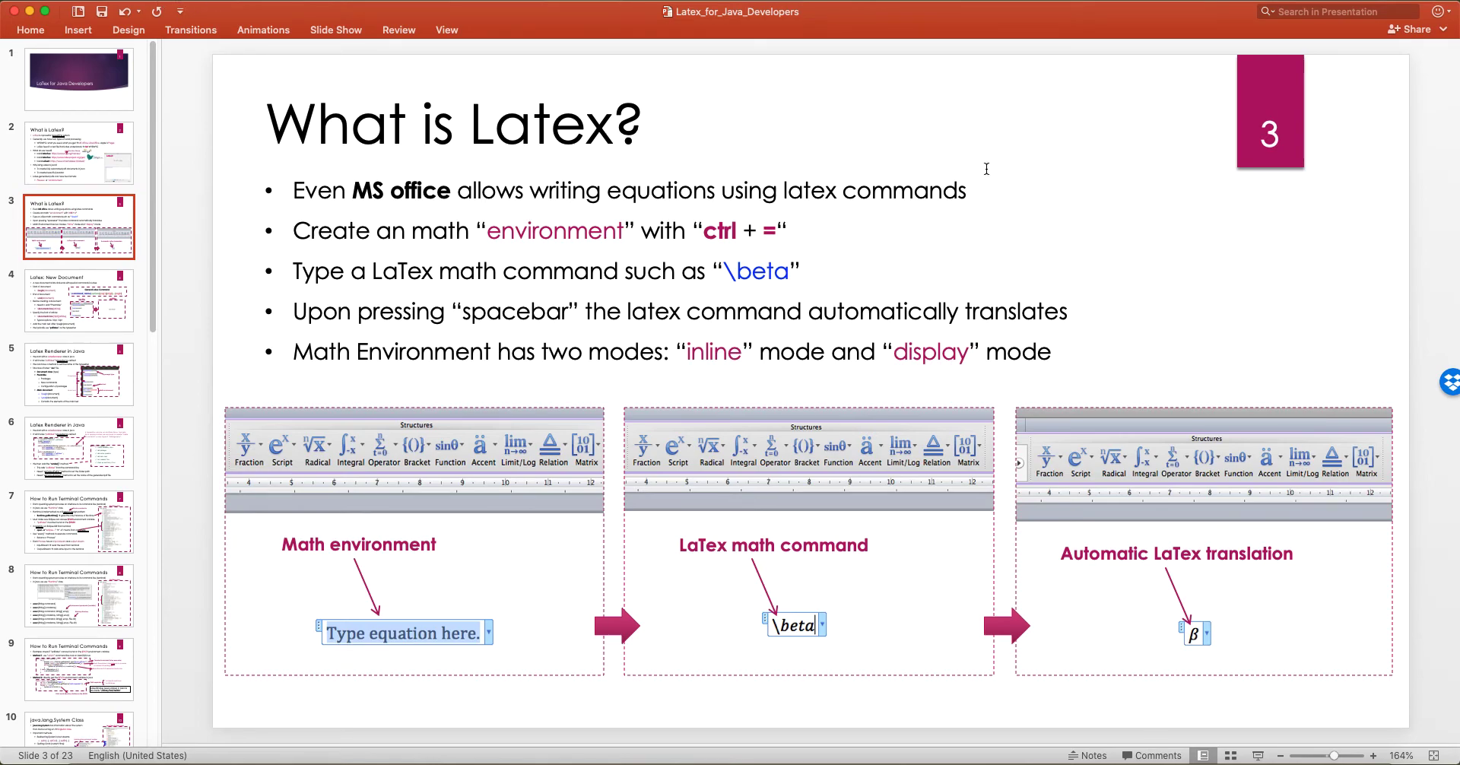
{"action": "mouse_move", "coordinate": [928, 152]}
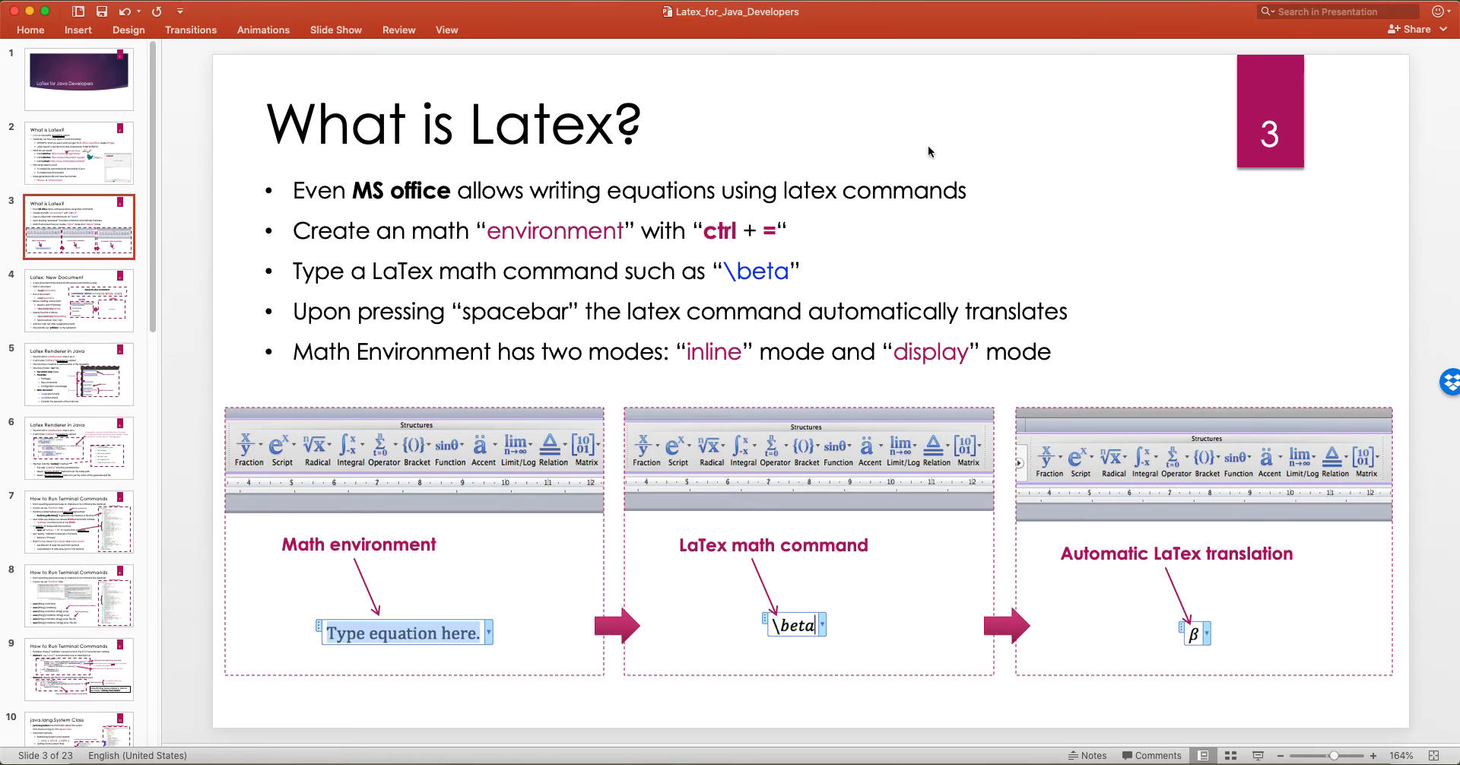
{"action": "left_click", "coordinate": [78, 28]}
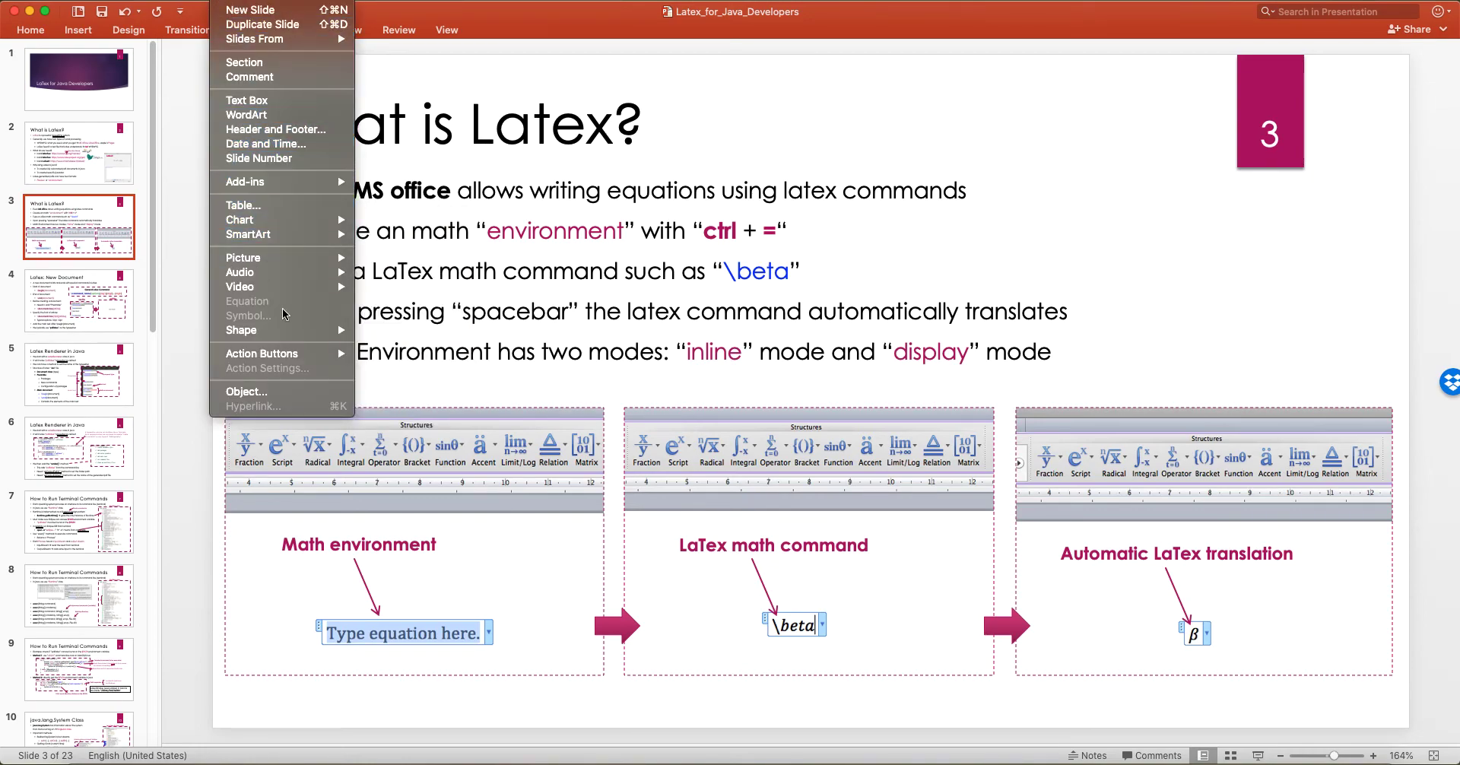
{"action": "left_click", "coordinate": [1053, 138]}
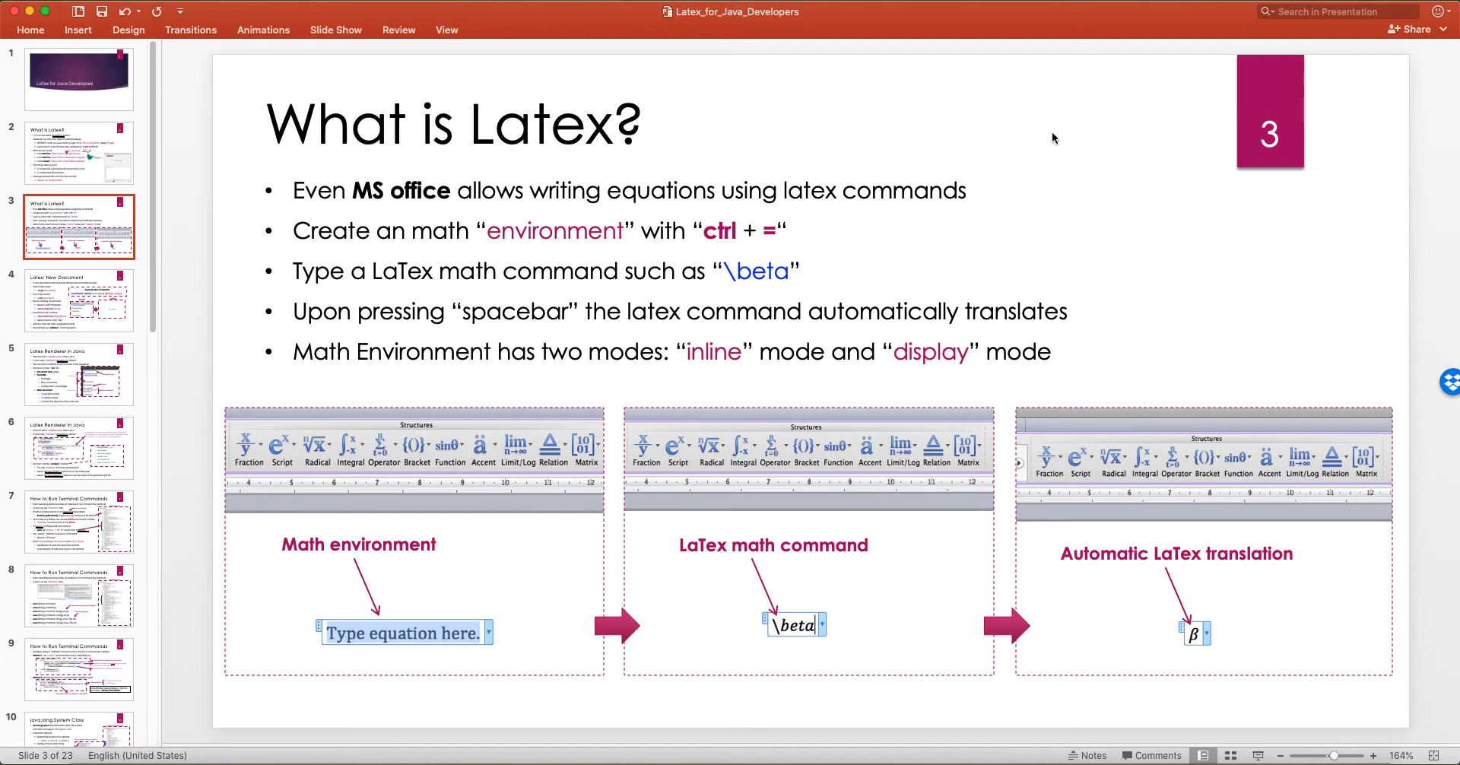
{"action": "left_click", "coordinate": [1088, 135]}
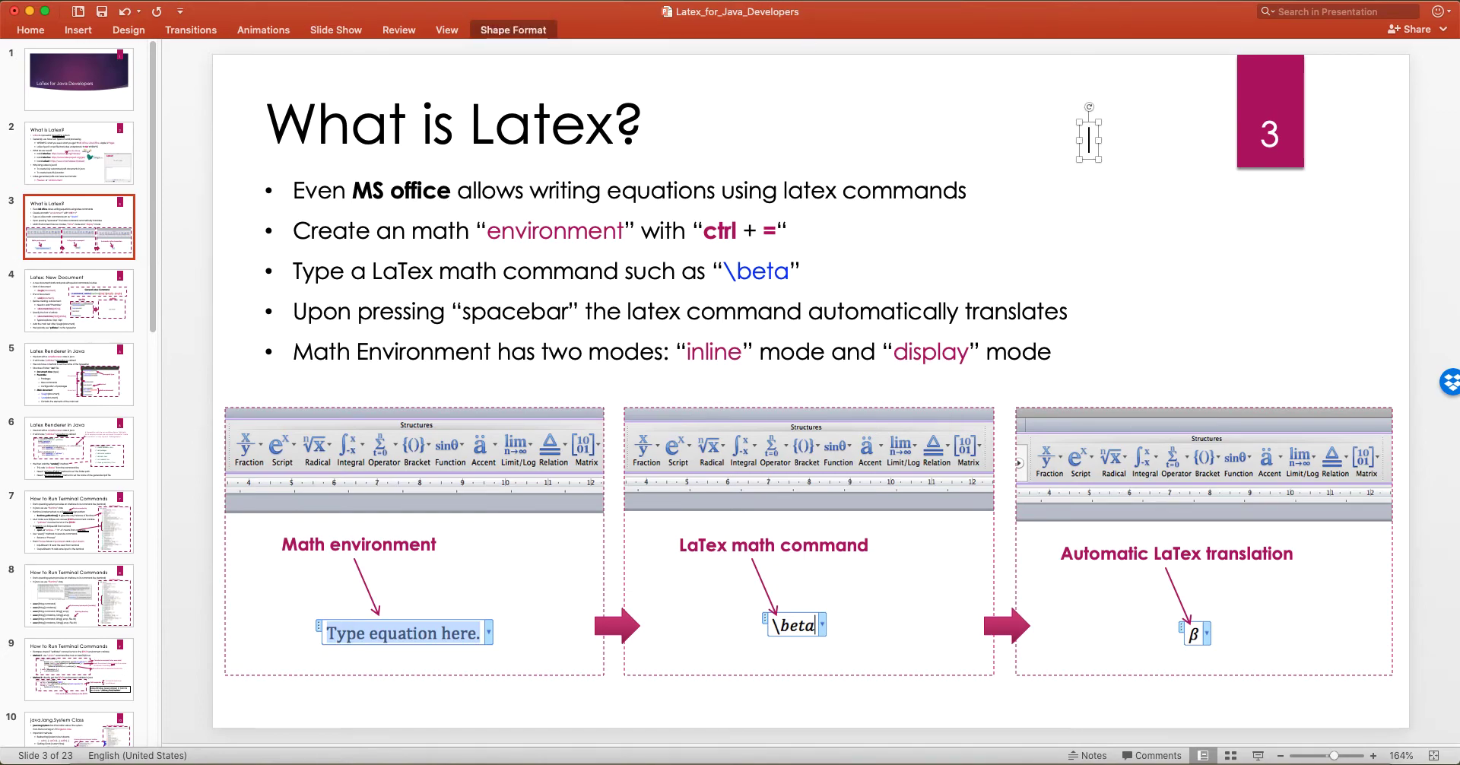
{"action": "left_click", "coordinate": [78, 28]}
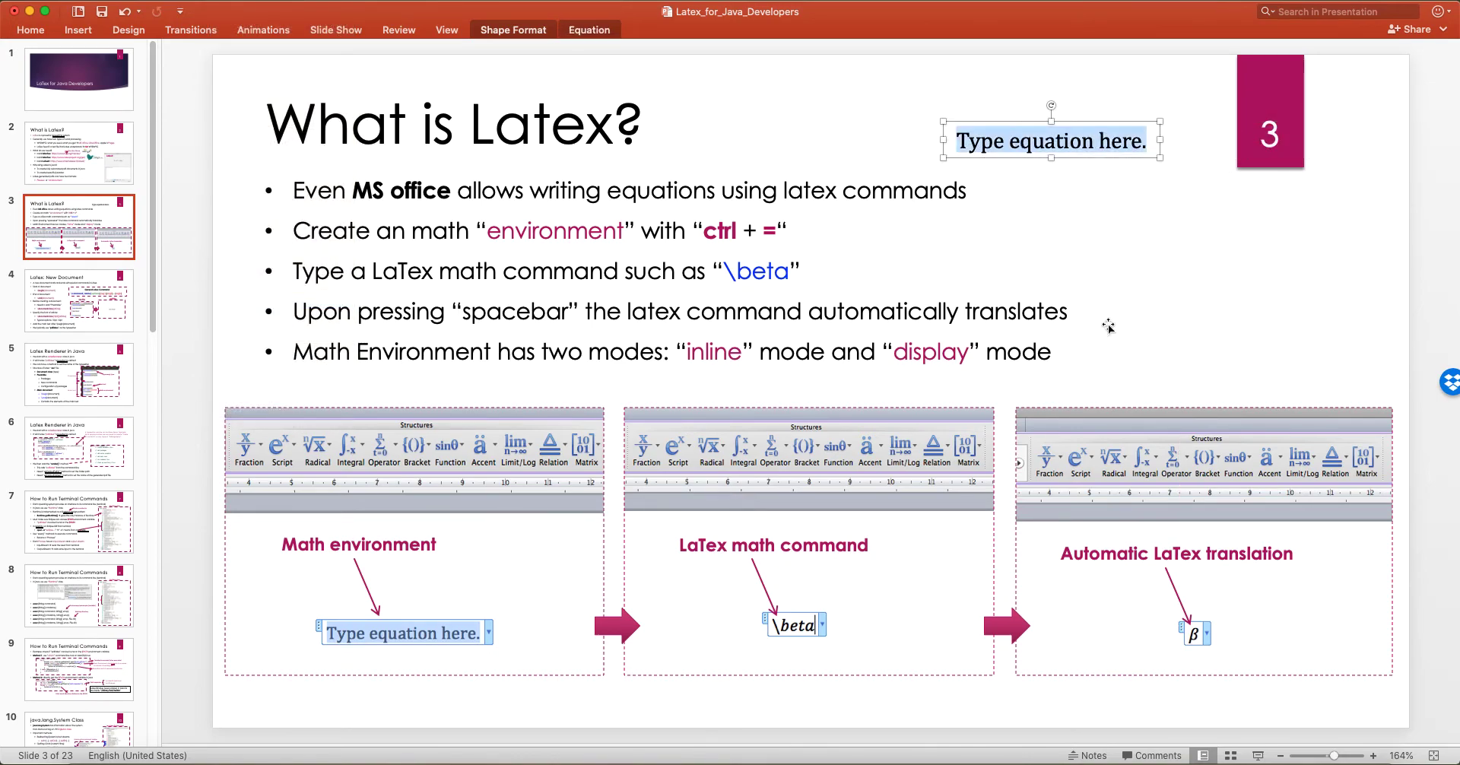
{"action": "mouse_move", "coordinate": [1144, 264]}
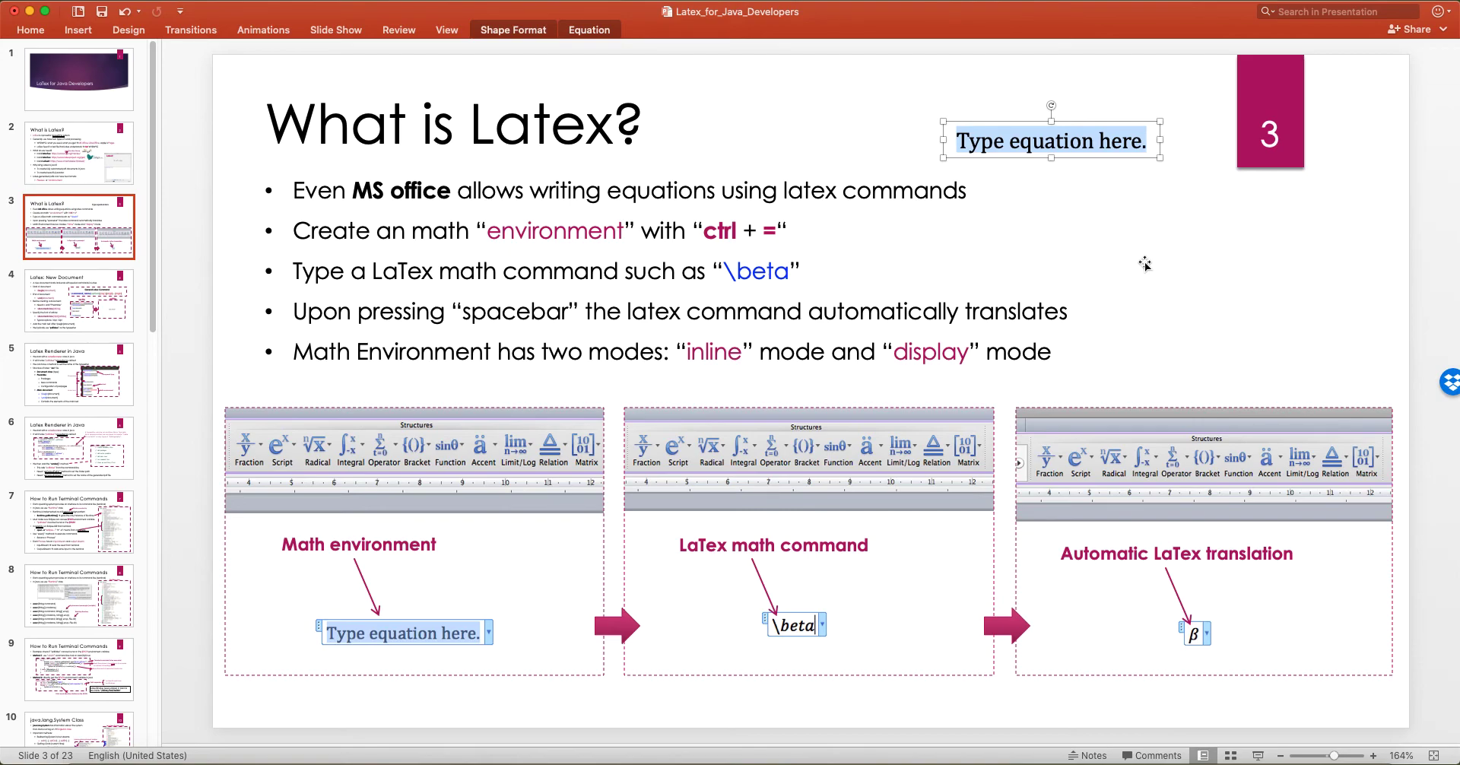
{"action": "type", "text": "\\bet"}
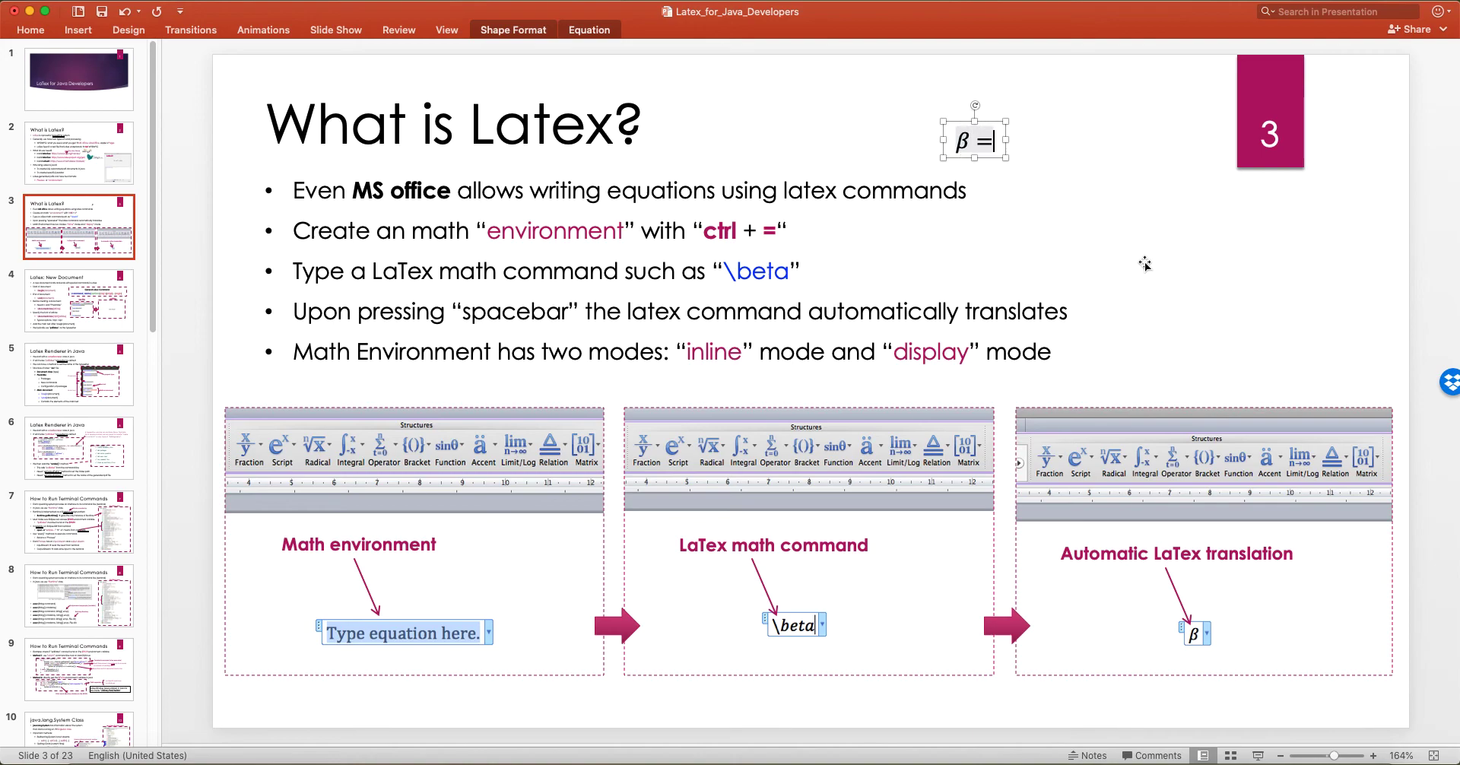
{"action": "type", "text": "f(\\z"}
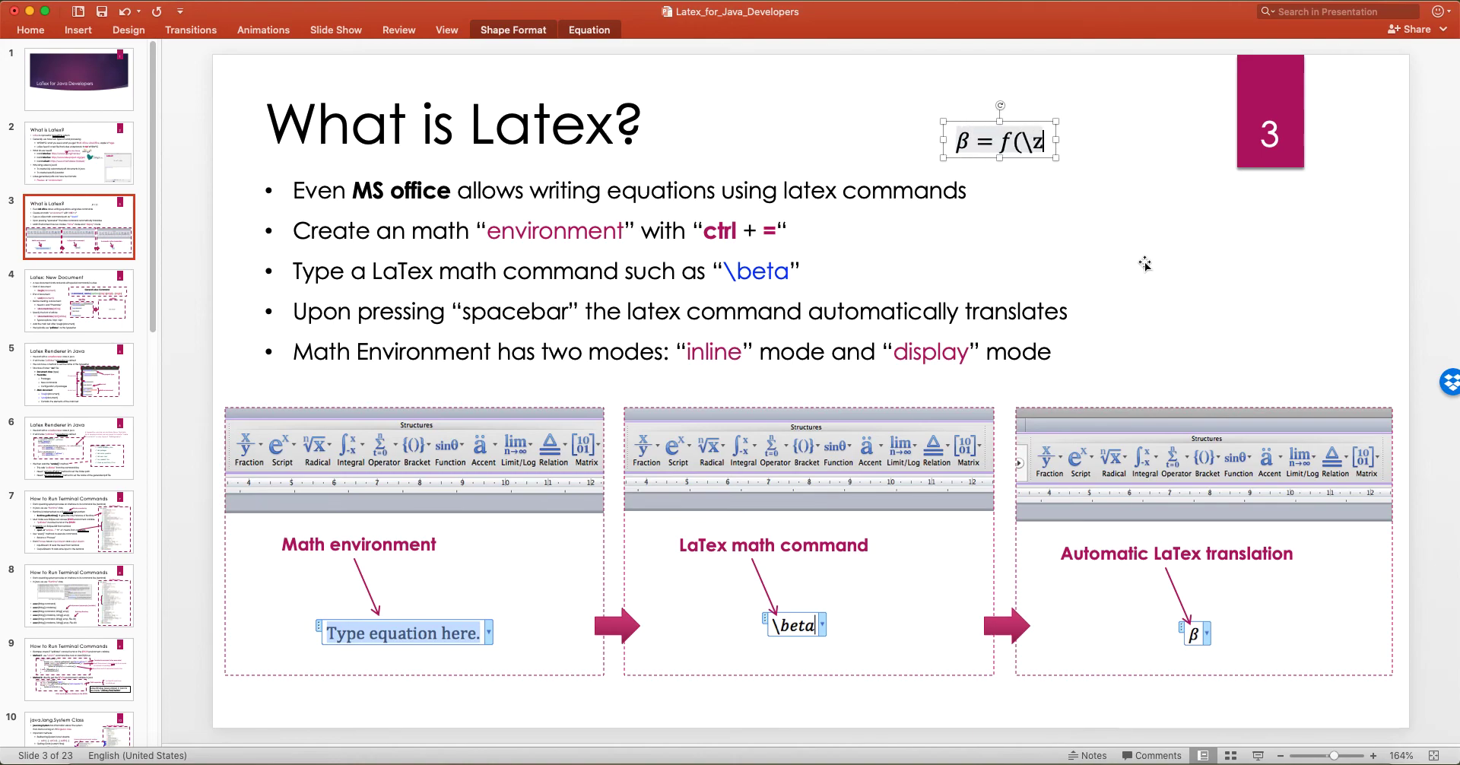
{"action": "type", "text": "ζ)"}
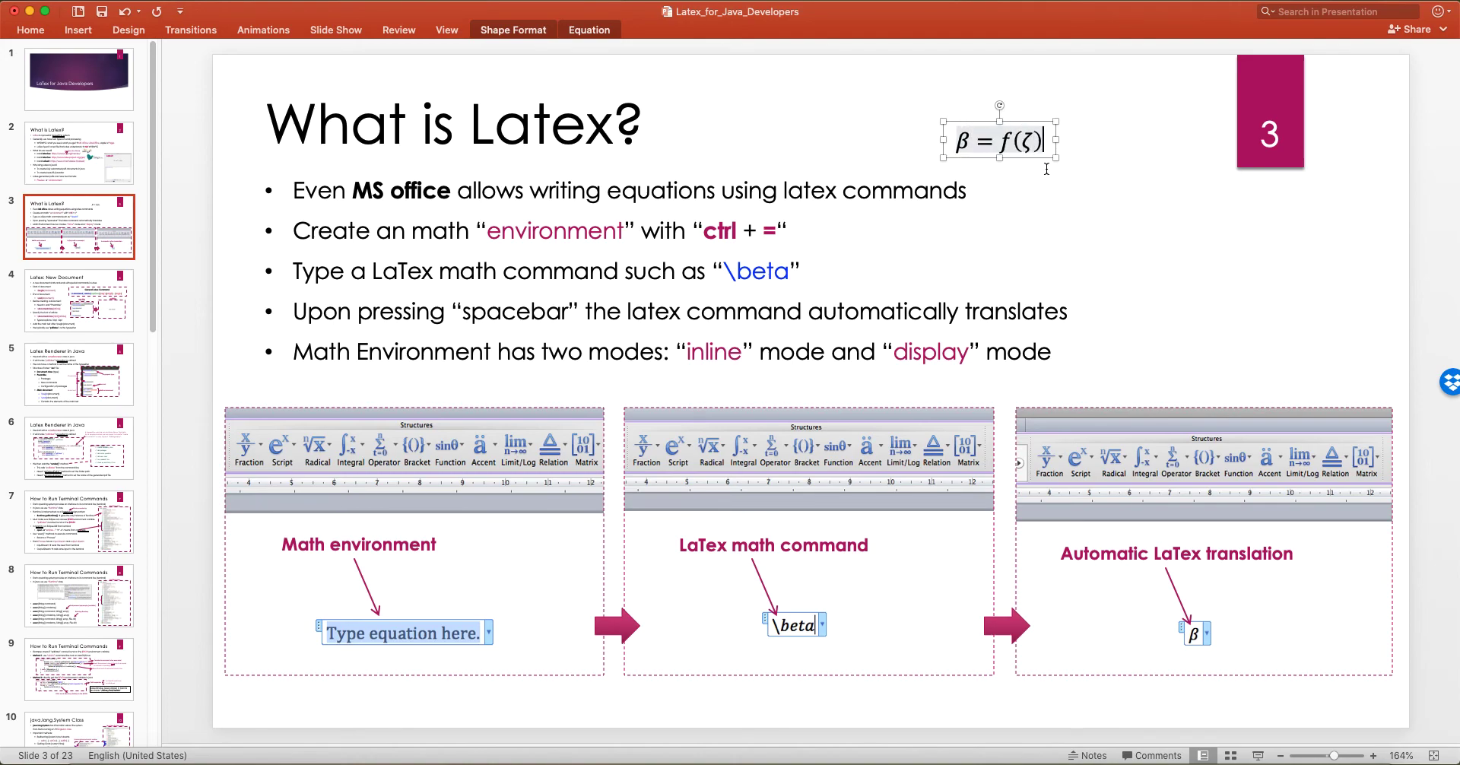
{"action": "left_click_drag", "start_coordinate": [1000, 143], "coordinate": [1153, 245]}
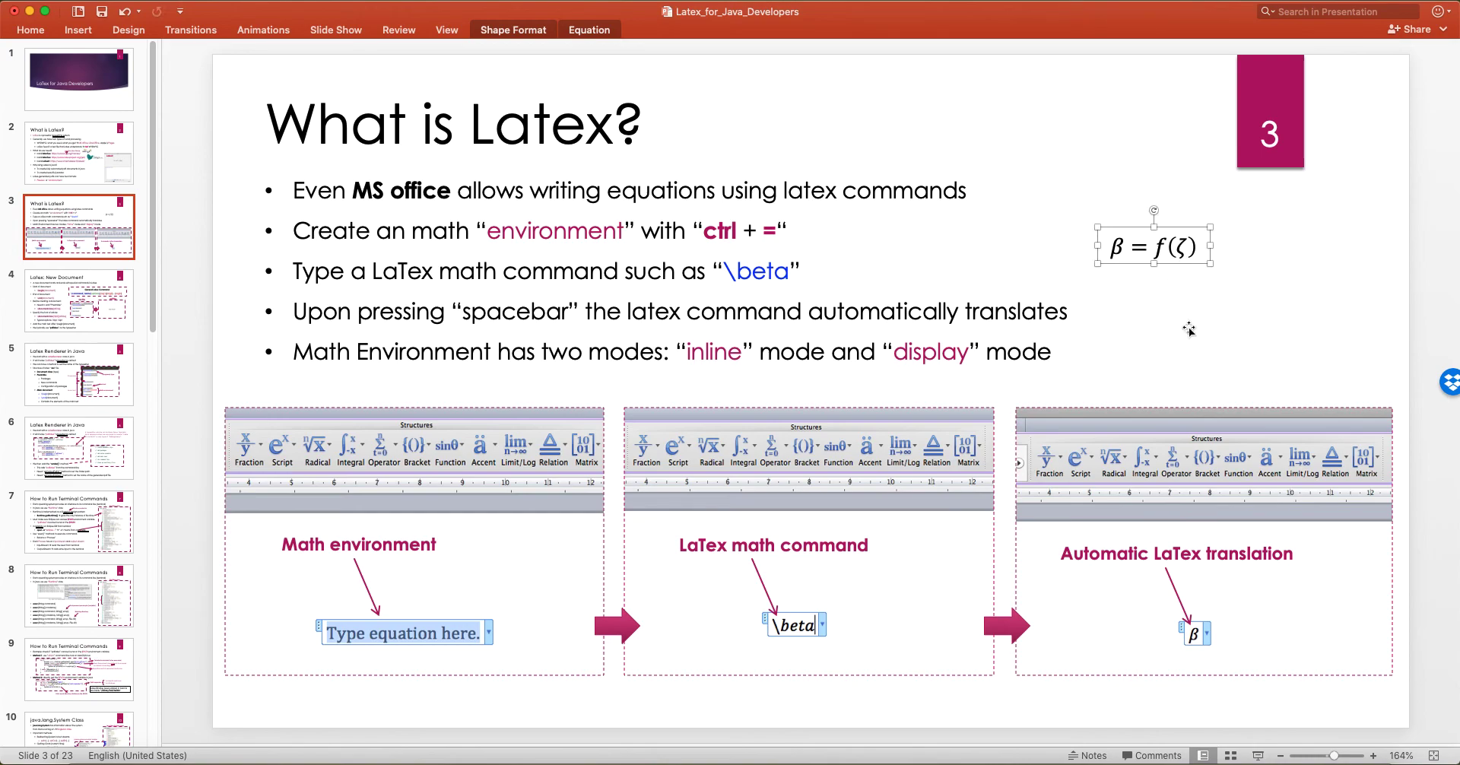
{"action": "left_click", "coordinate": [811, 327]}
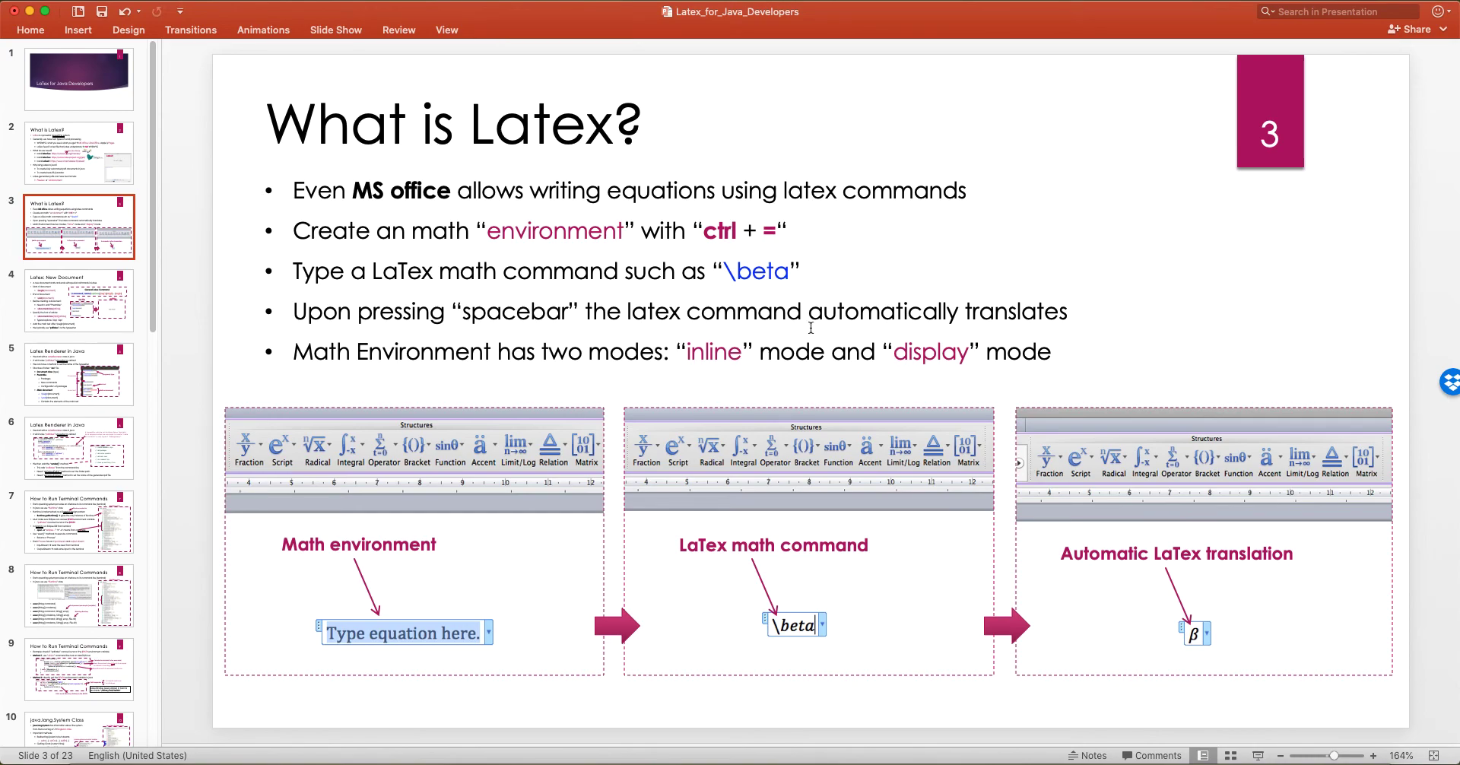
{"action": "left_click", "coordinate": [540, 351]}
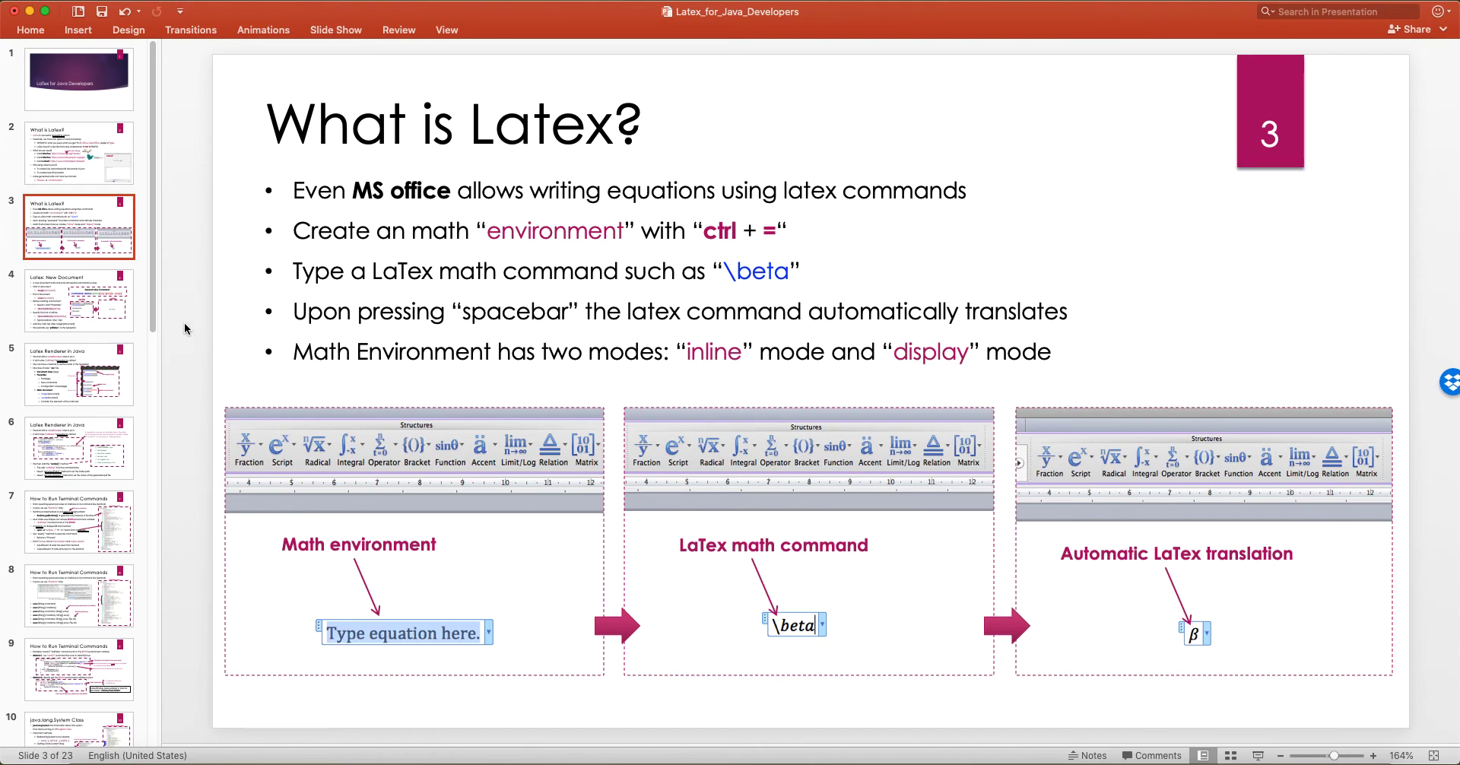
{"action": "mouse_move", "coordinate": [657, 277]}
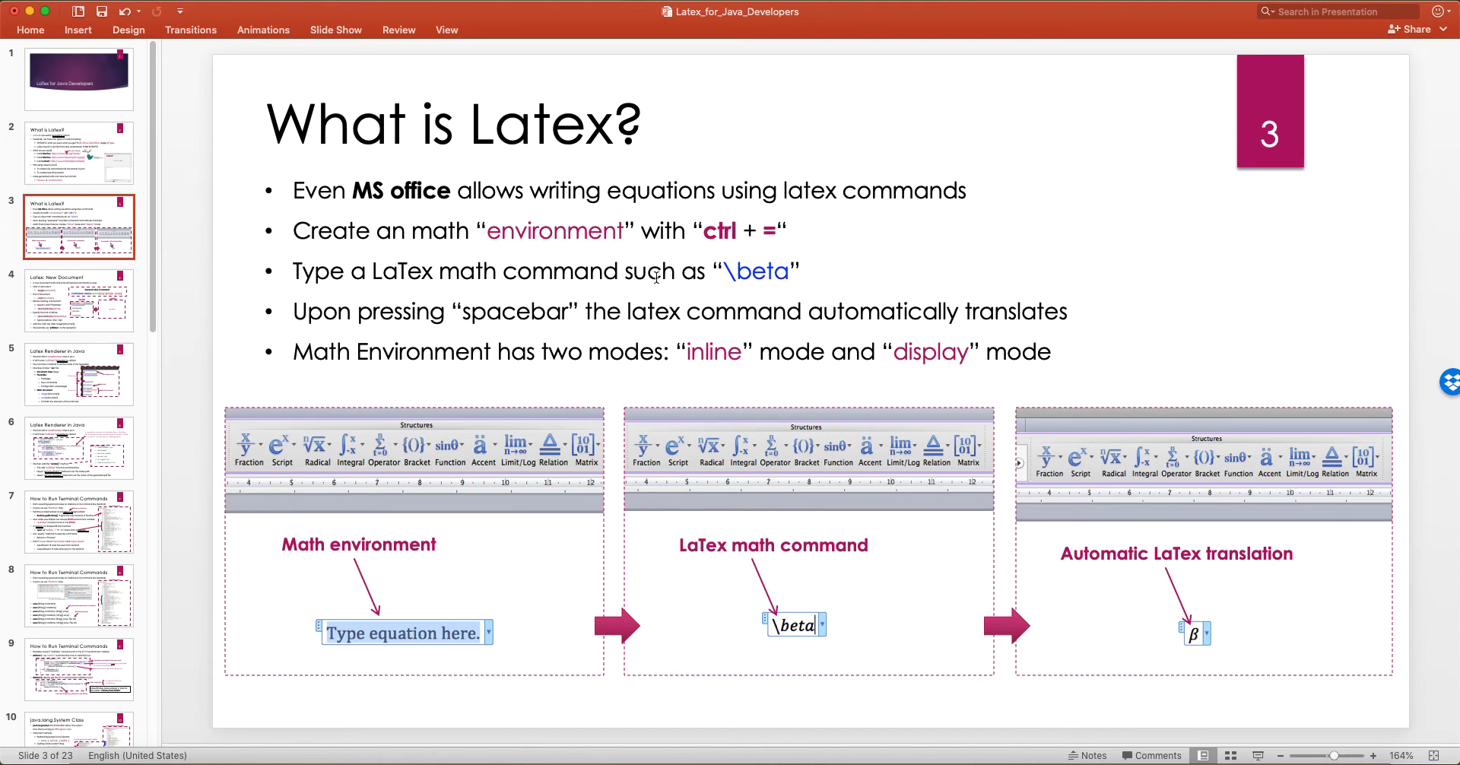
{"action": "left_click", "coordinate": [728, 310]}
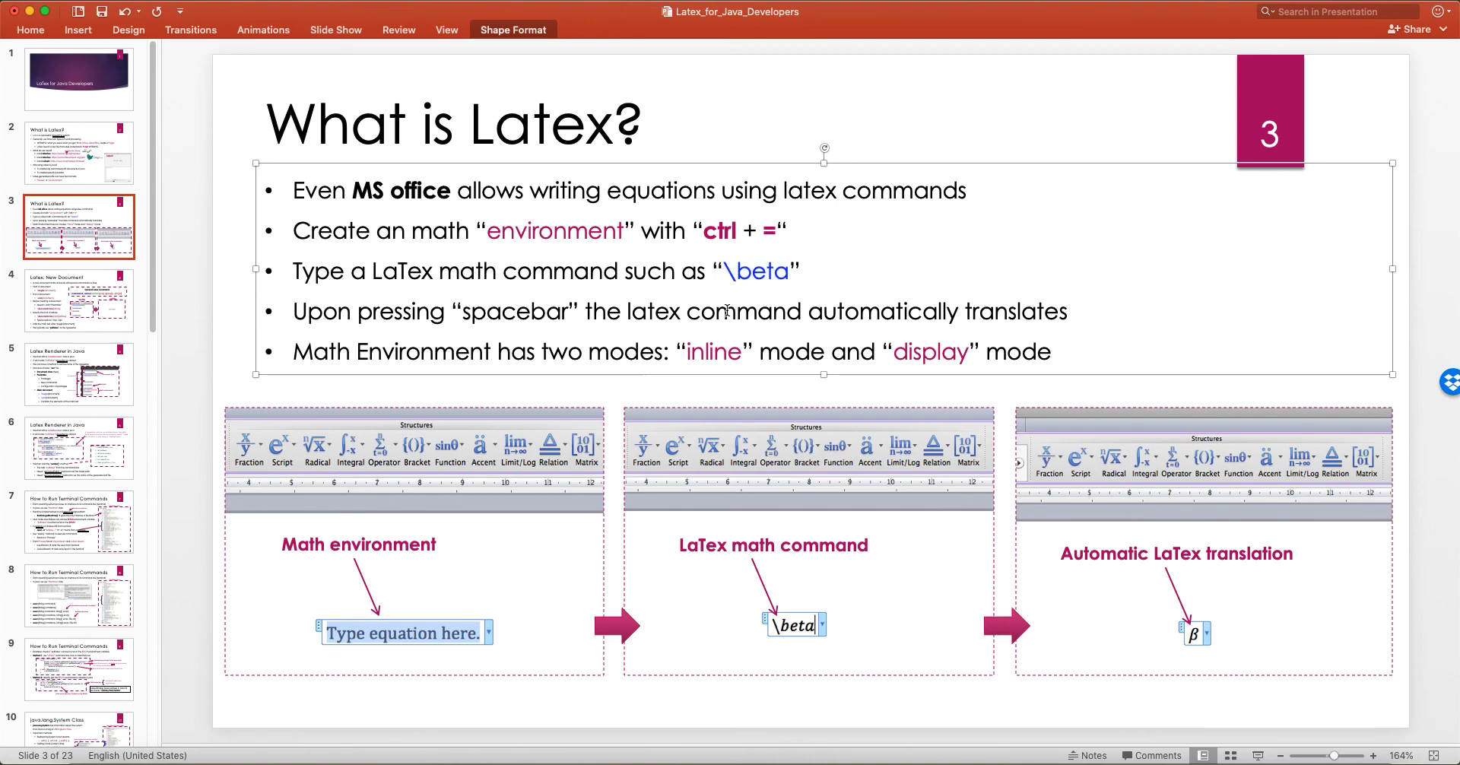
{"action": "left_click", "coordinate": [240, 316]}
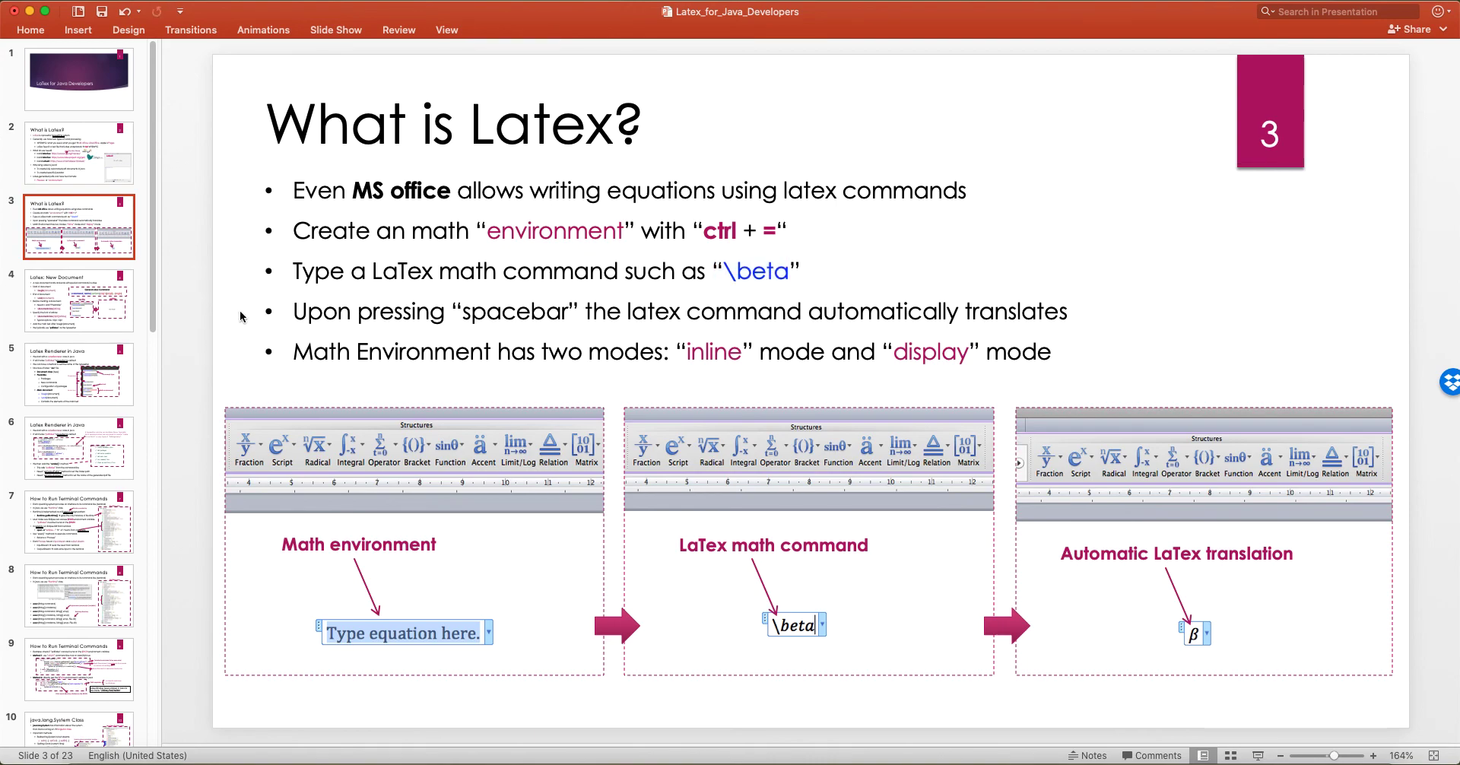